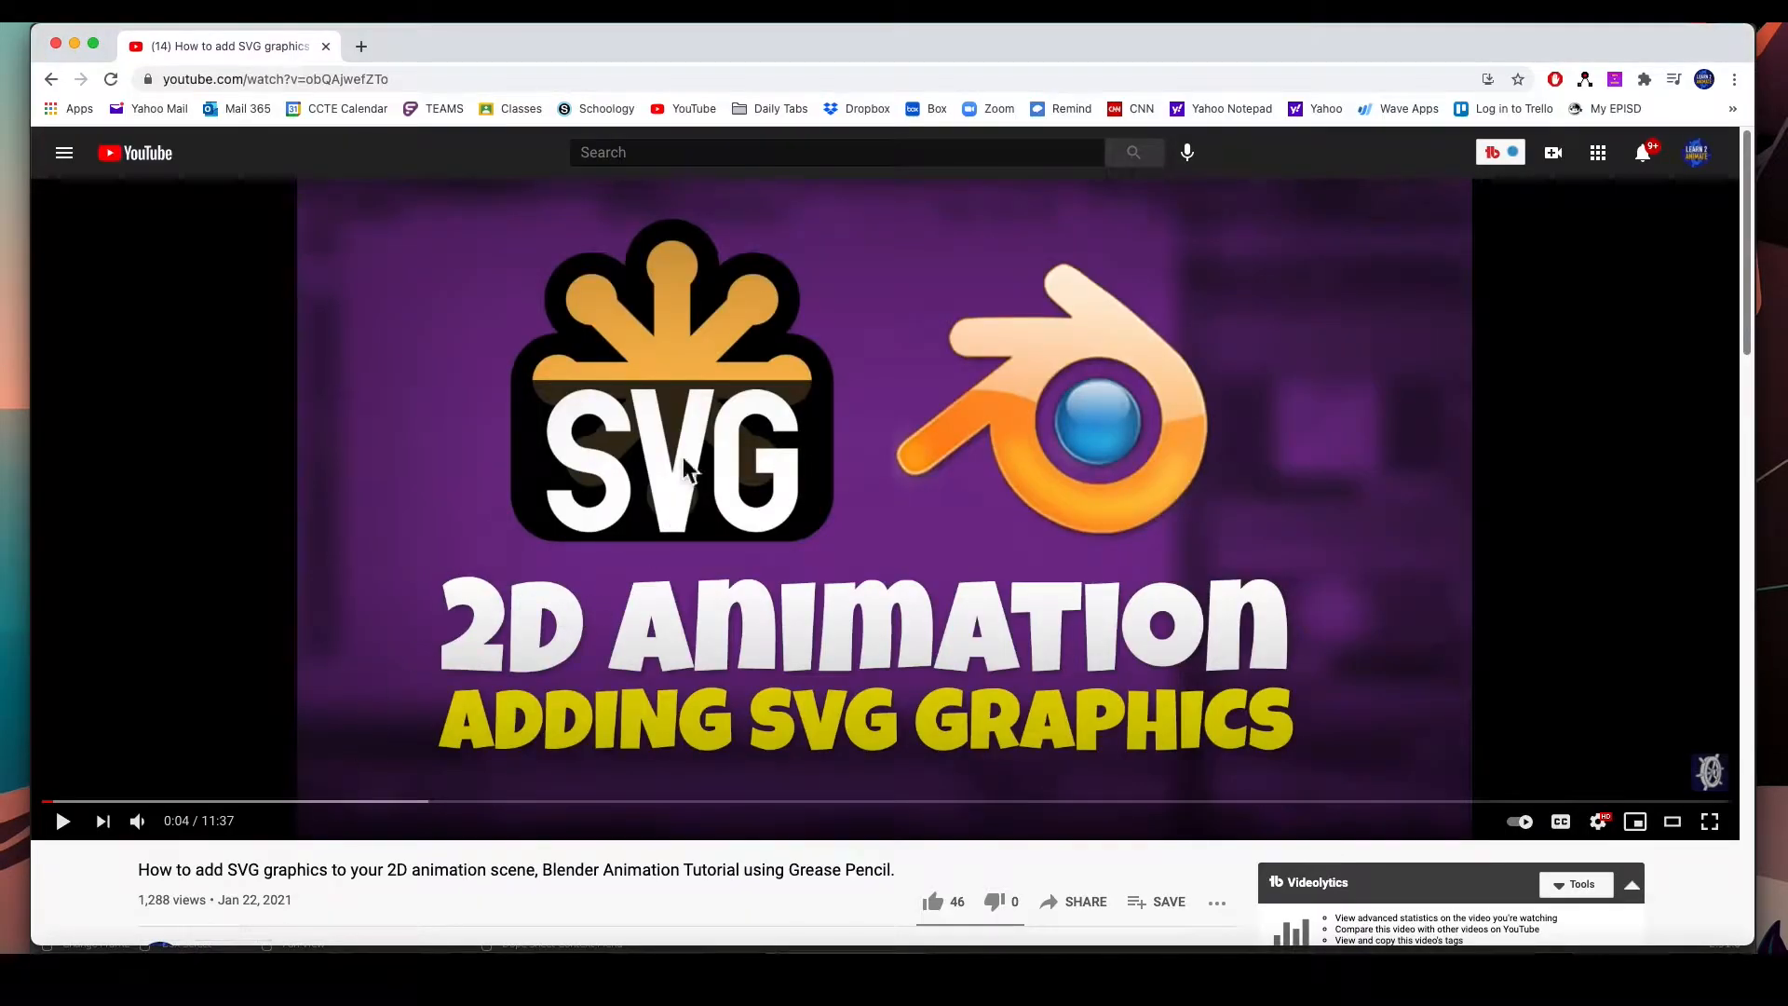
mouse_move(799, 704)
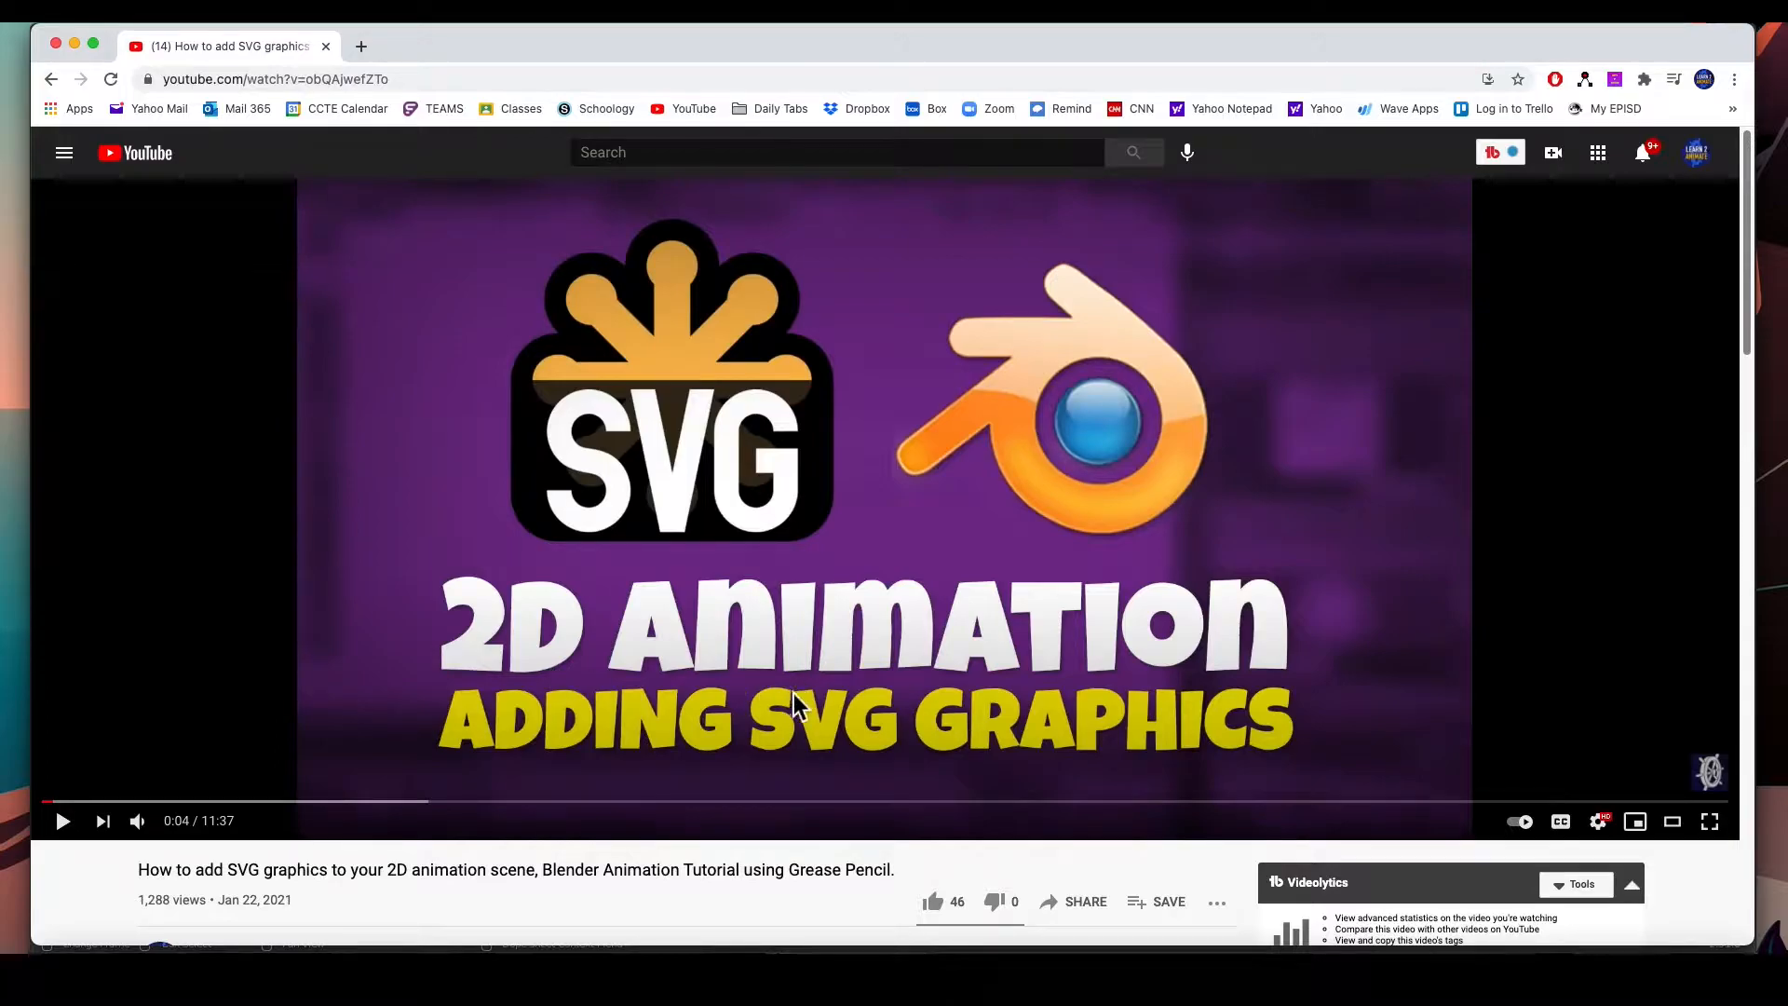
mouse_move(393, 819)
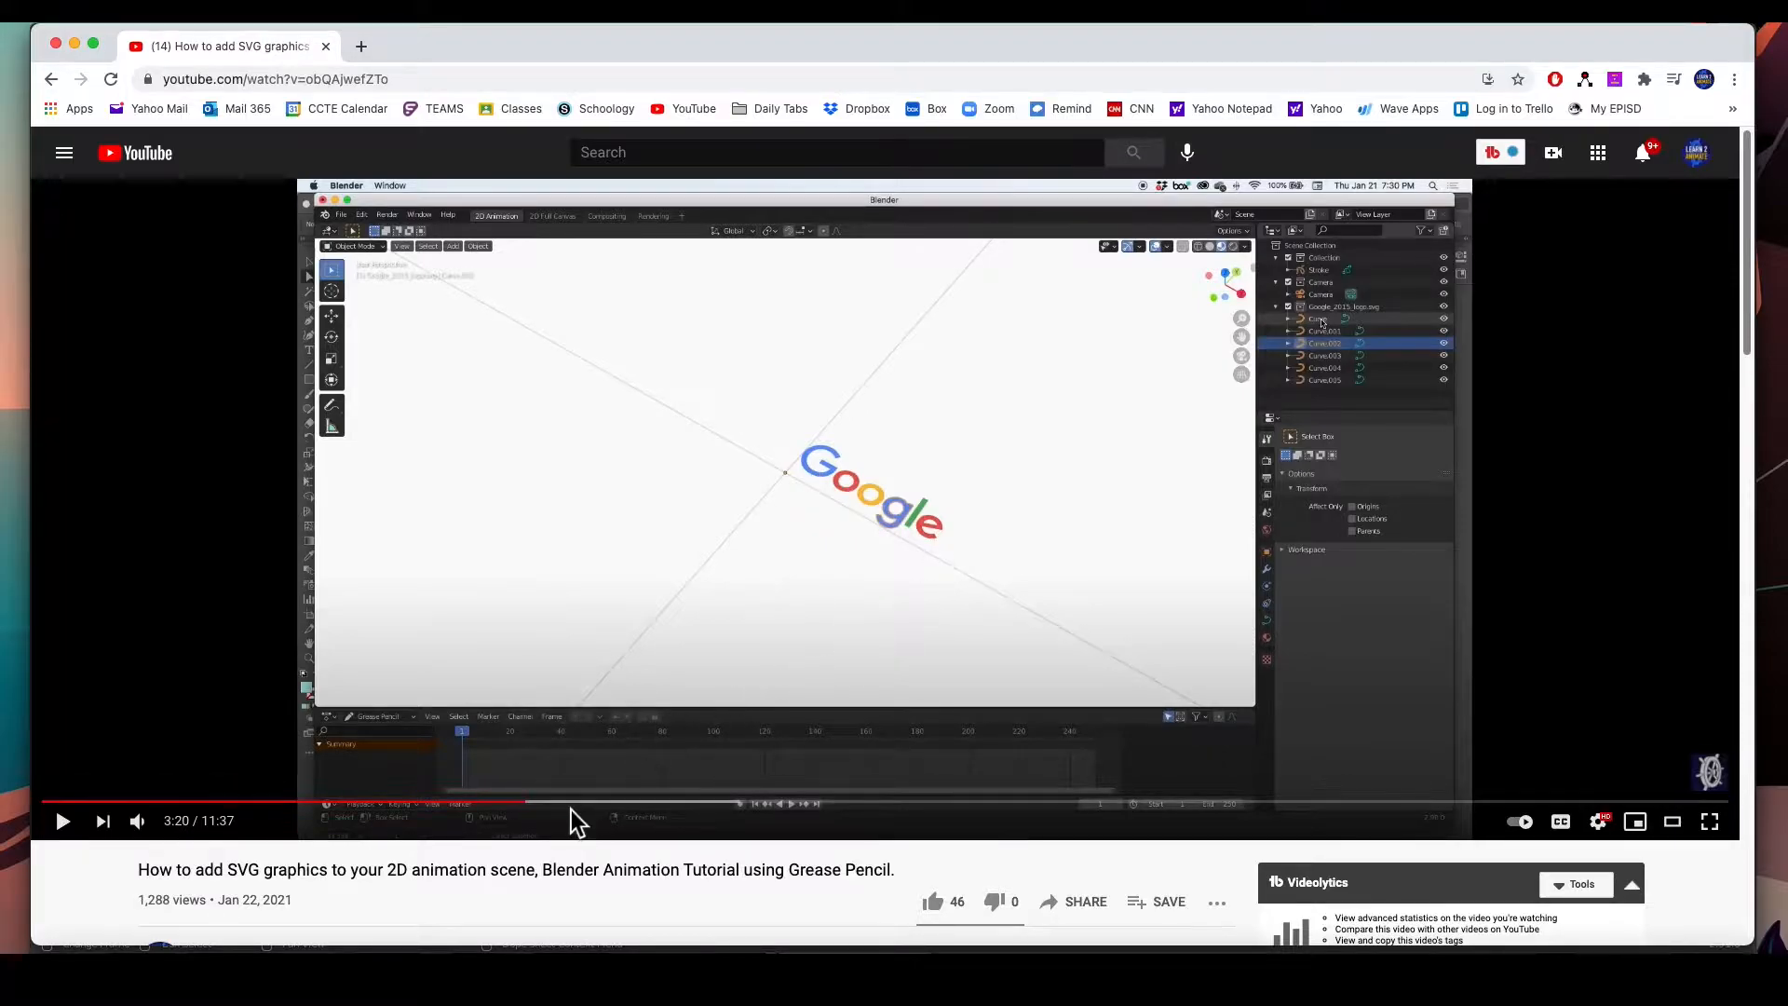
mouse_move(746, 805)
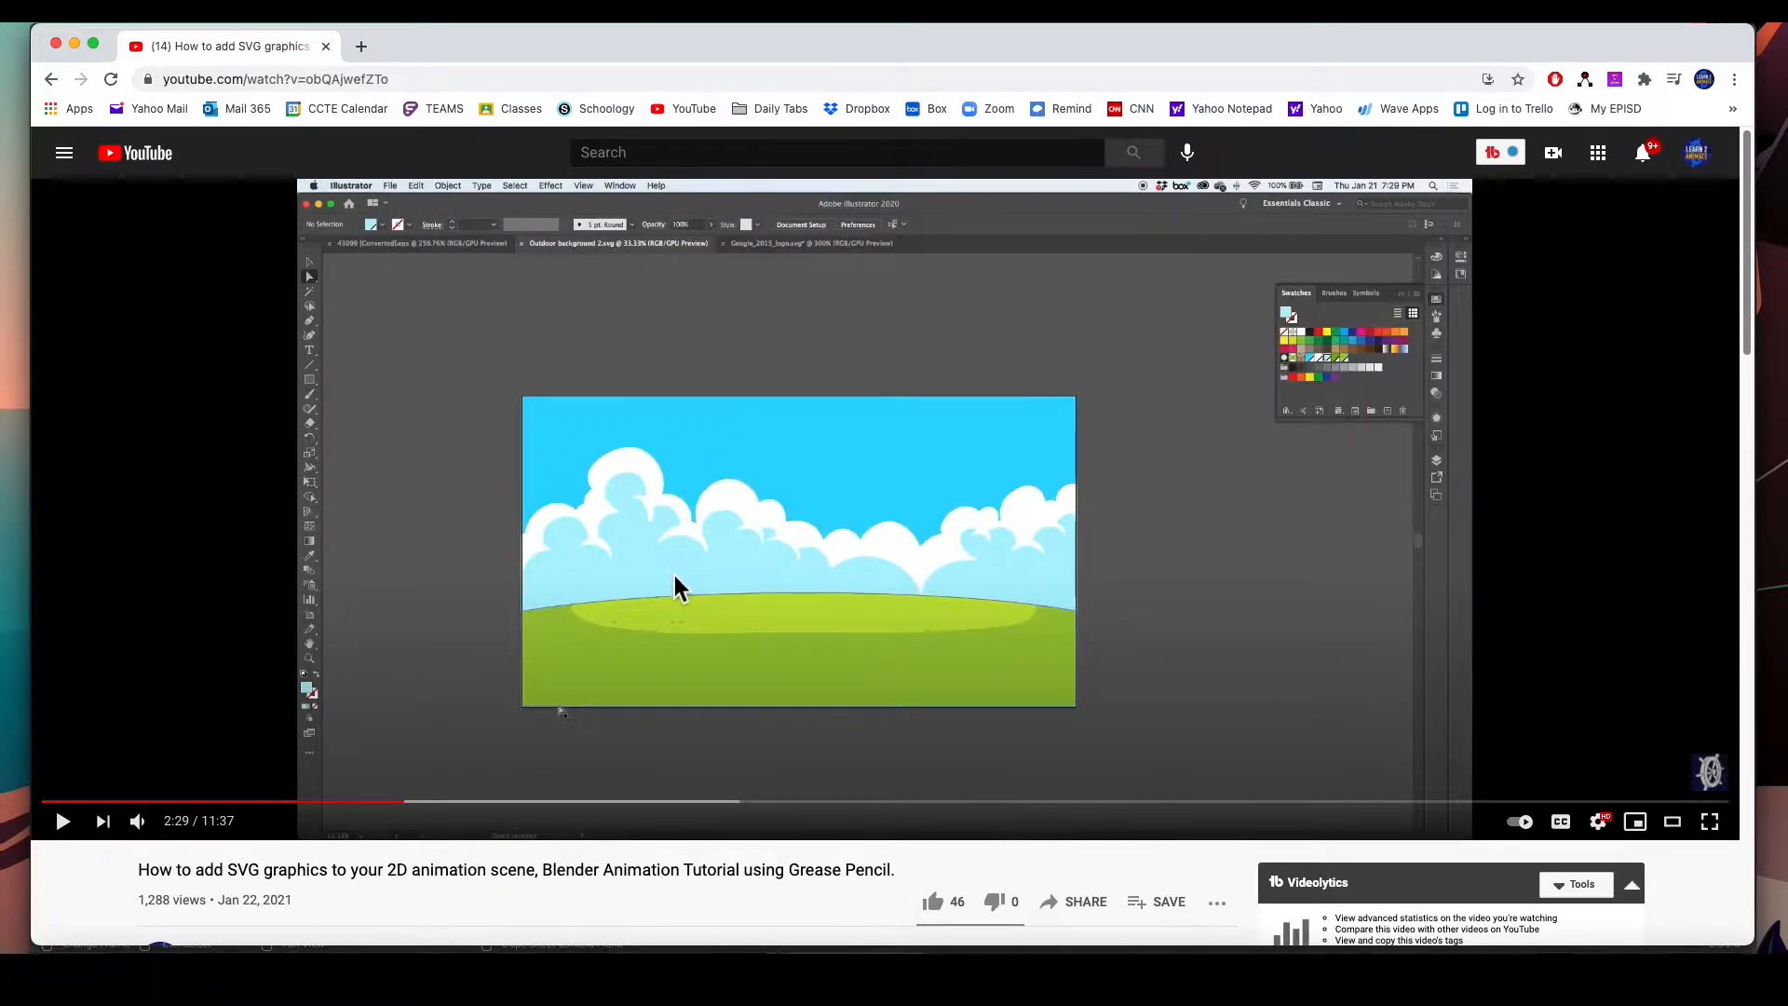
mouse_move(713, 816)
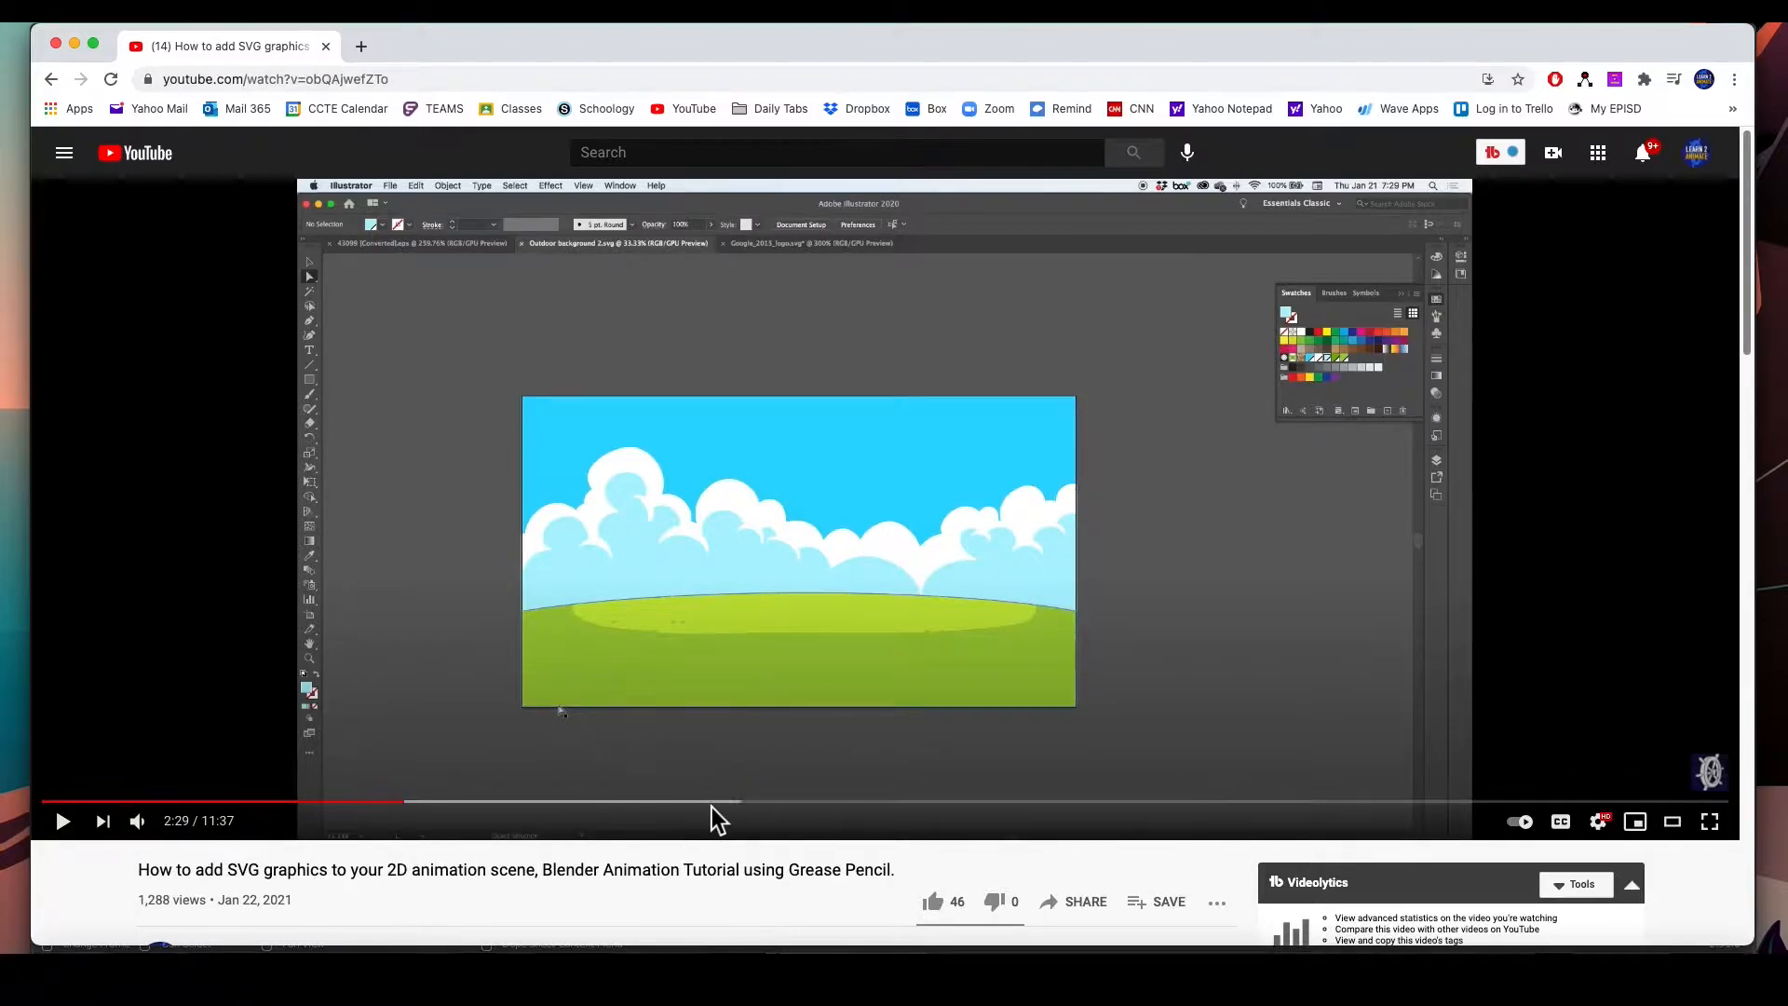
Jump through the tutorial at 4:50, 6:49 and 9:08 to reach the Google logo in the scene
left_click(741, 801)
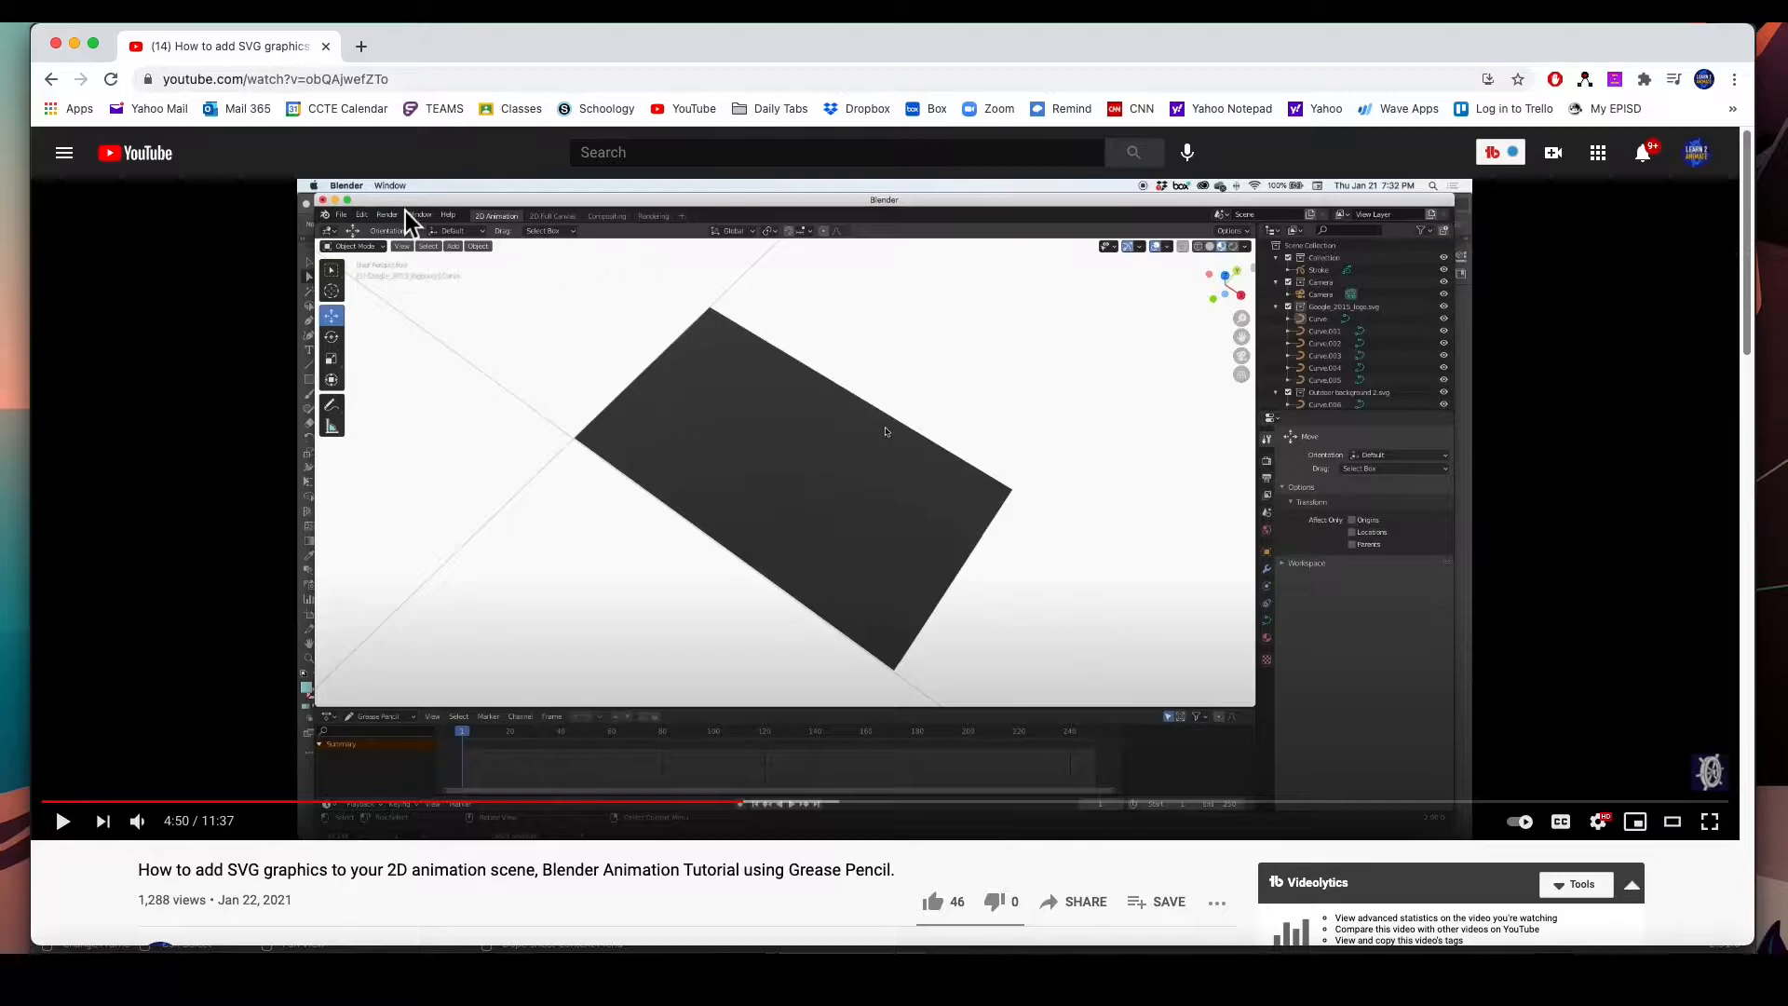
mouse_move(992, 572)
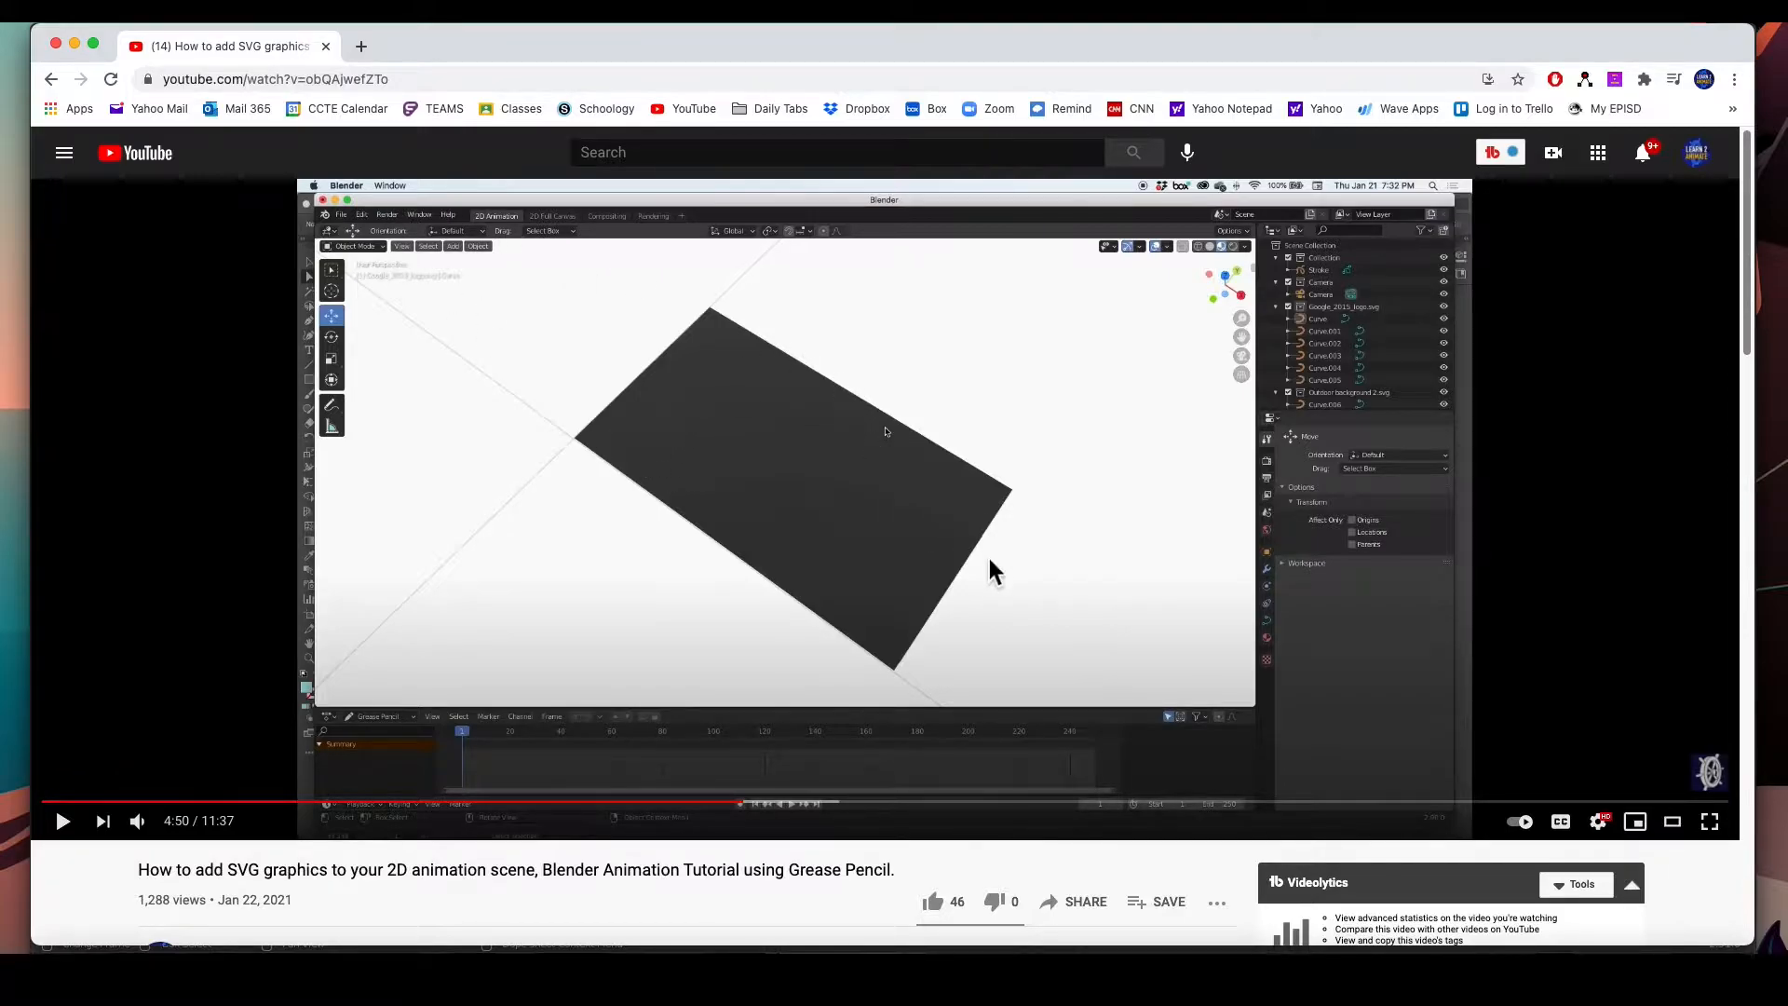
mouse_move(857, 804)
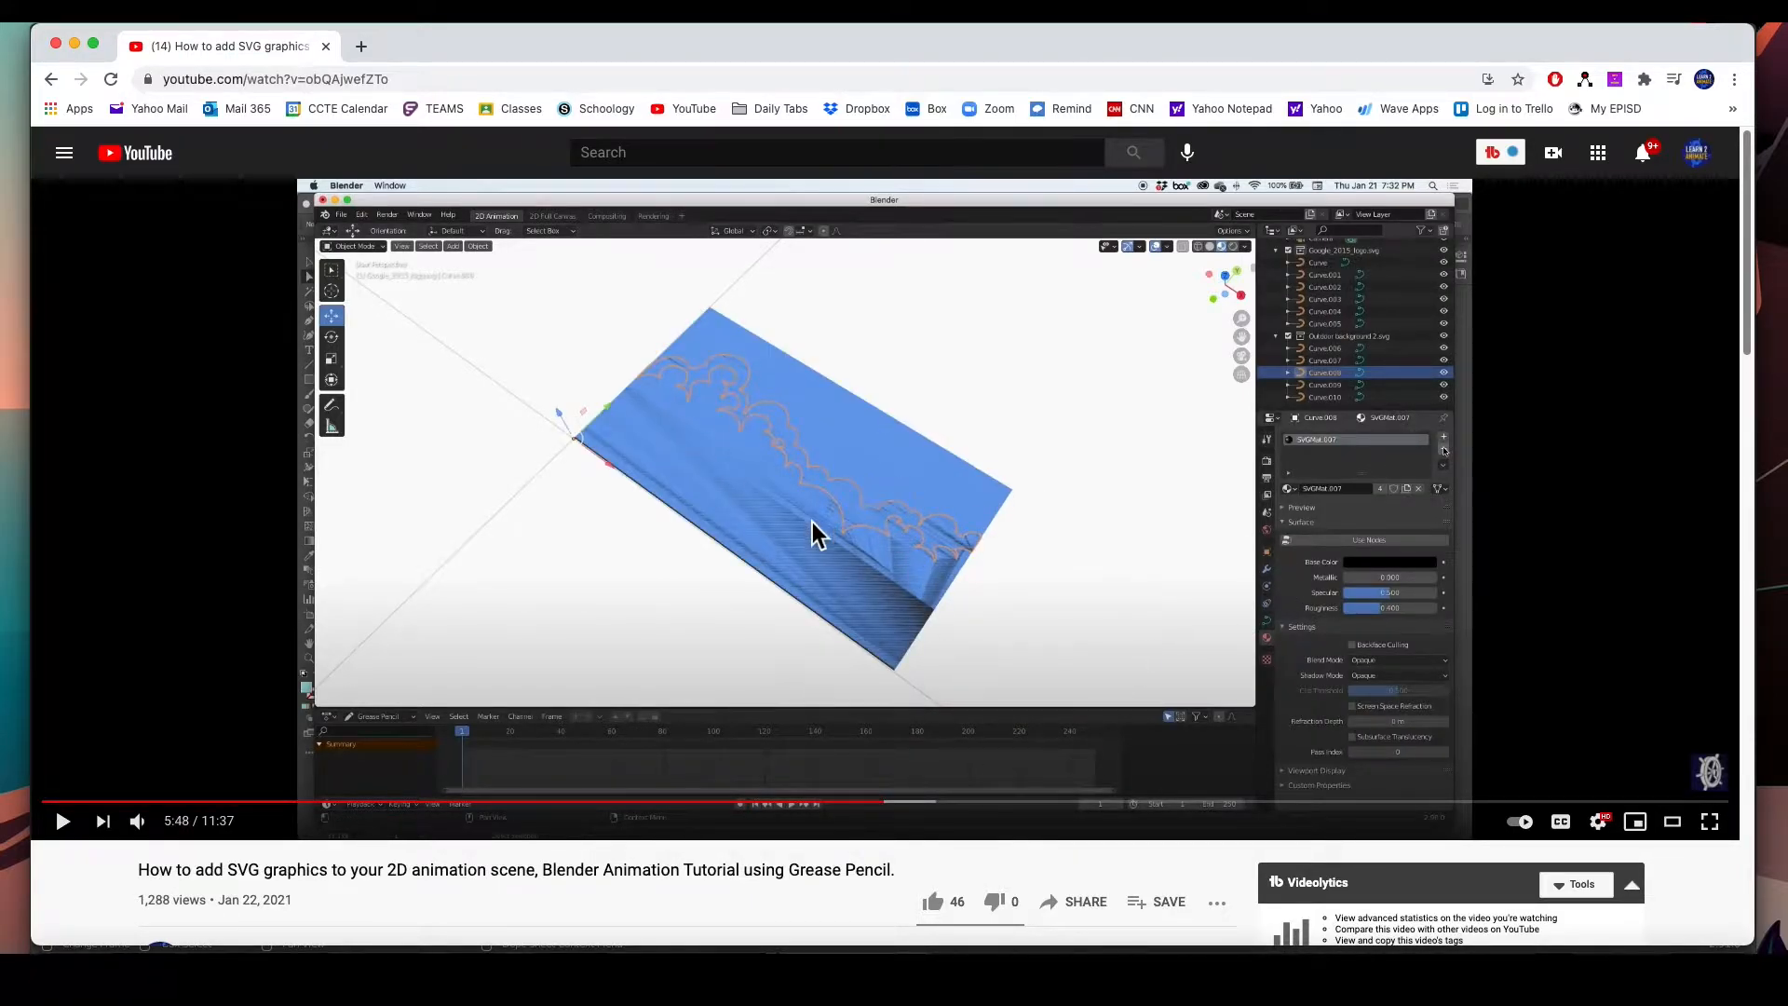
mouse_move(1047, 815)
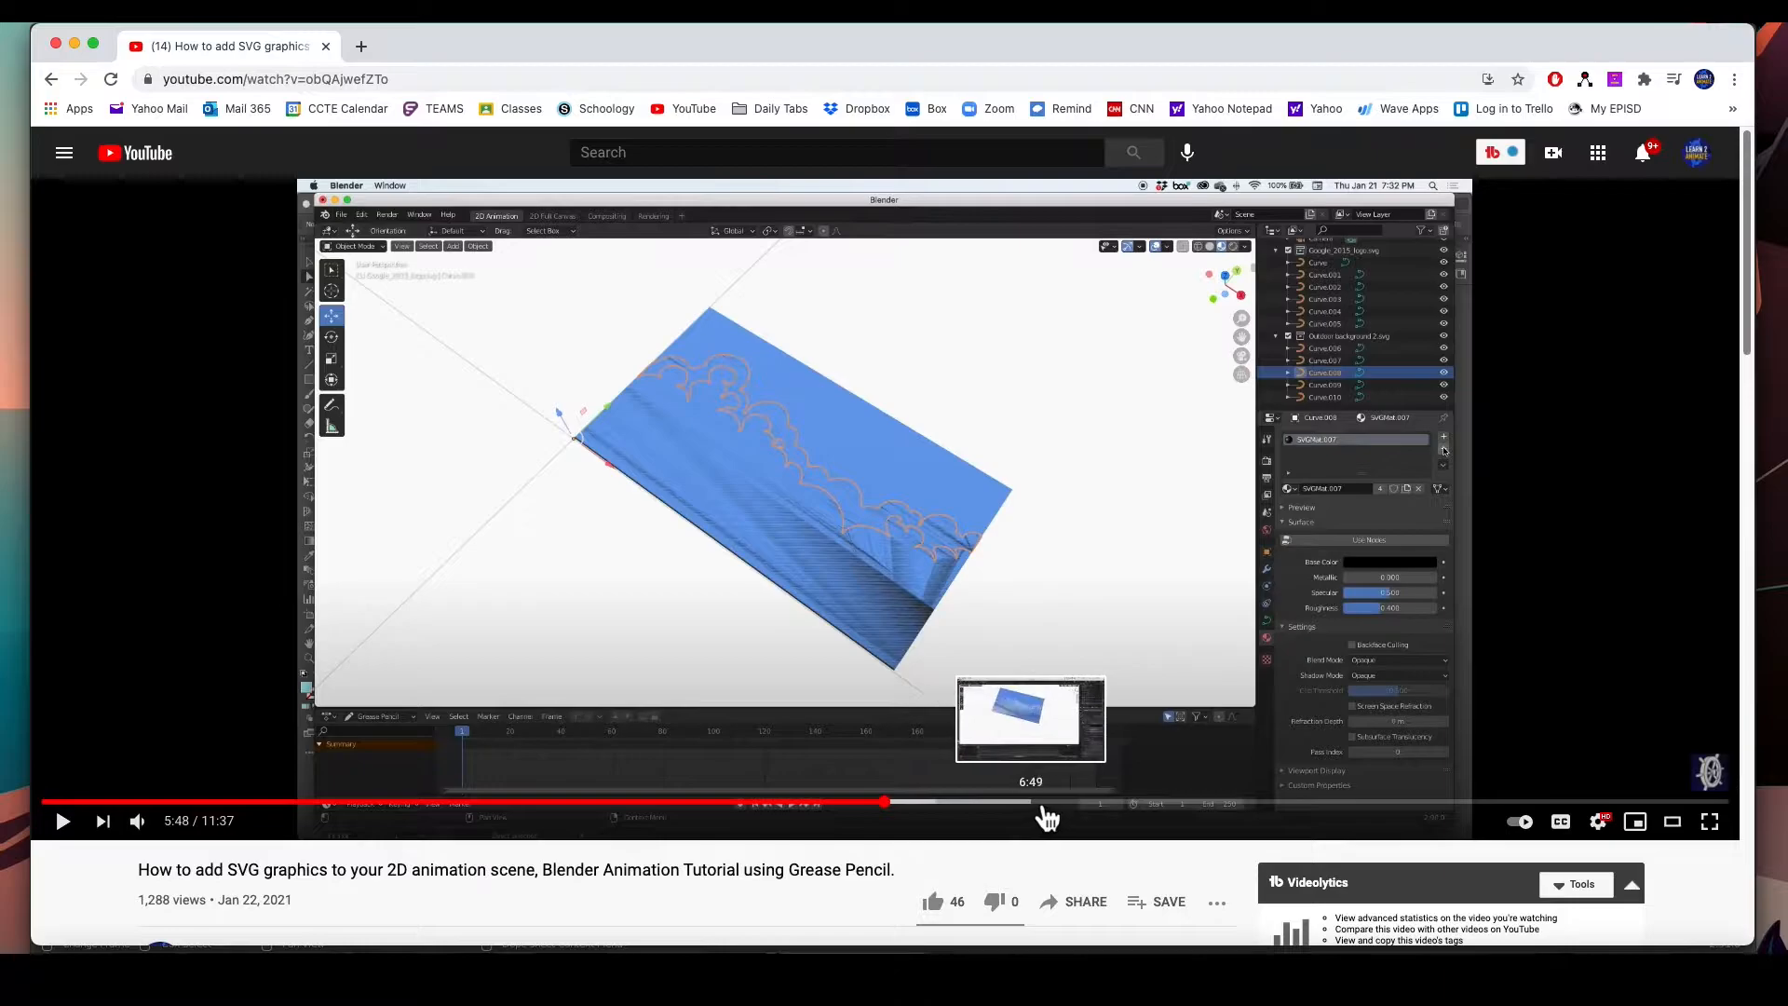
left_click(886, 801)
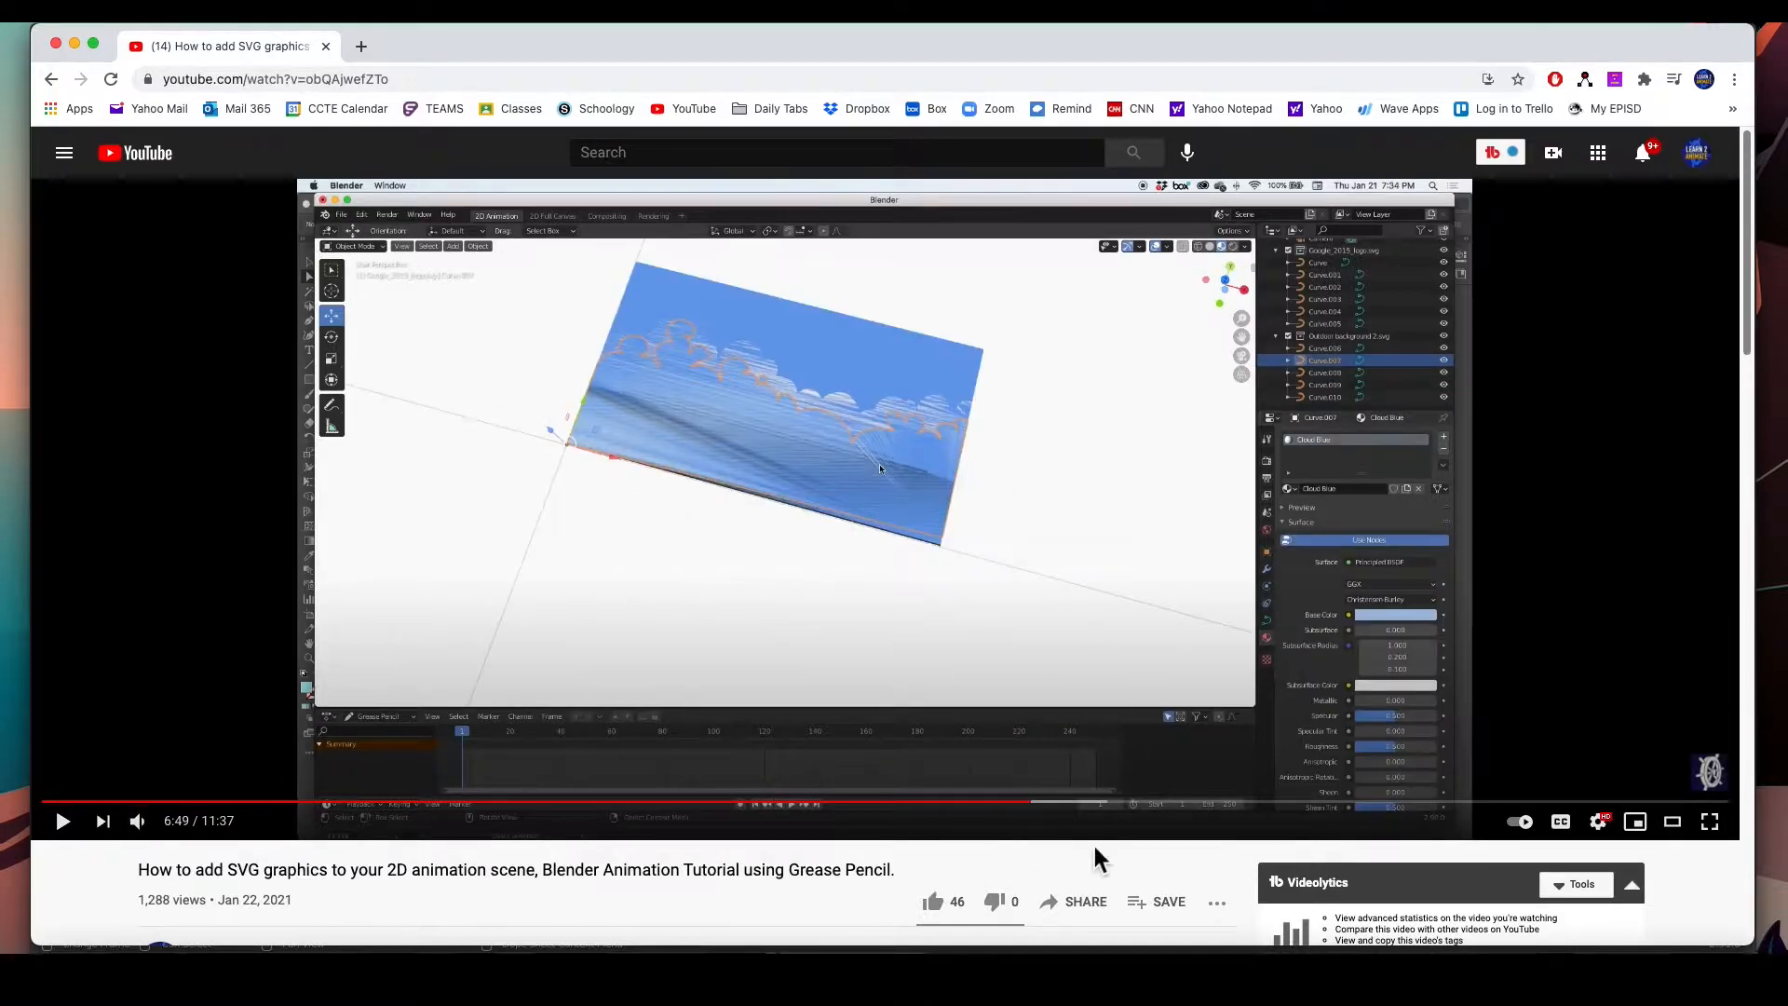
mouse_move(1225, 812)
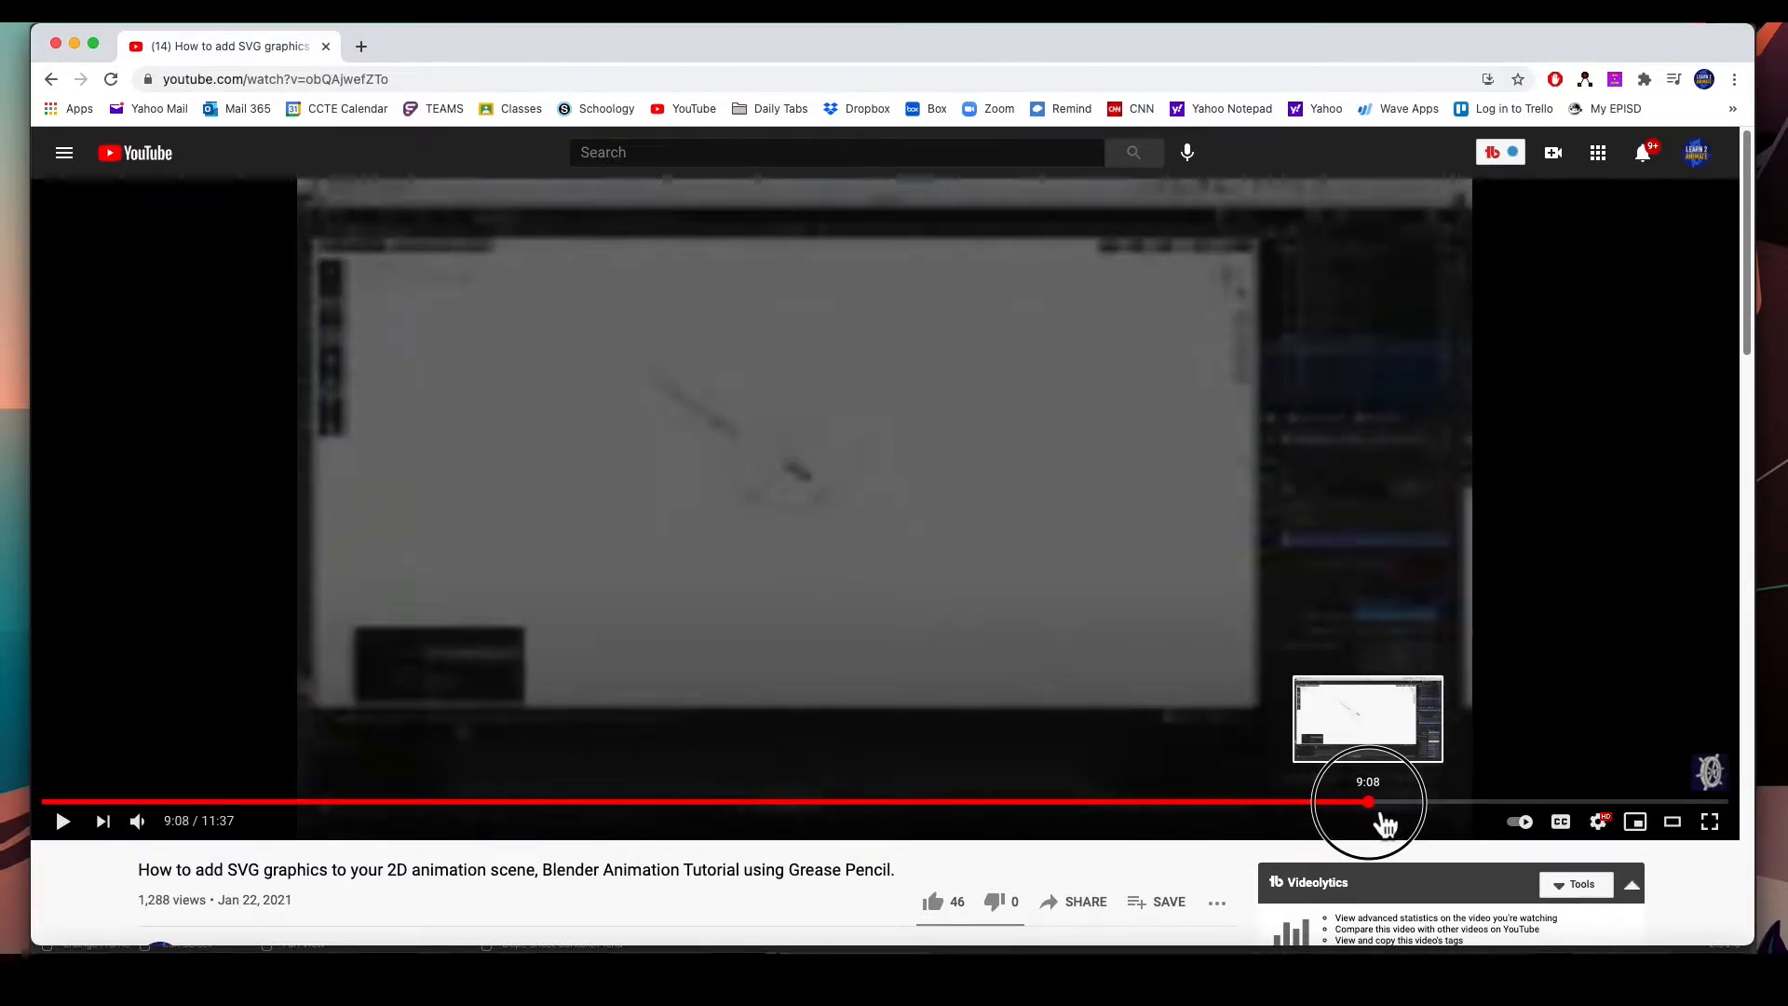
left_click(1367, 804)
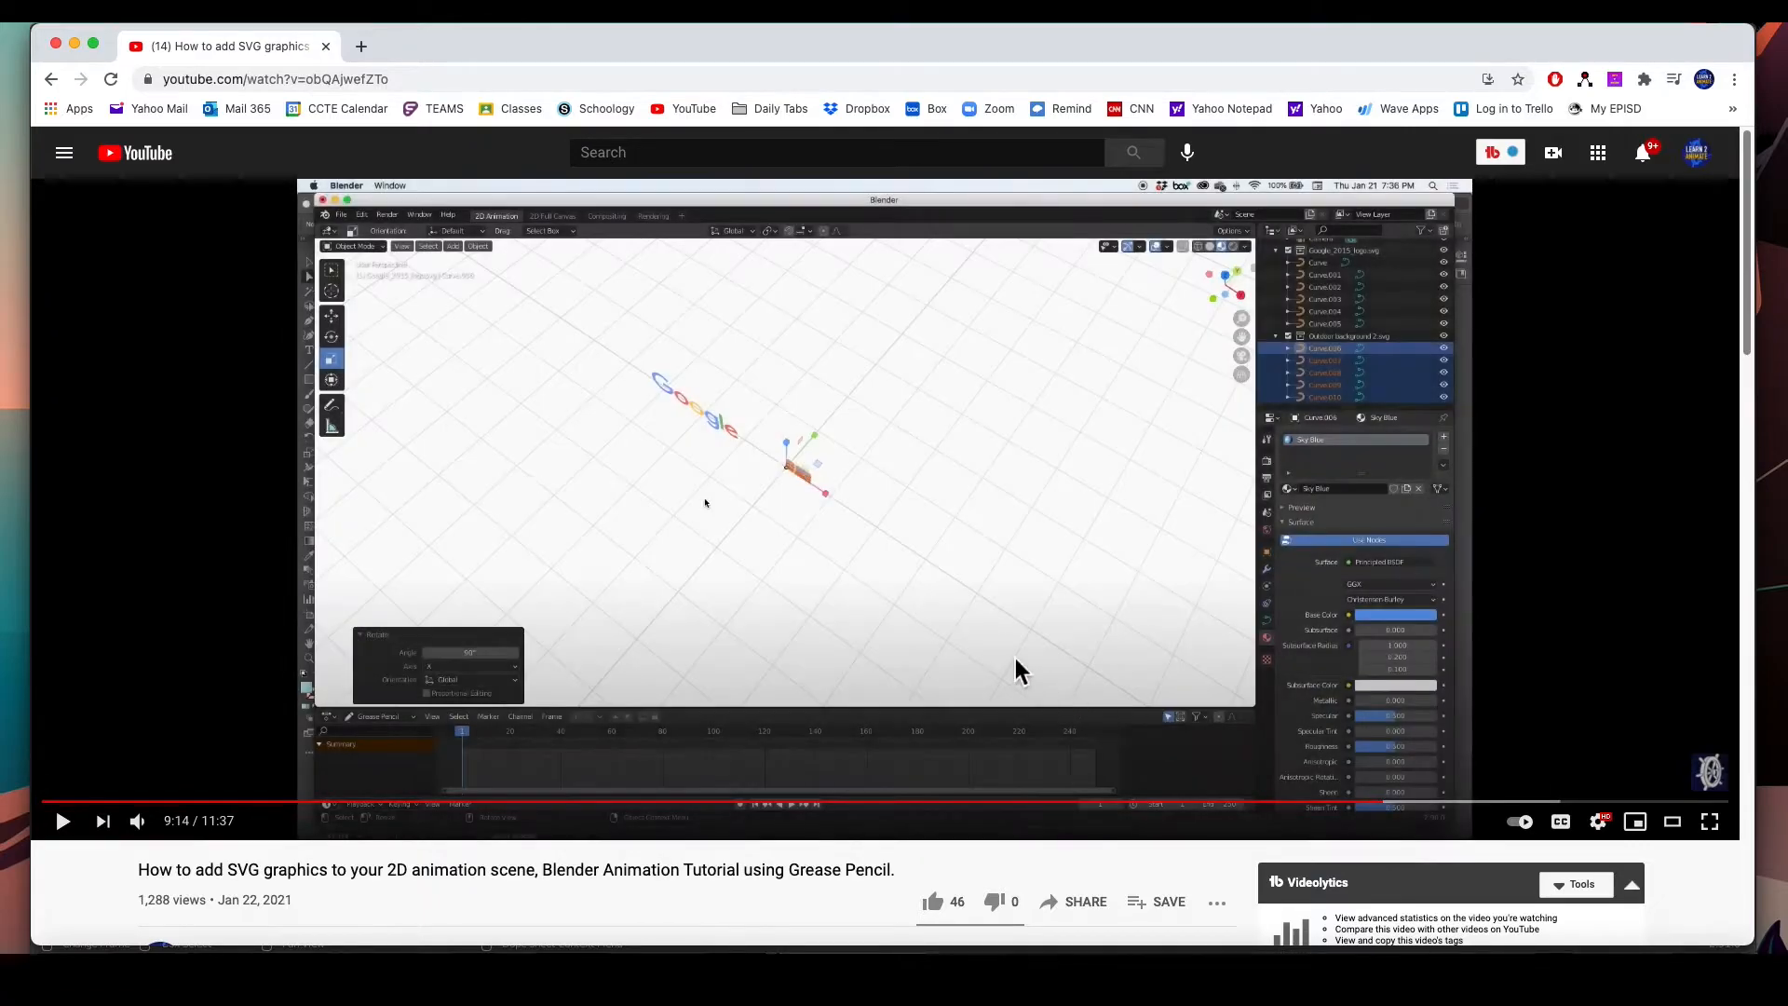
mouse_move(848, 602)
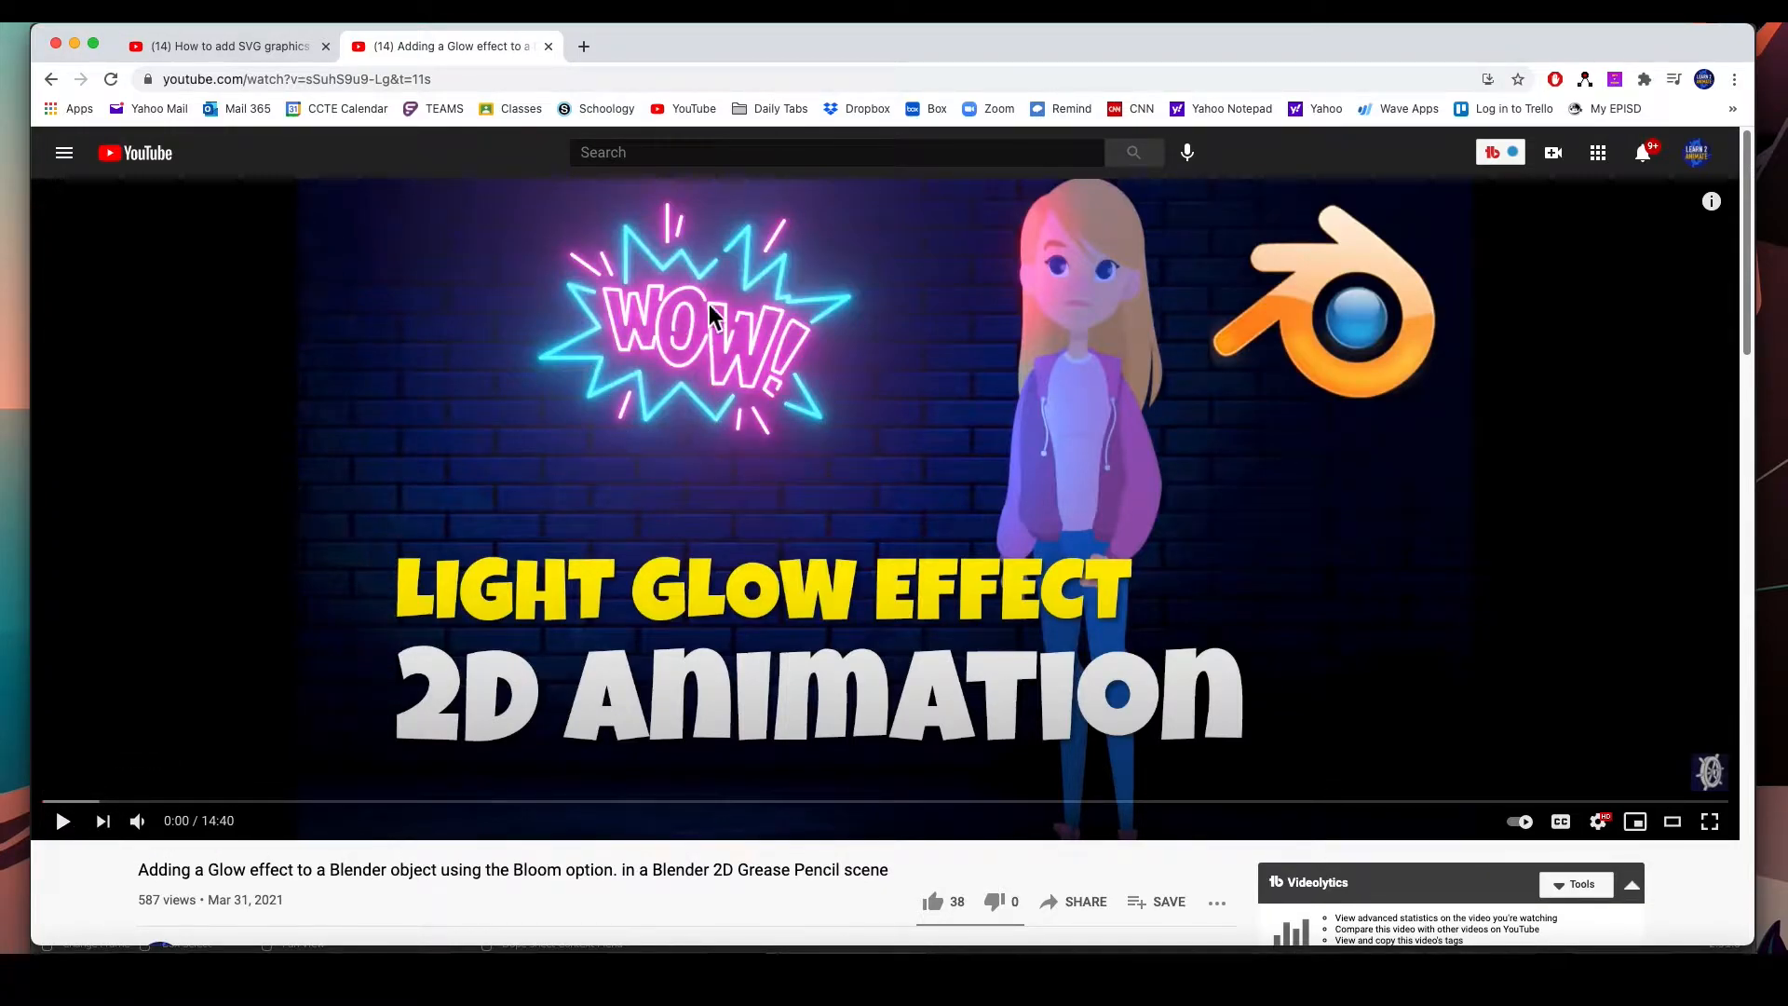
mouse_move(348, 814)
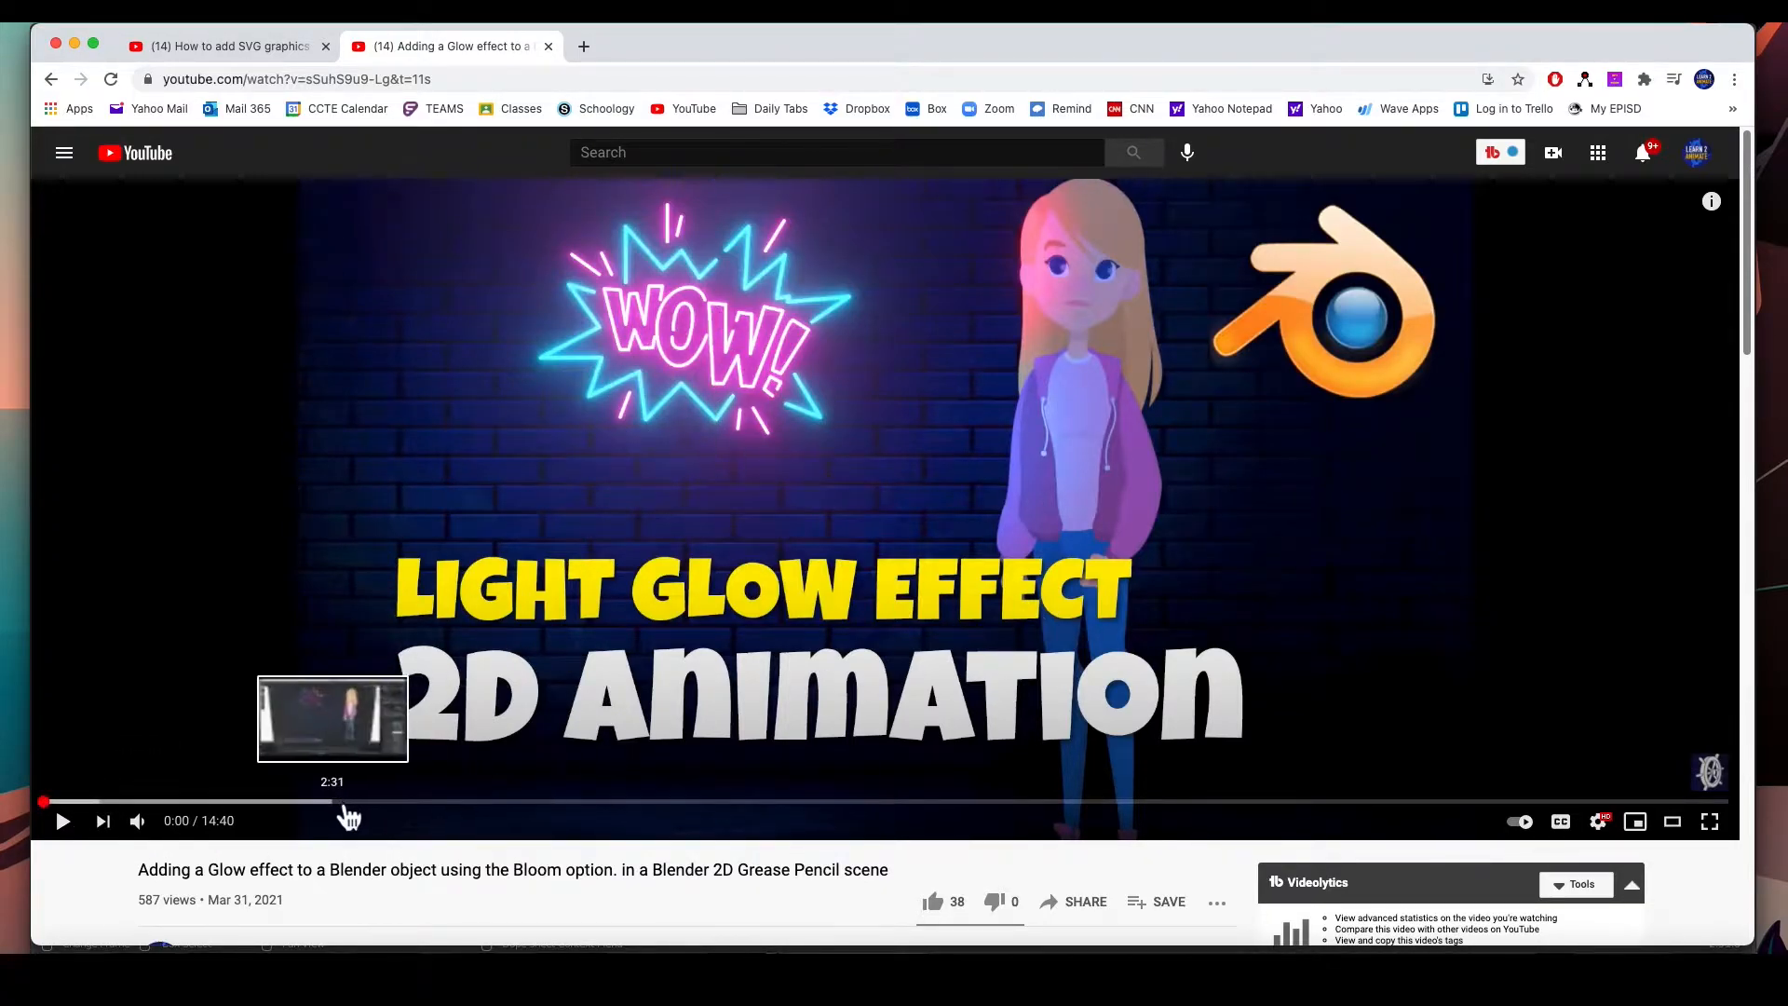
Skip the glow-effect tutorial ahead to about 1:46 where the WOW neon graphic appears
left_click(240, 801)
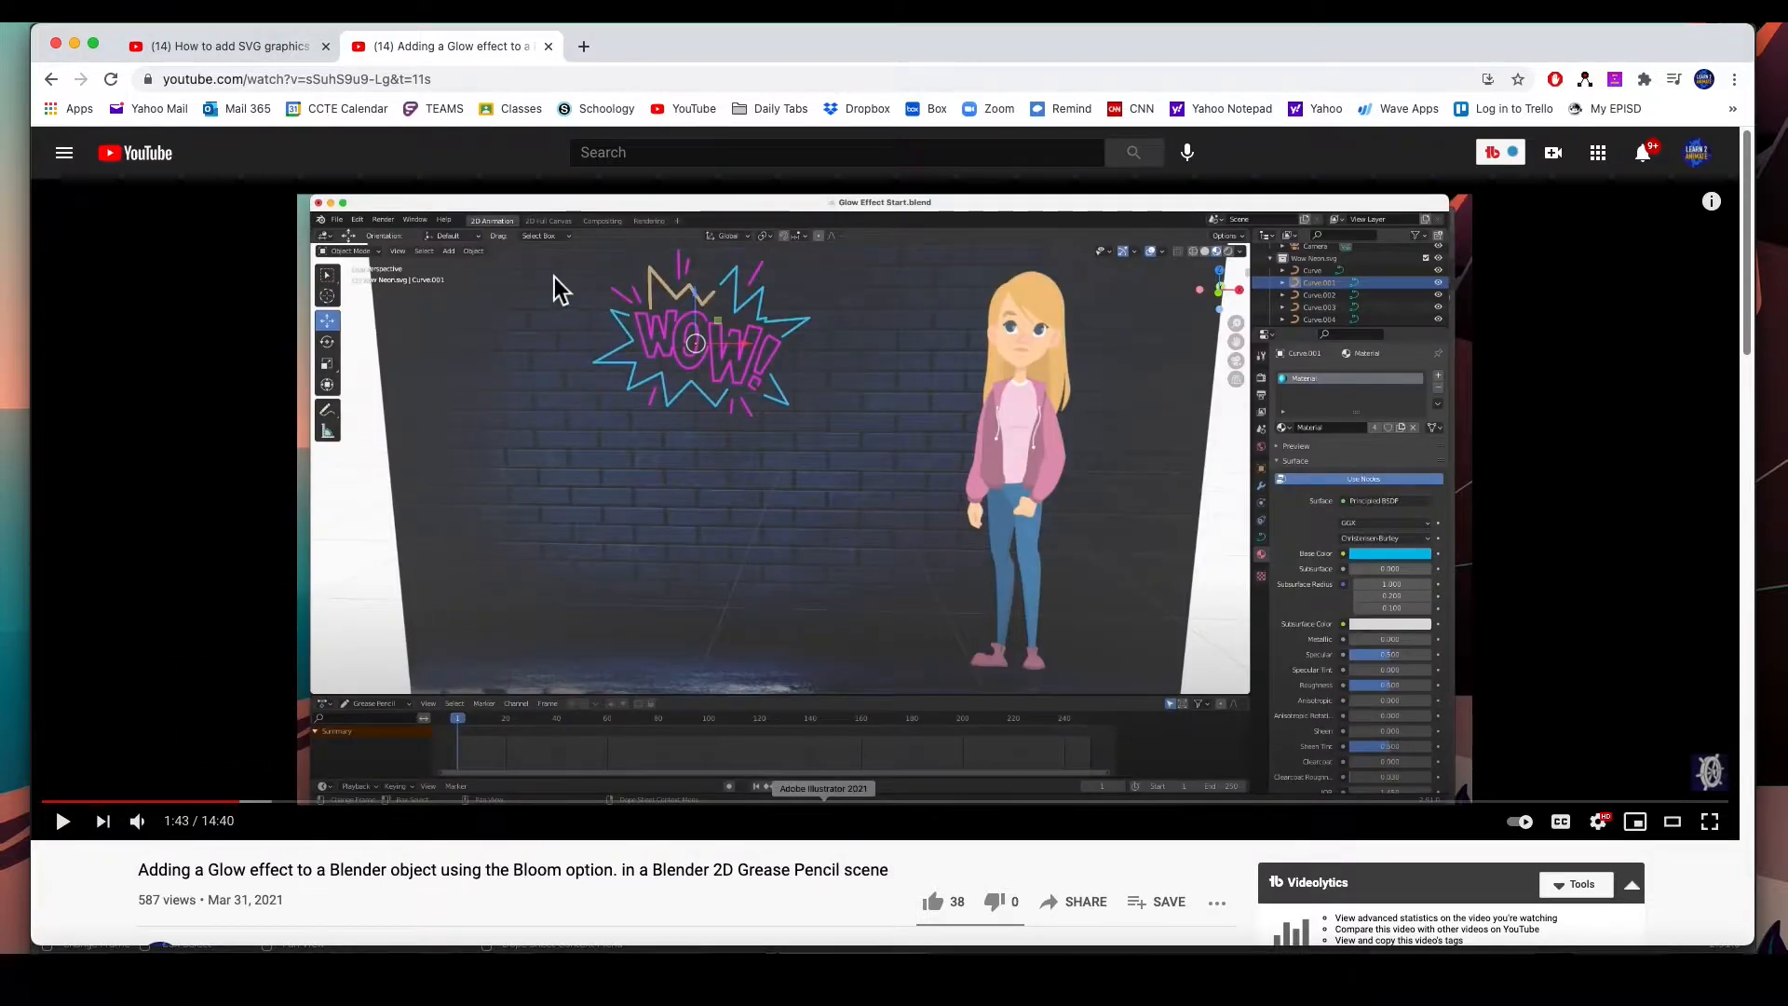
mouse_move(251, 821)
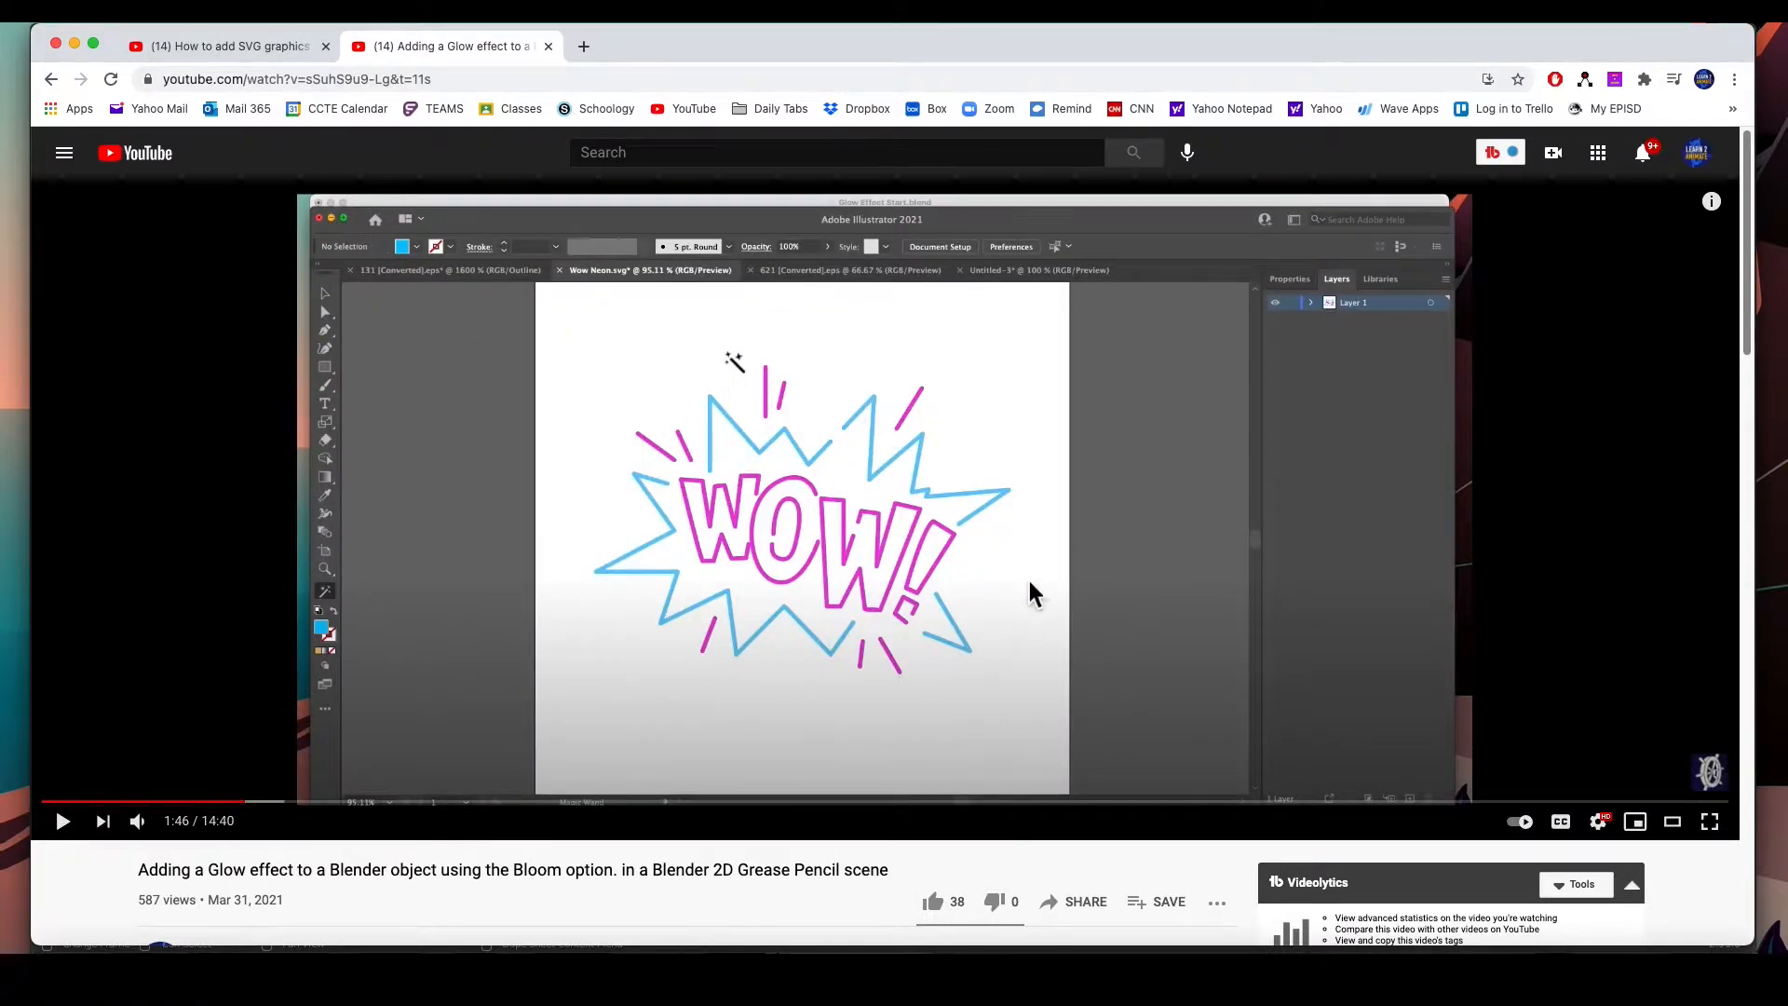
mouse_move(730, 601)
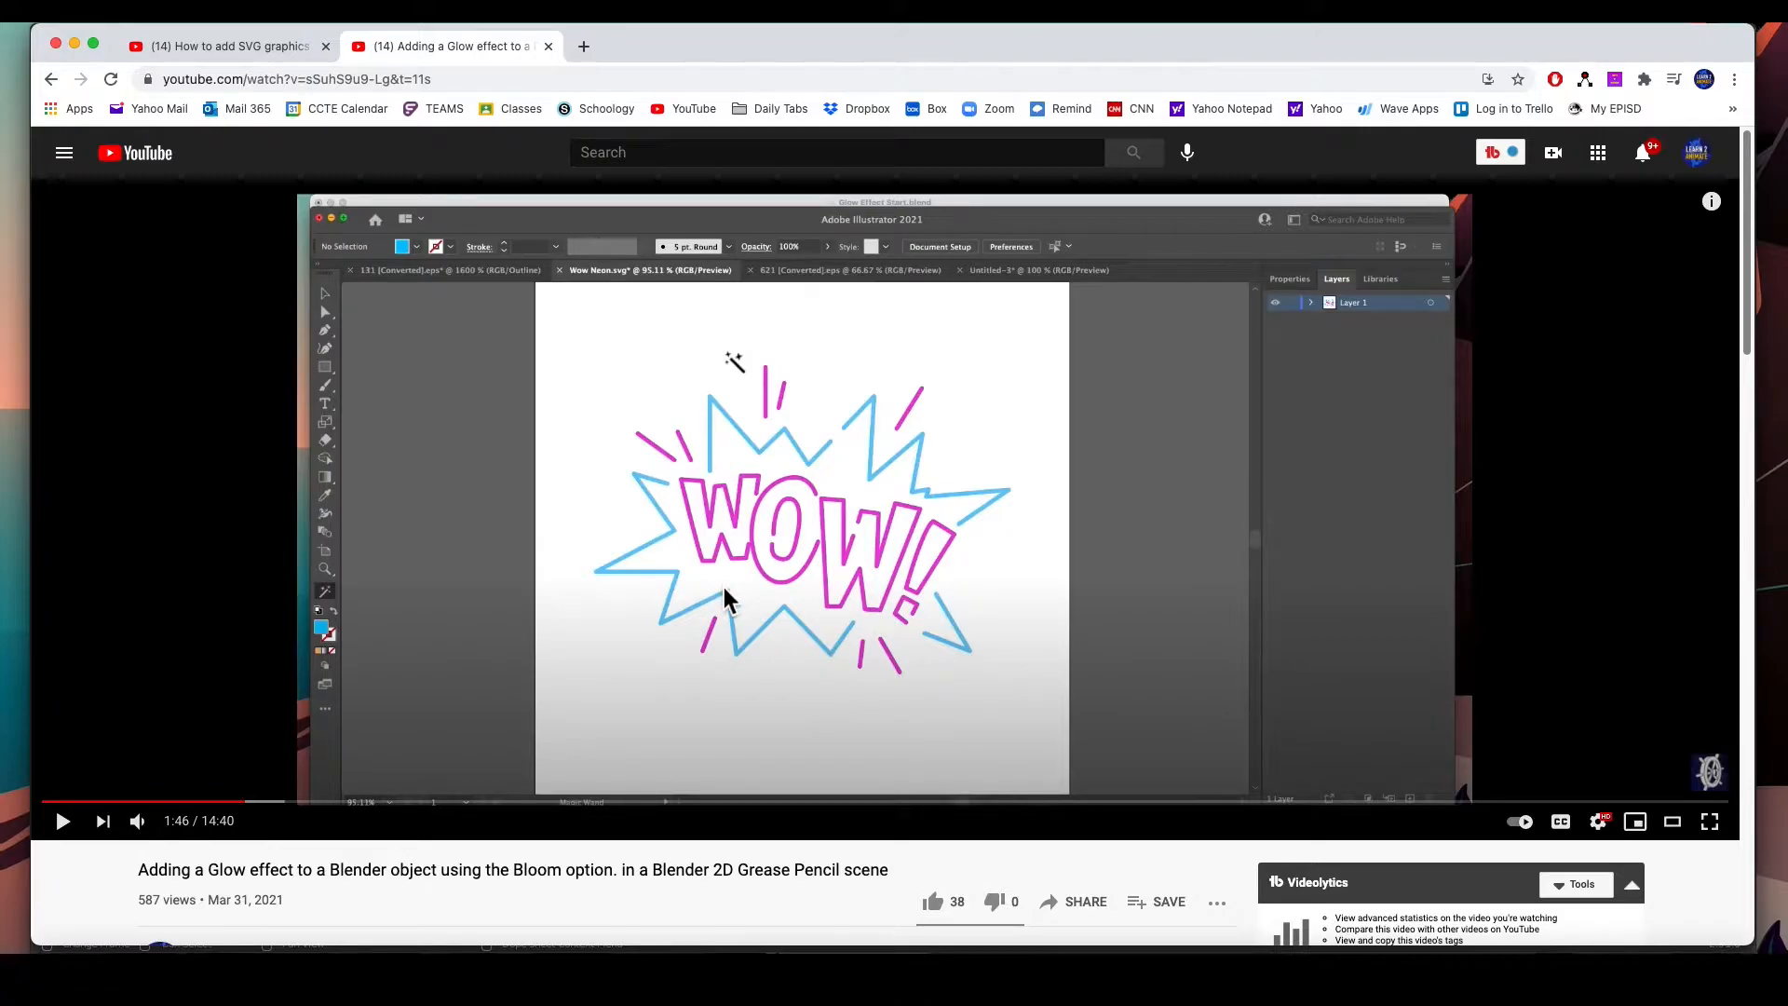
mouse_move(247, 804)
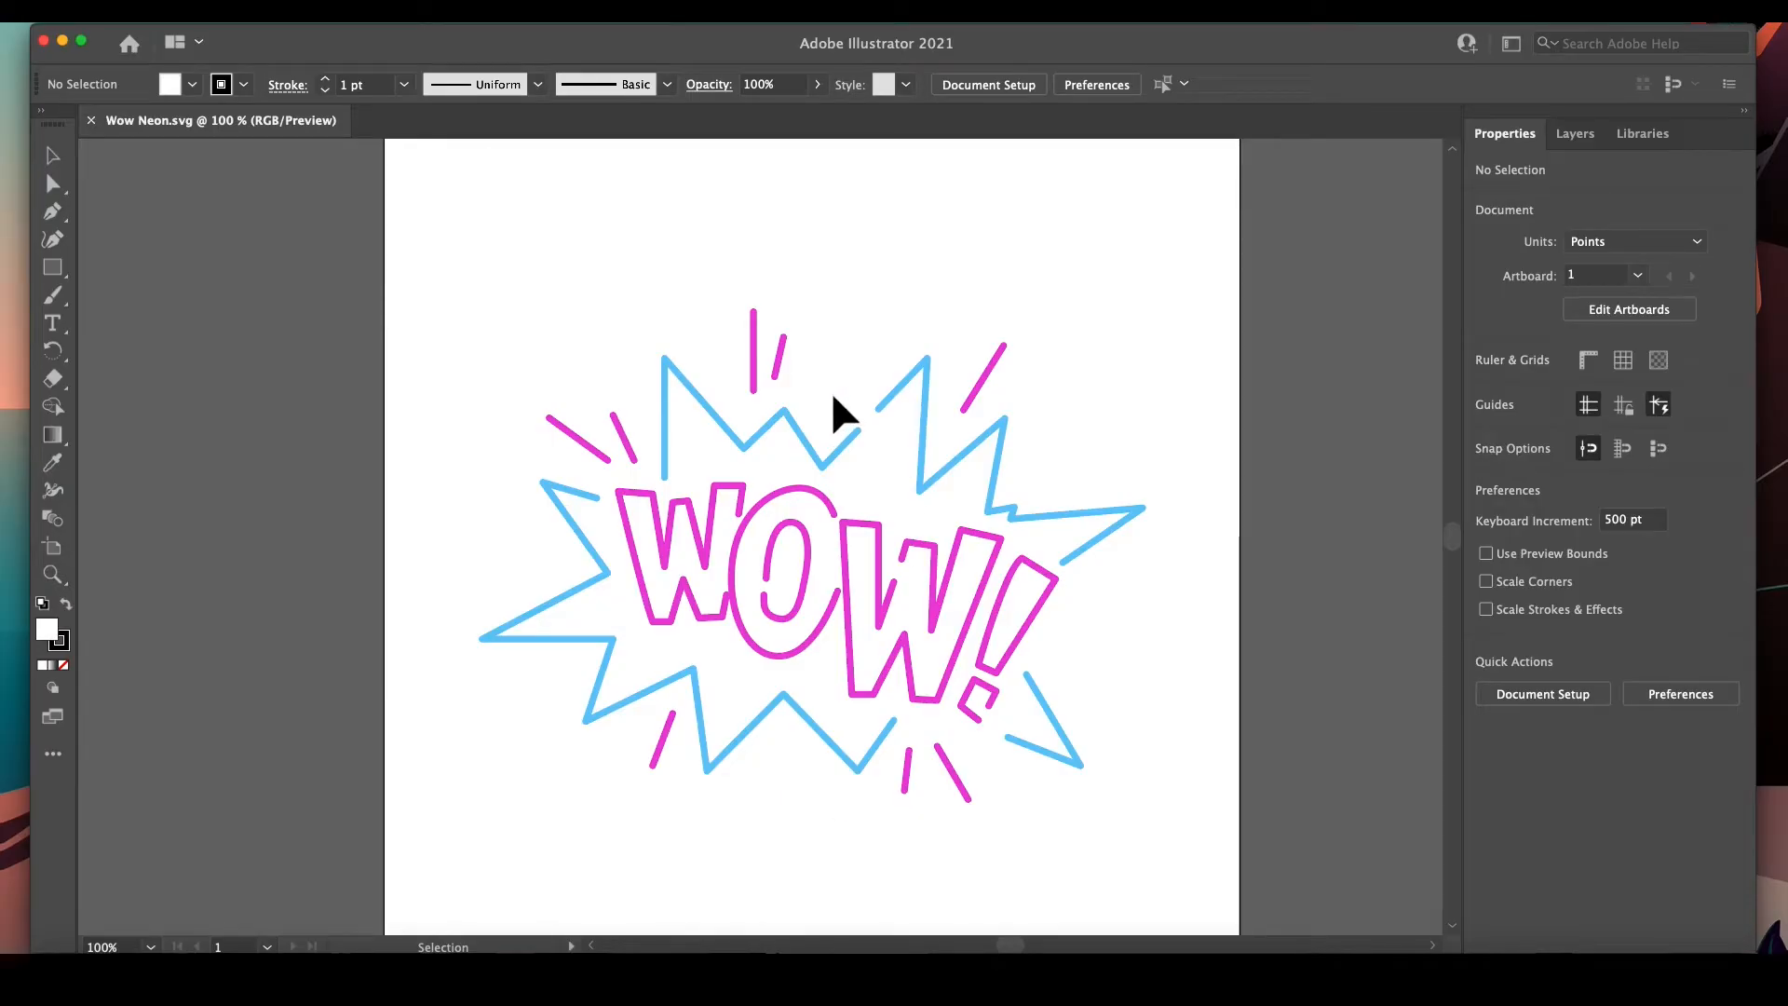
mouse_move(587, 298)
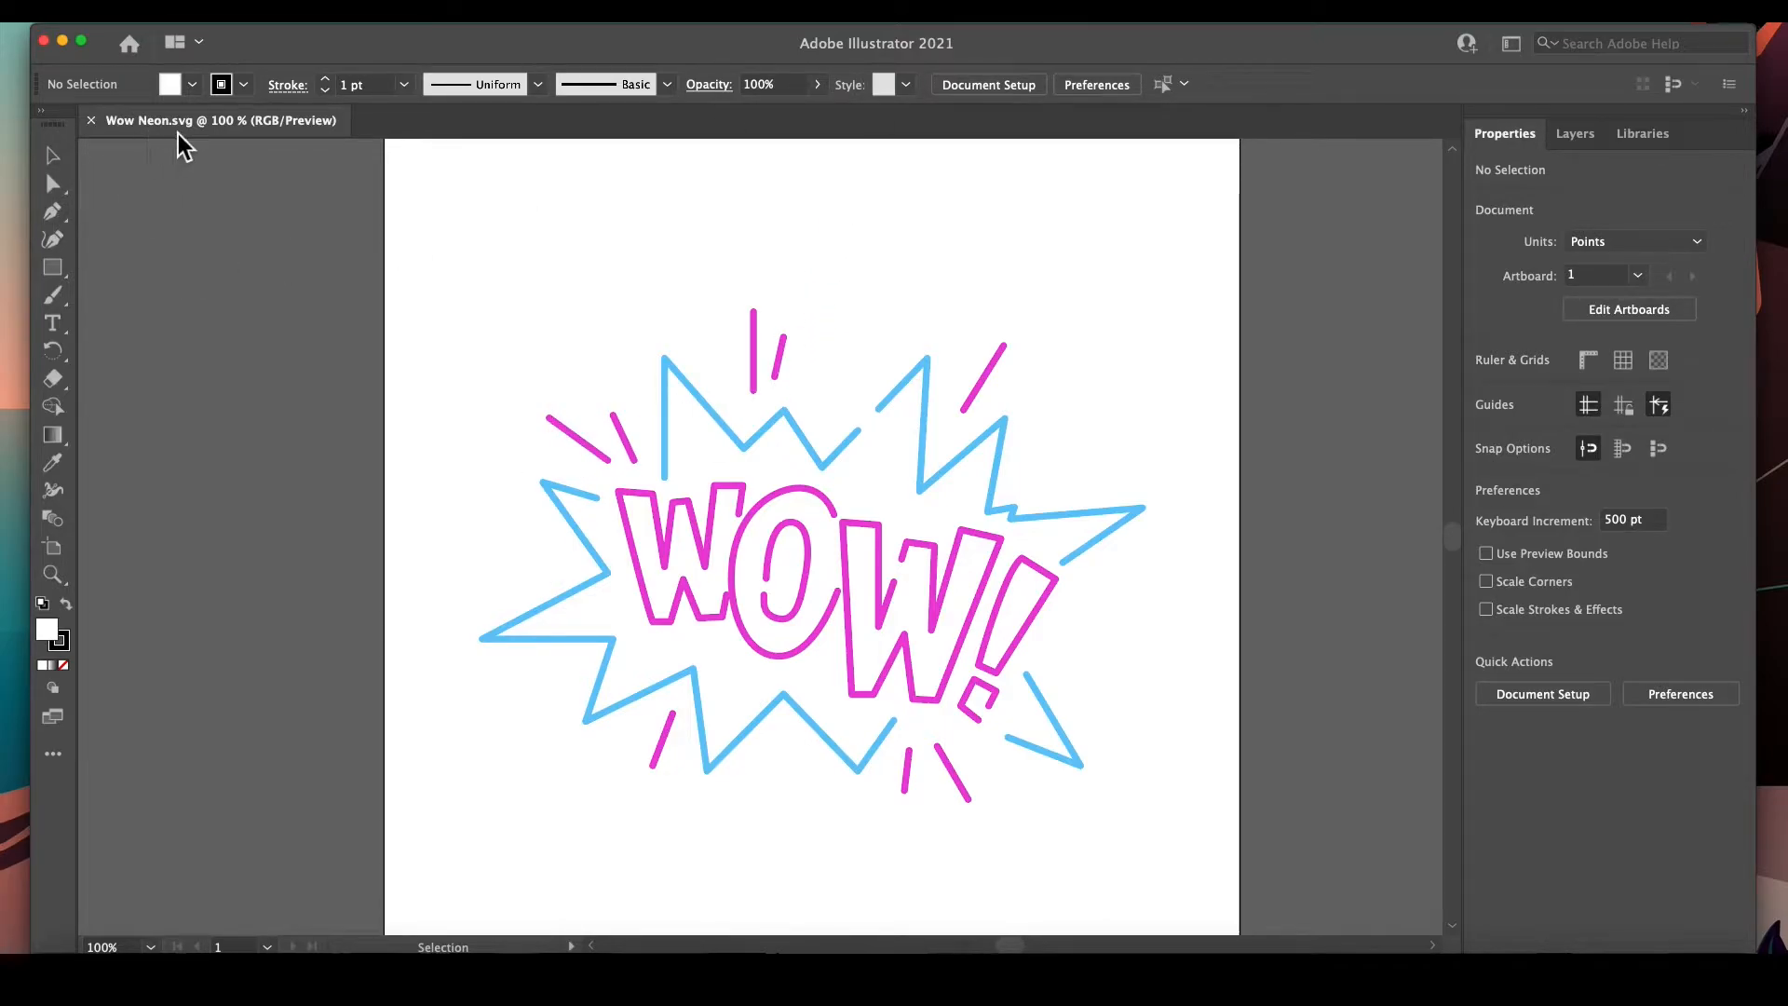
mouse_move(901, 536)
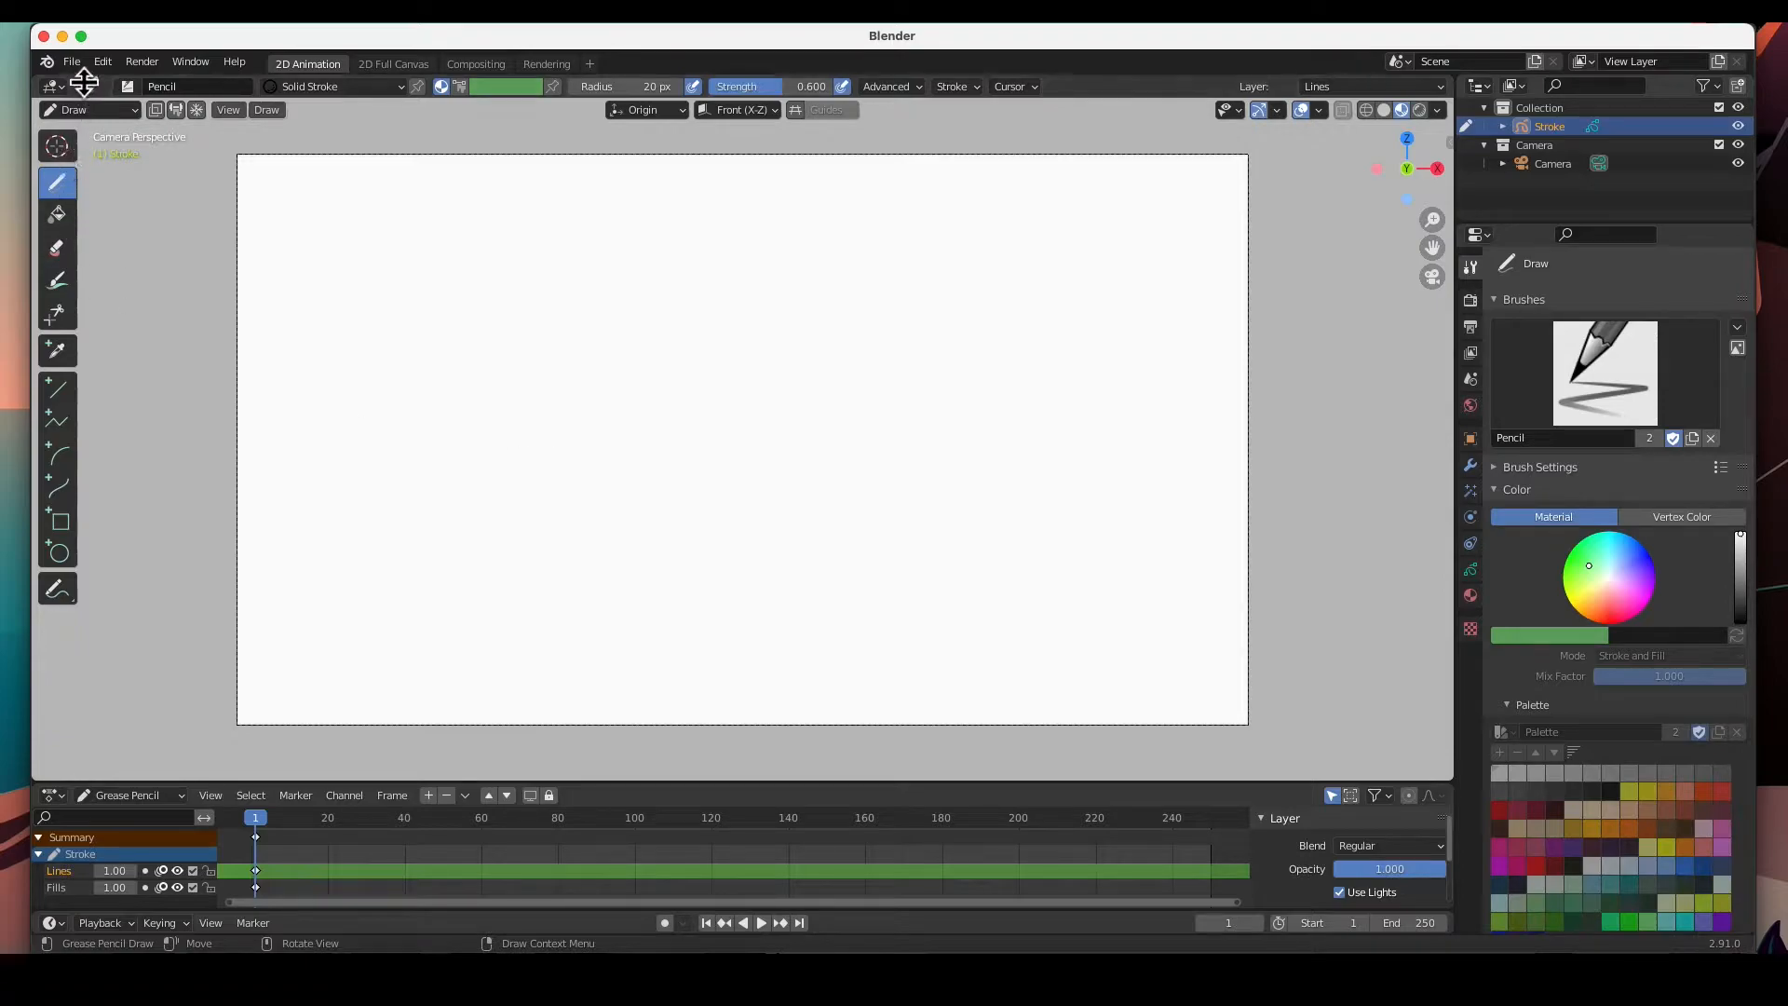
Import Wow Neon.svg from the Desktop into the scene
left_click(71, 61)
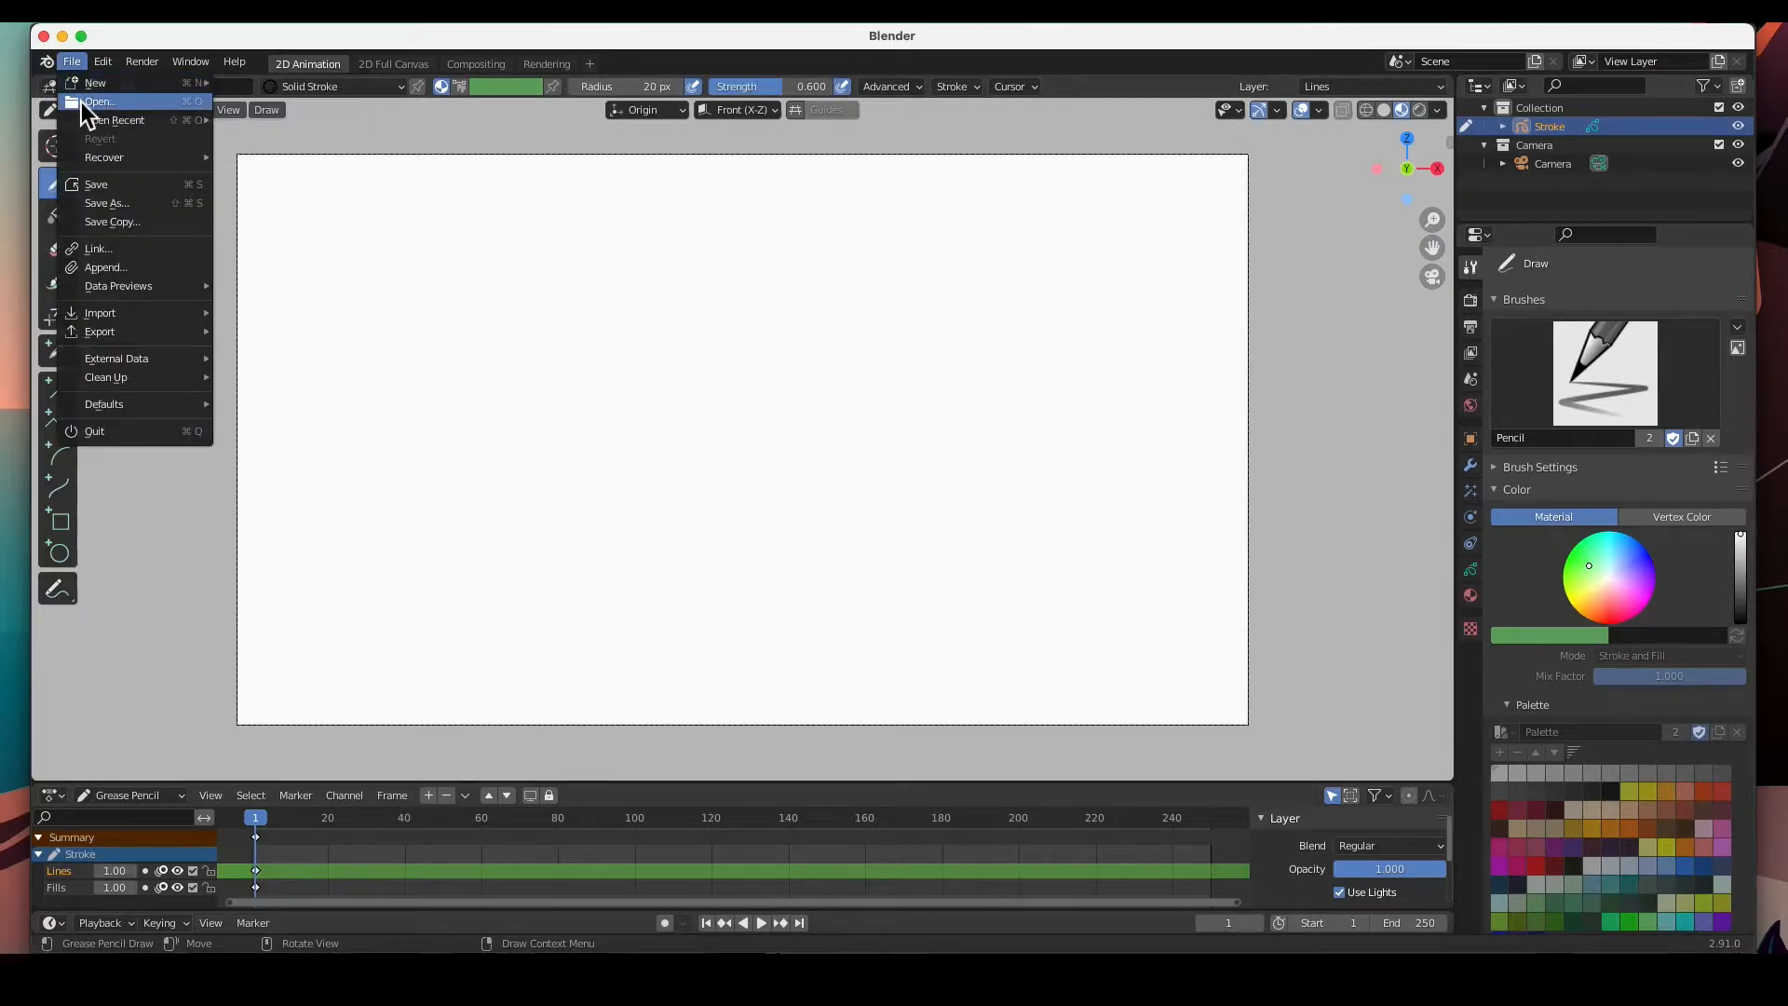
mouse_move(124, 221)
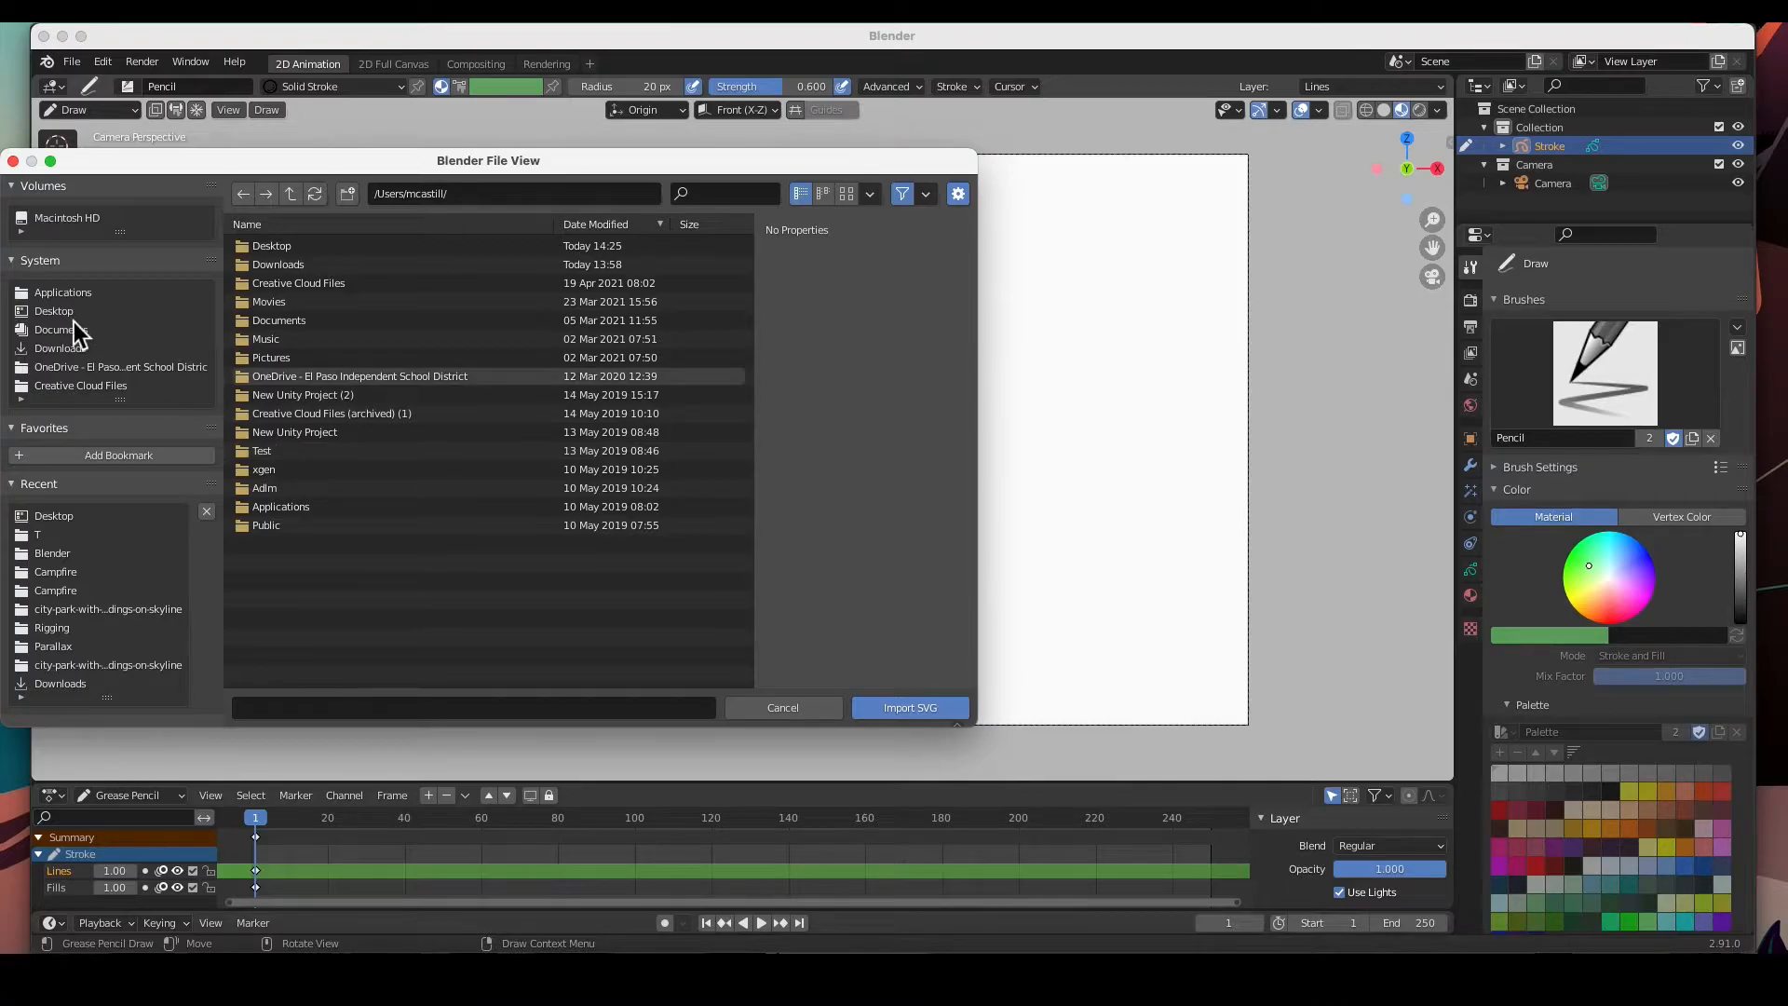
left_click(54, 311)
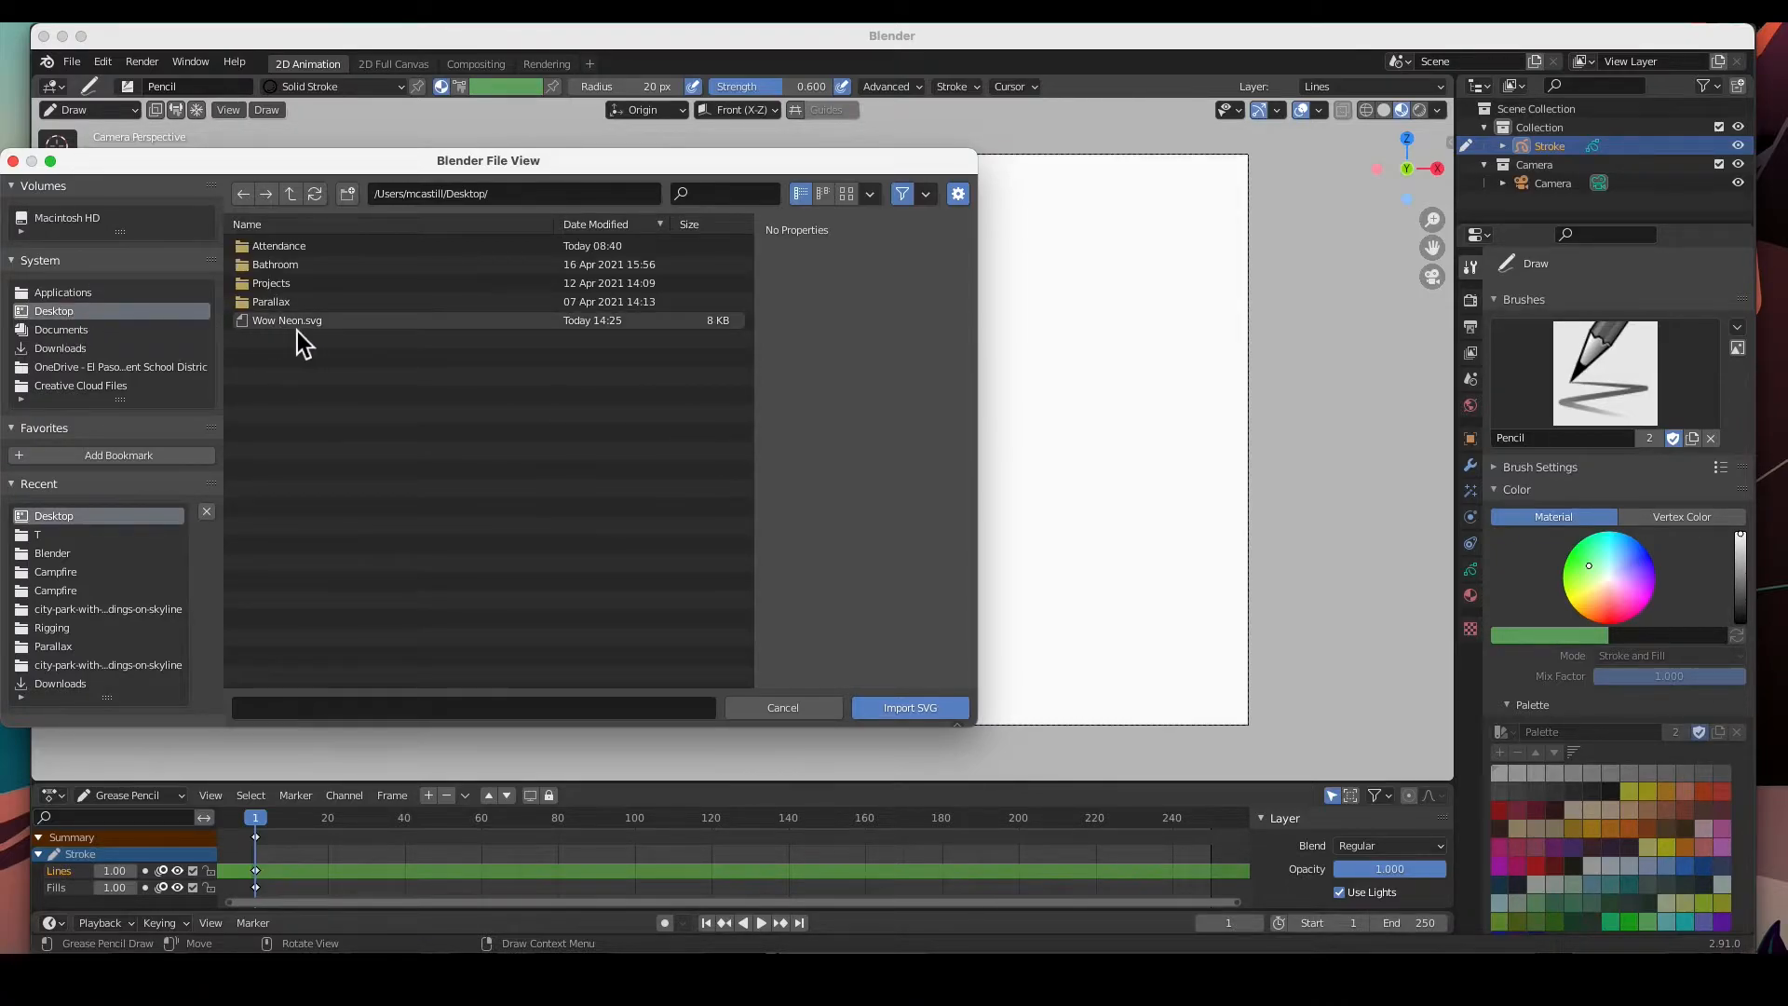
left_click(909, 708)
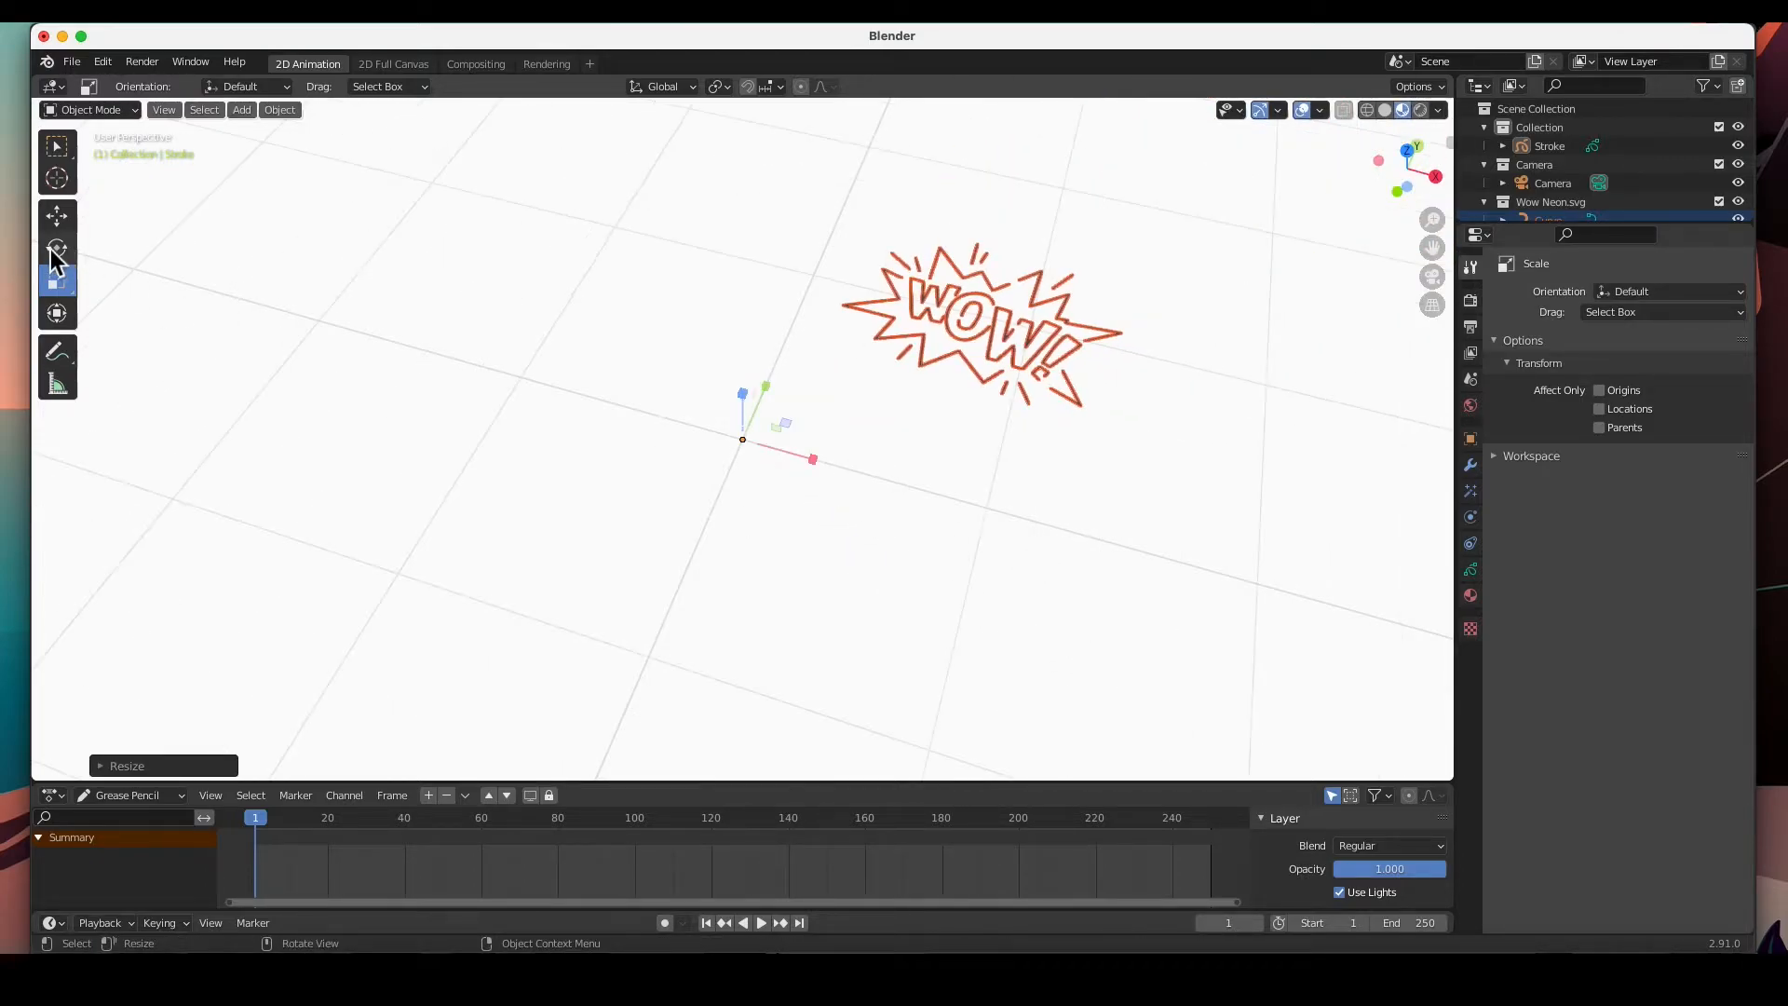
Switch to the Rotate tool to turn the scaled WOW outline toward the camera
left_click(56, 248)
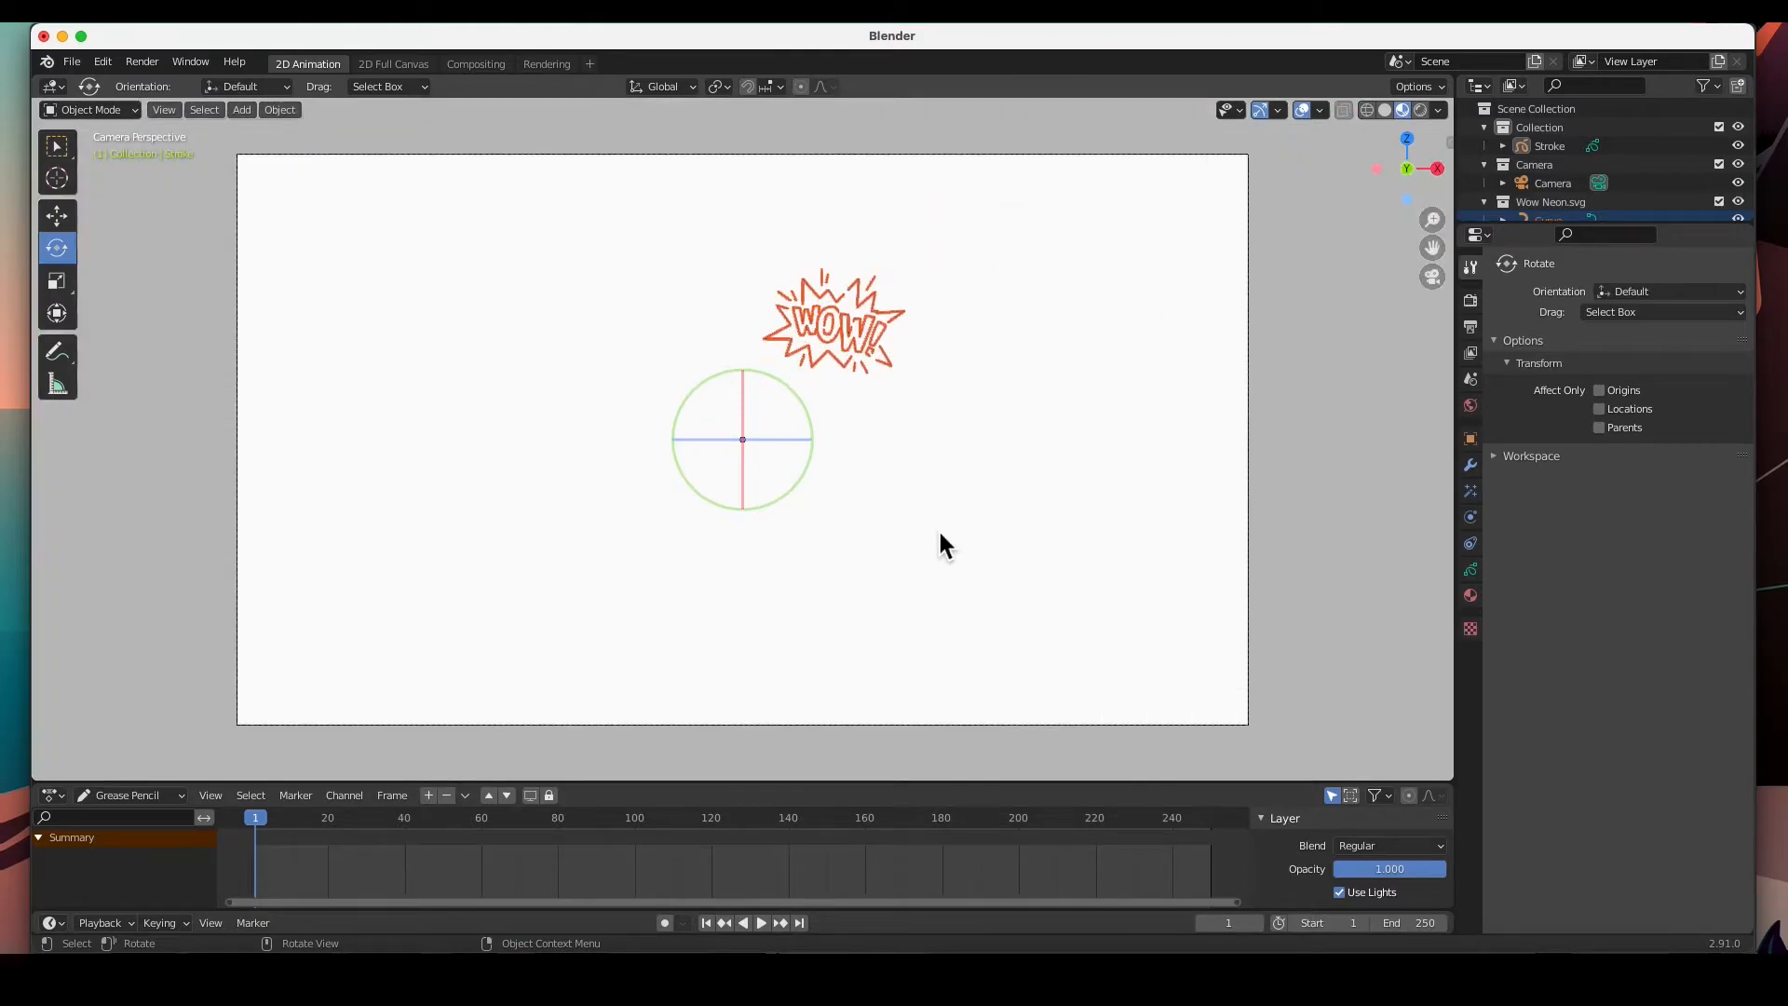
mouse_move(54, 281)
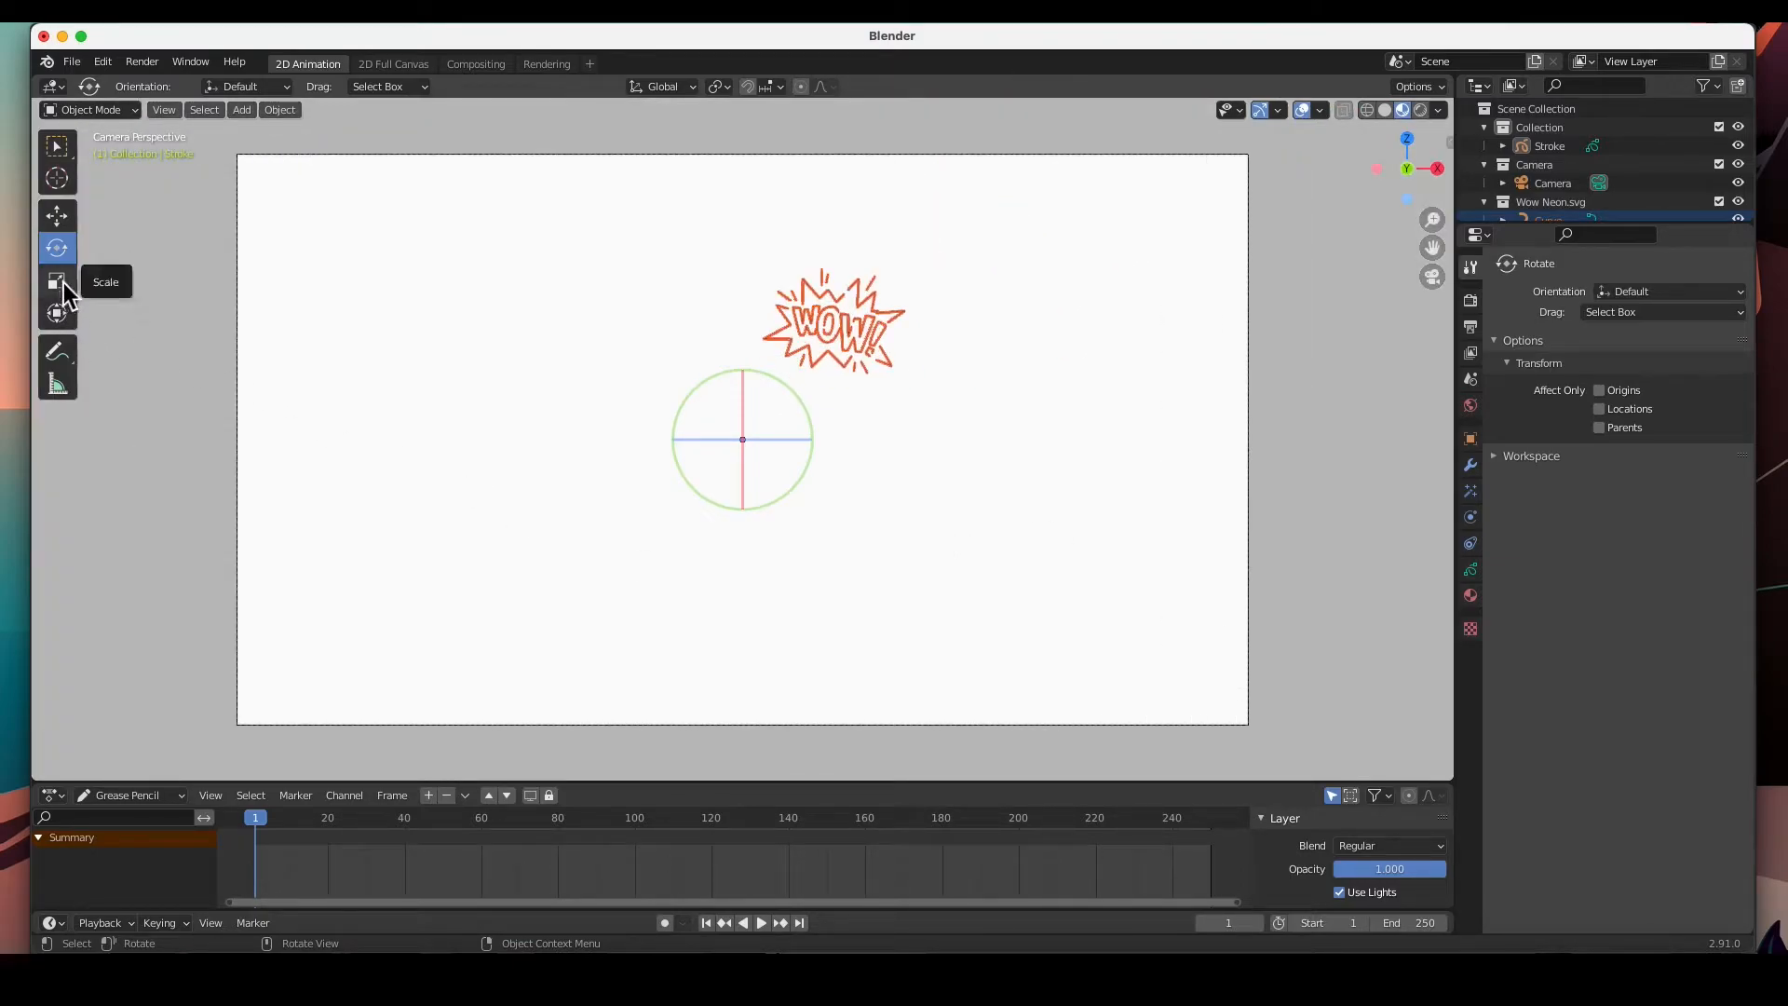
Set the WOW graphic's origin to the centre of its geometry
left_click(280, 110)
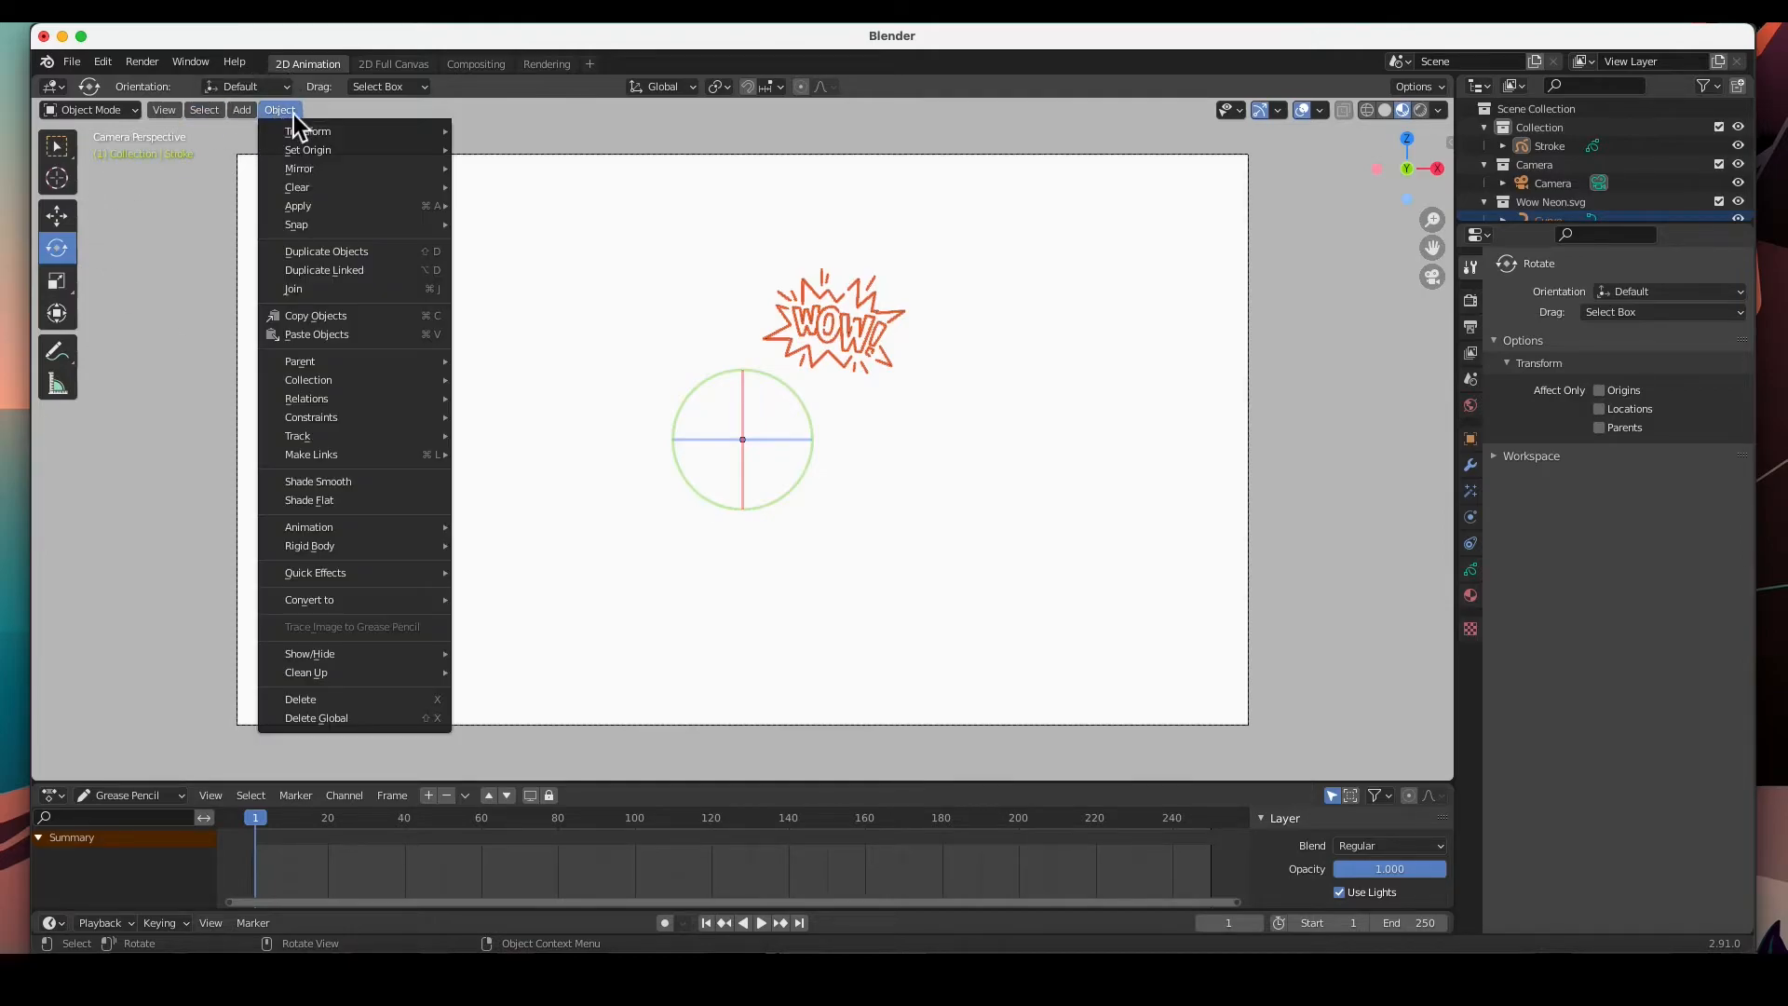
mouse_move(308, 149)
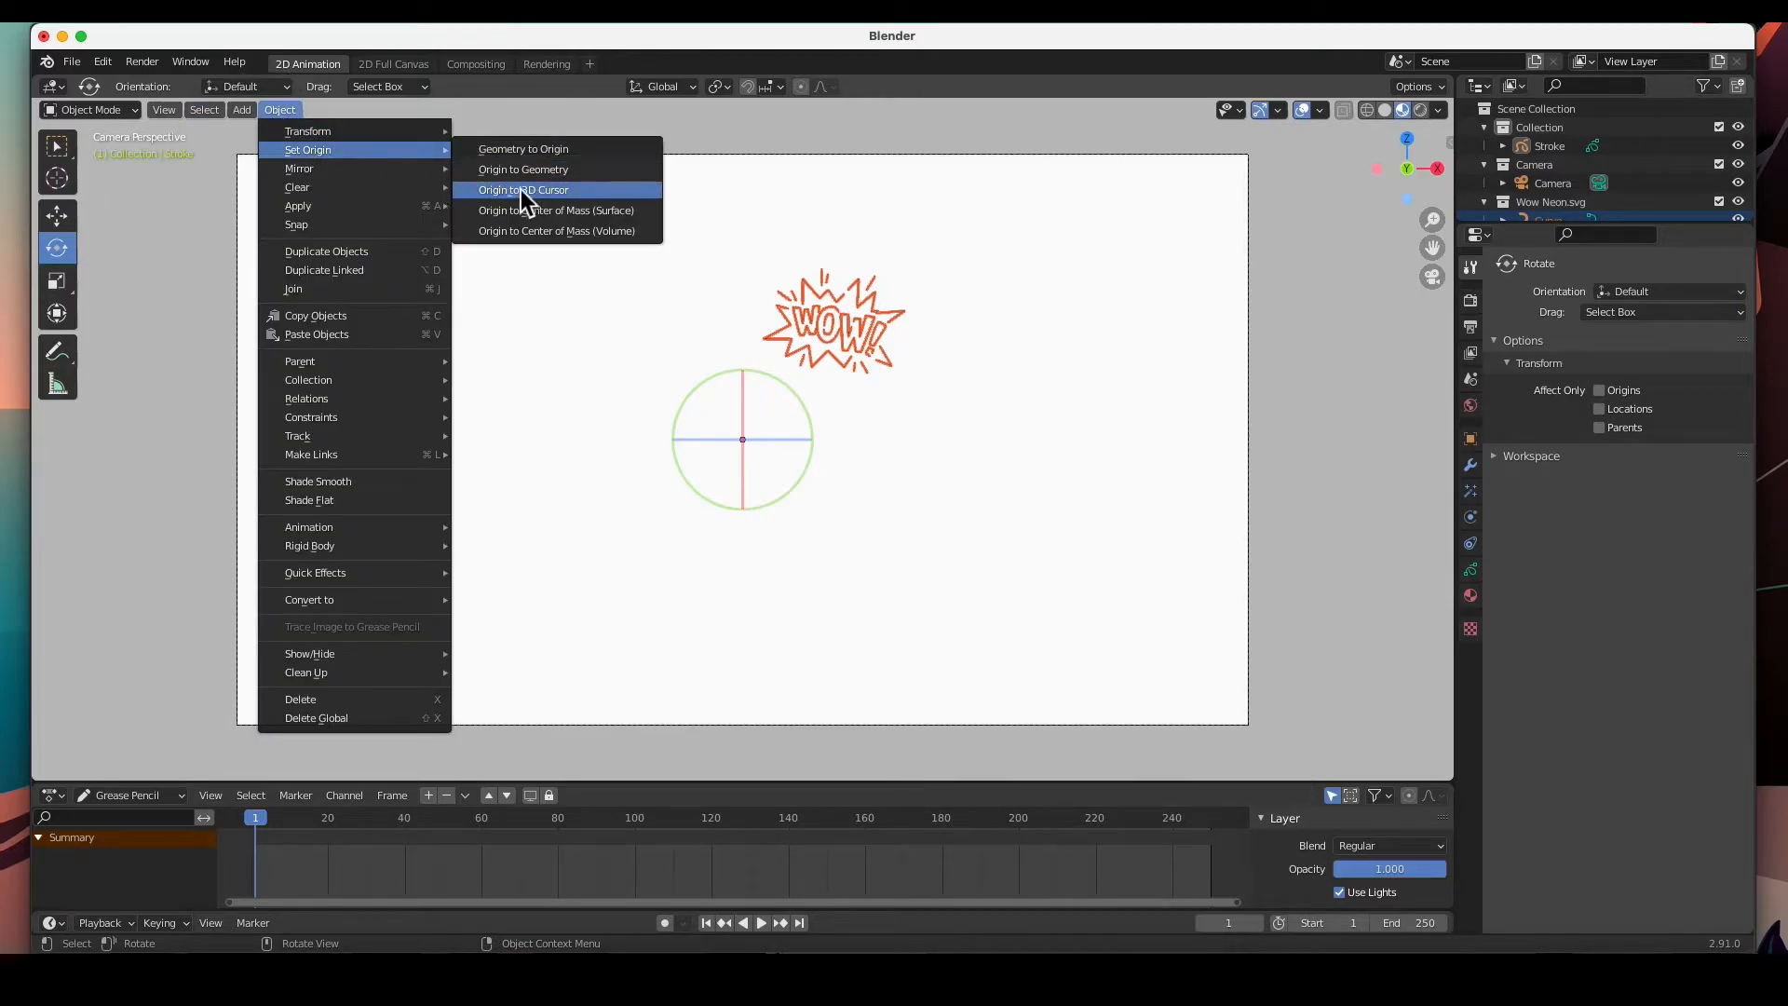
mouse_move(523, 169)
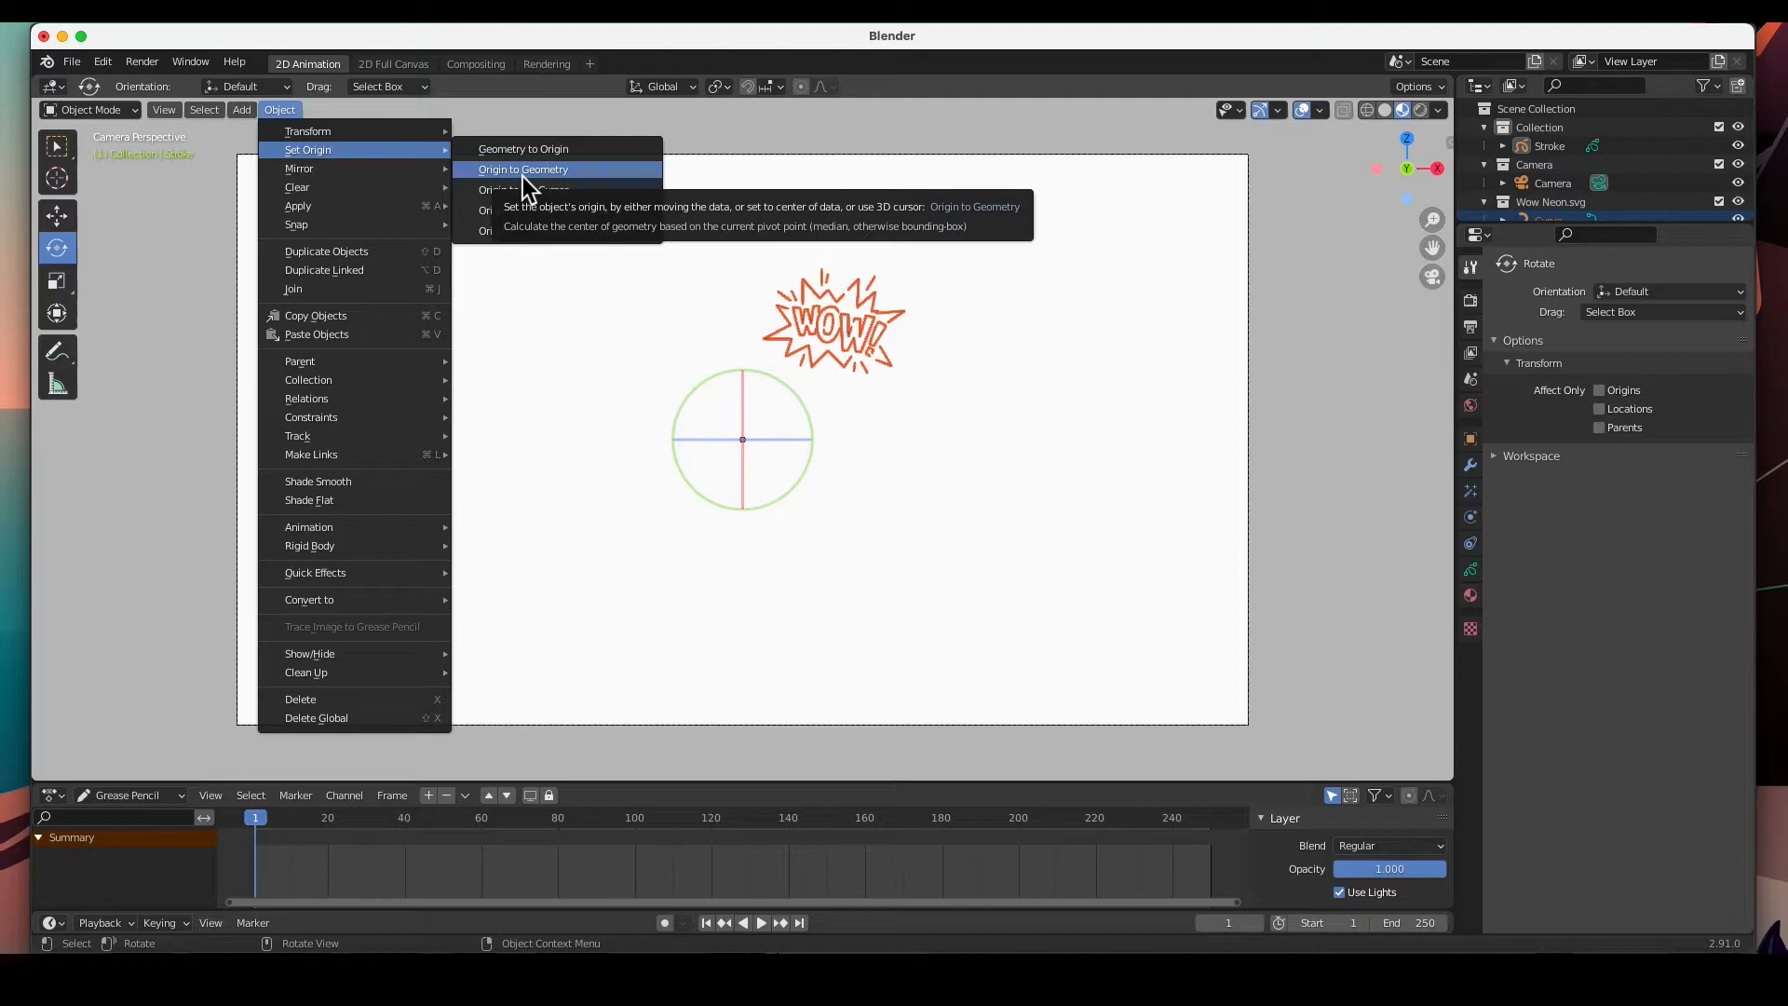
left_click(523, 170)
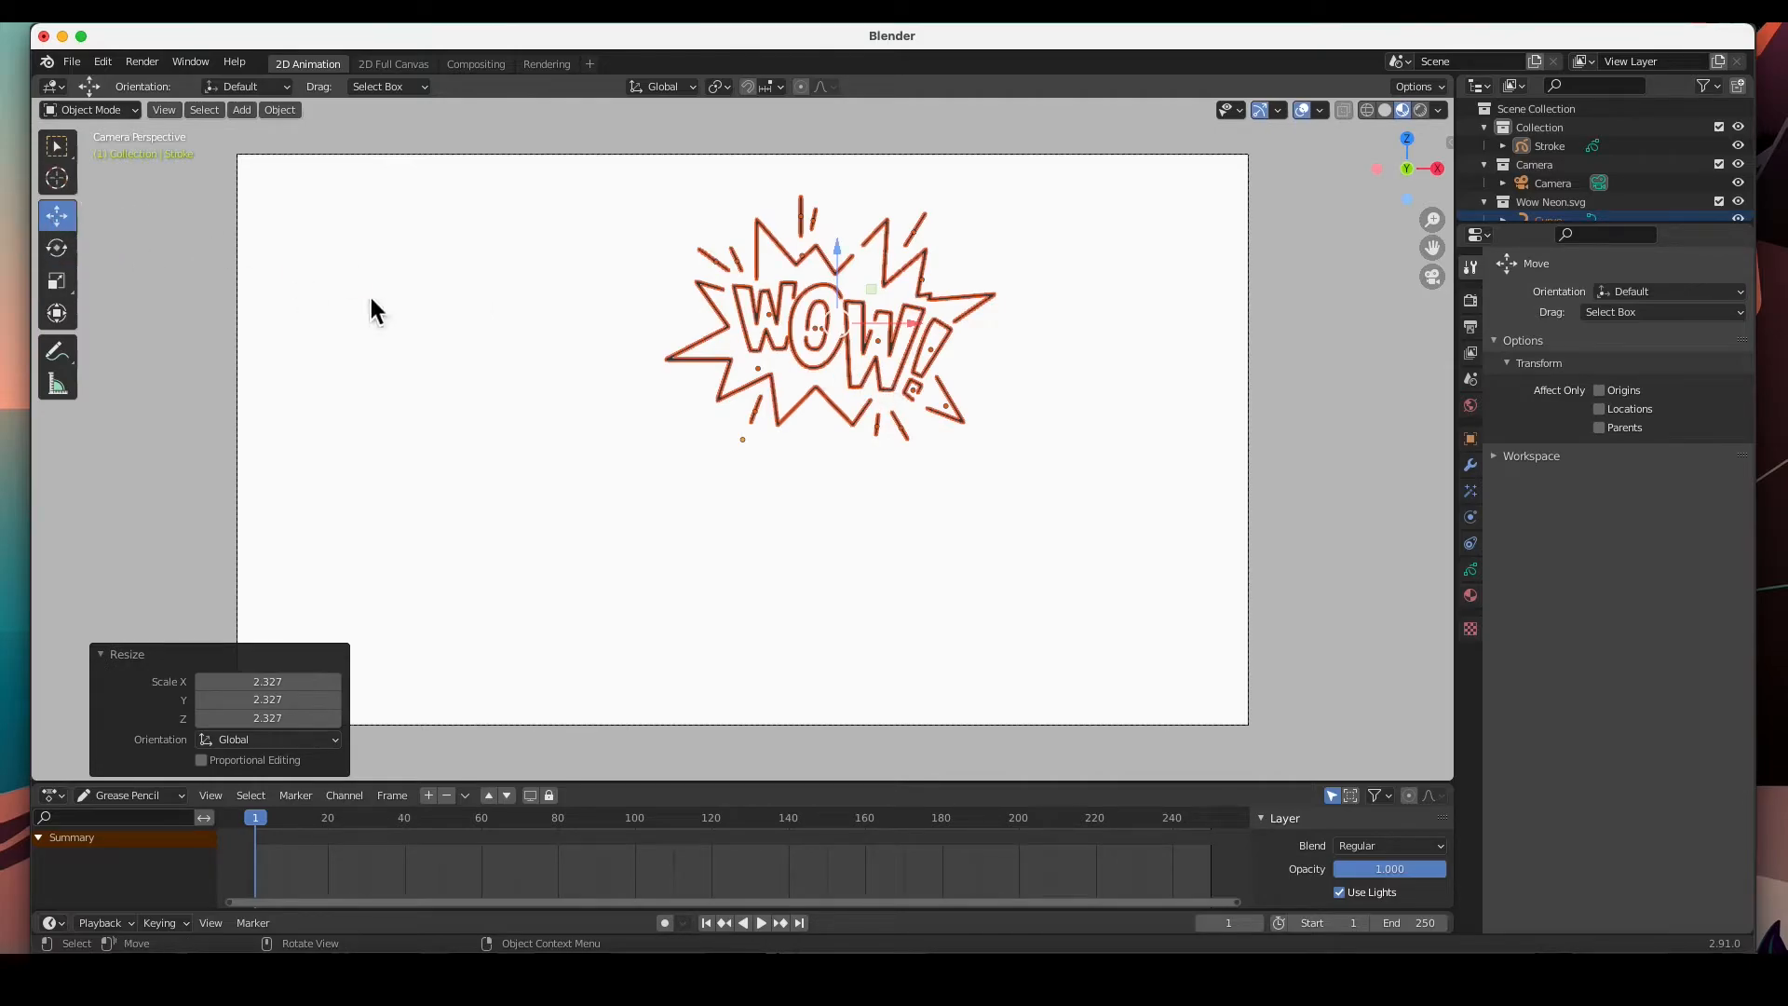
Drag the WOW graphic to the upper left of the camera frame and check its material
left_click_drag(833, 318, 484, 348)
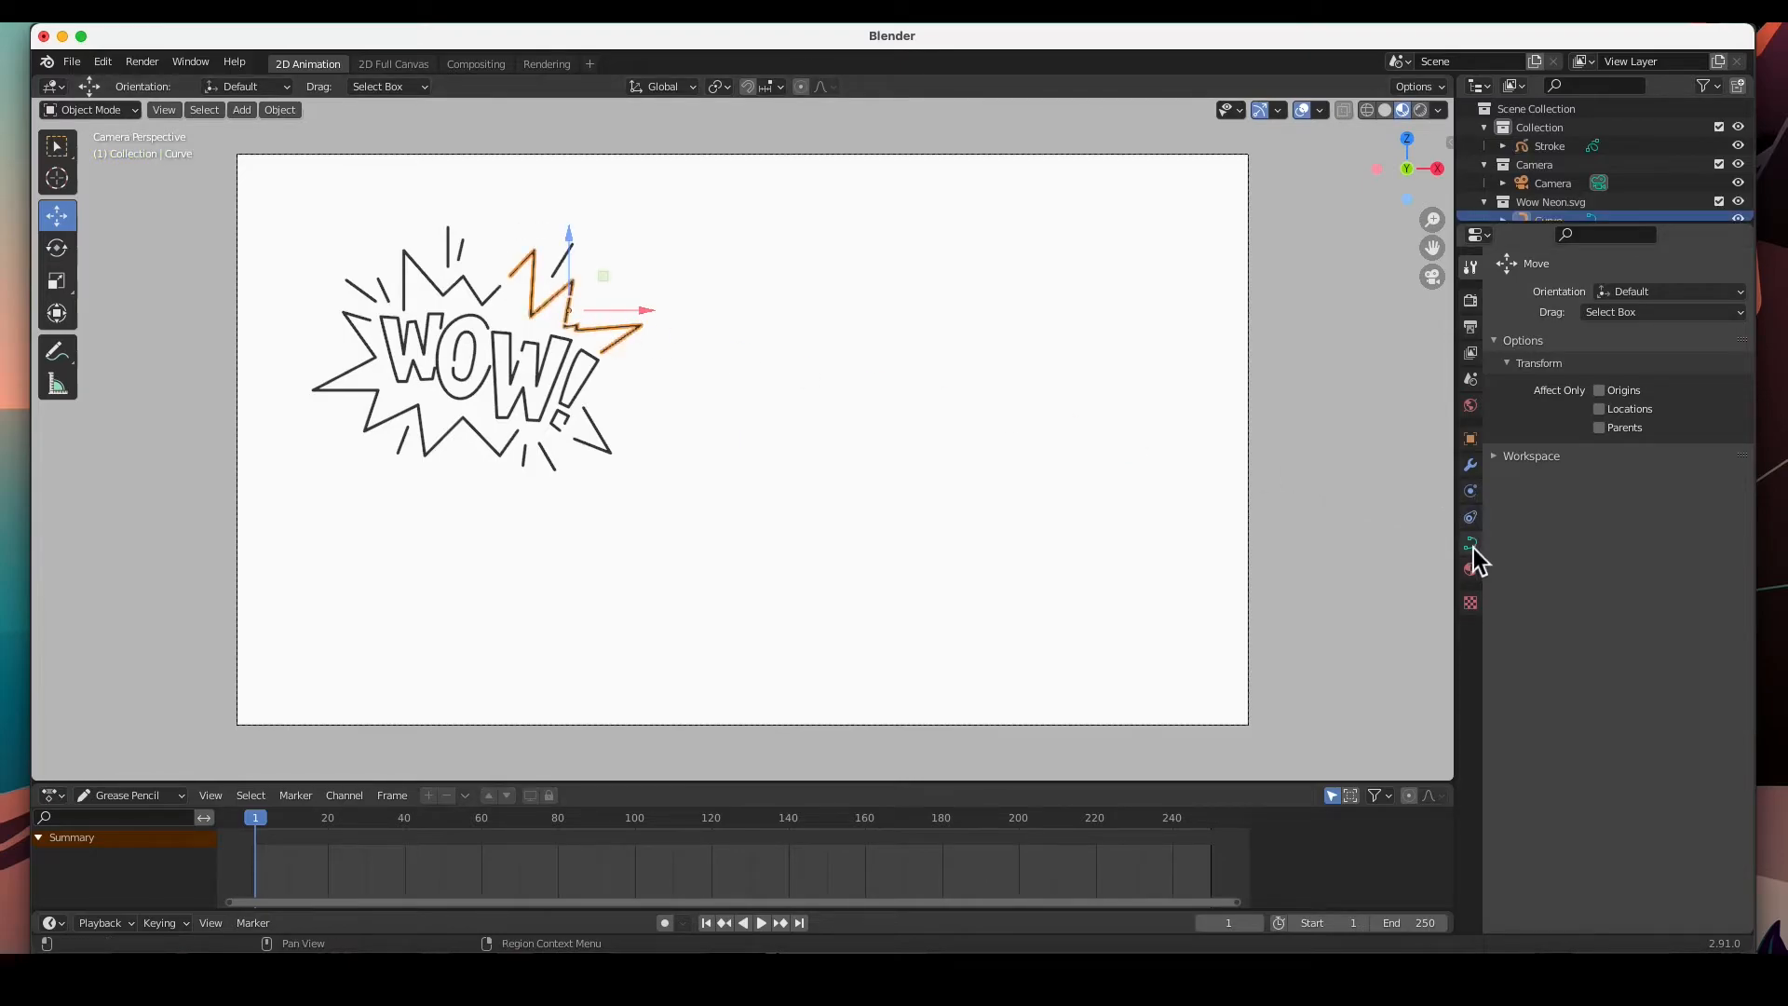
left_click(1469, 568)
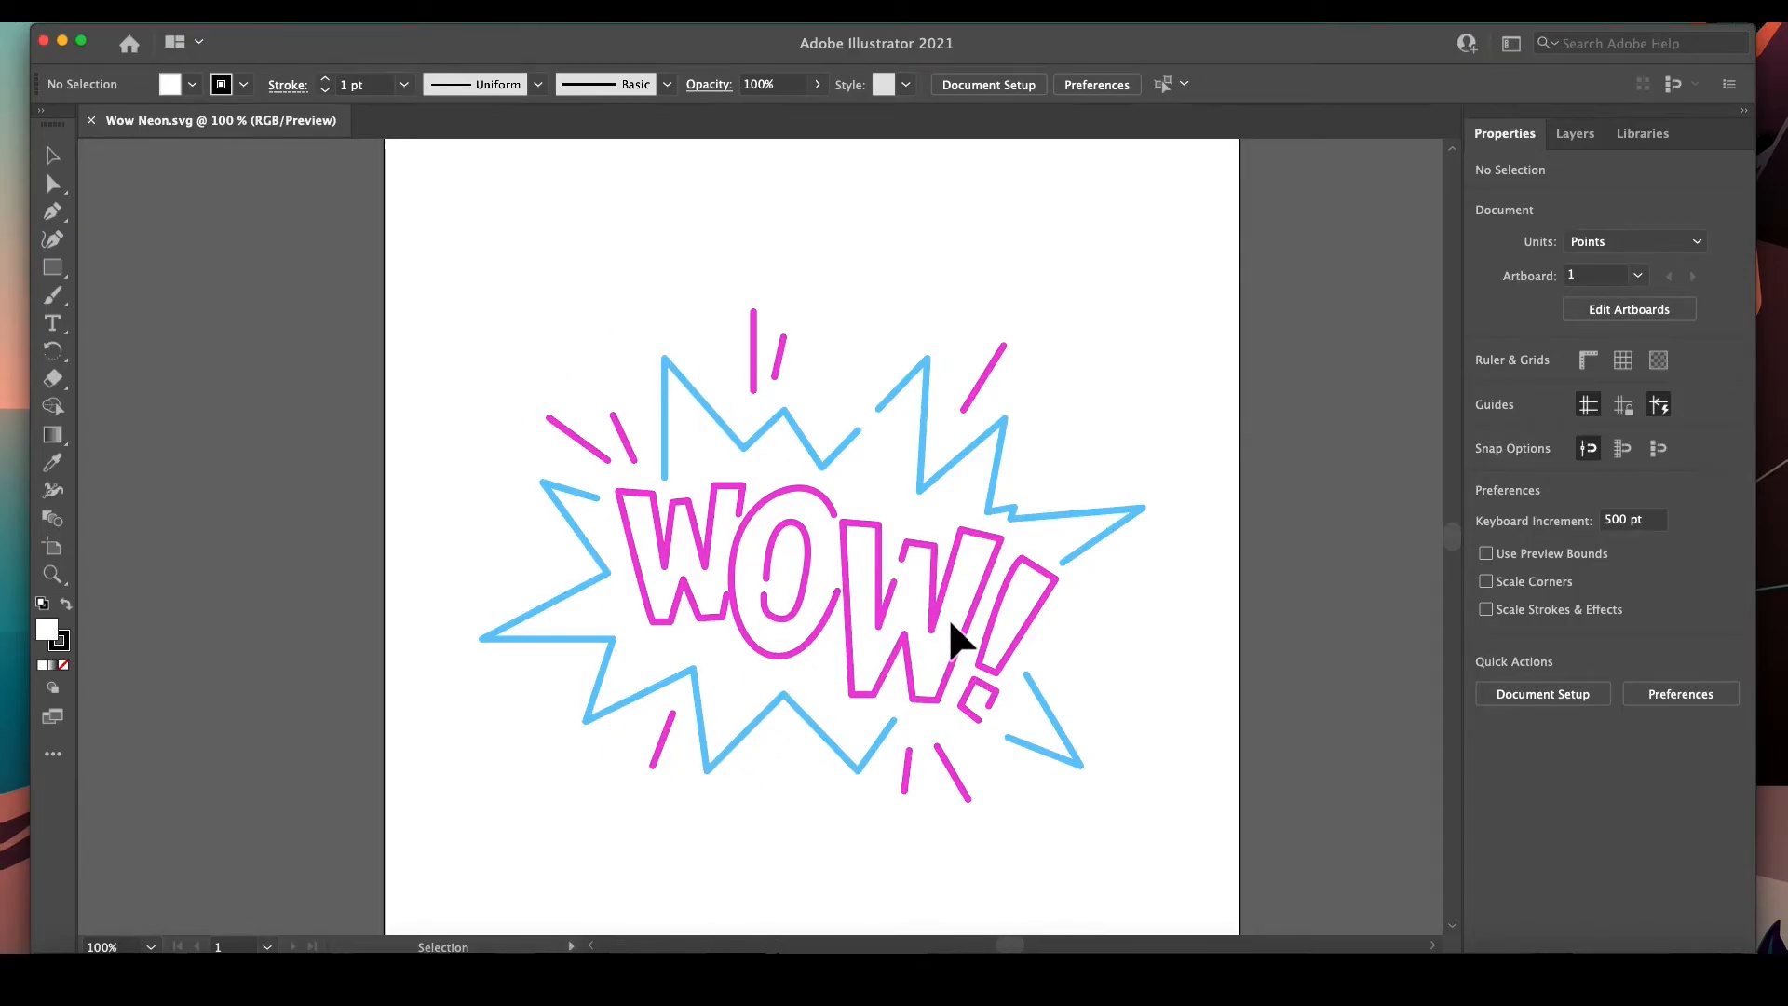
mouse_move(145, 24)
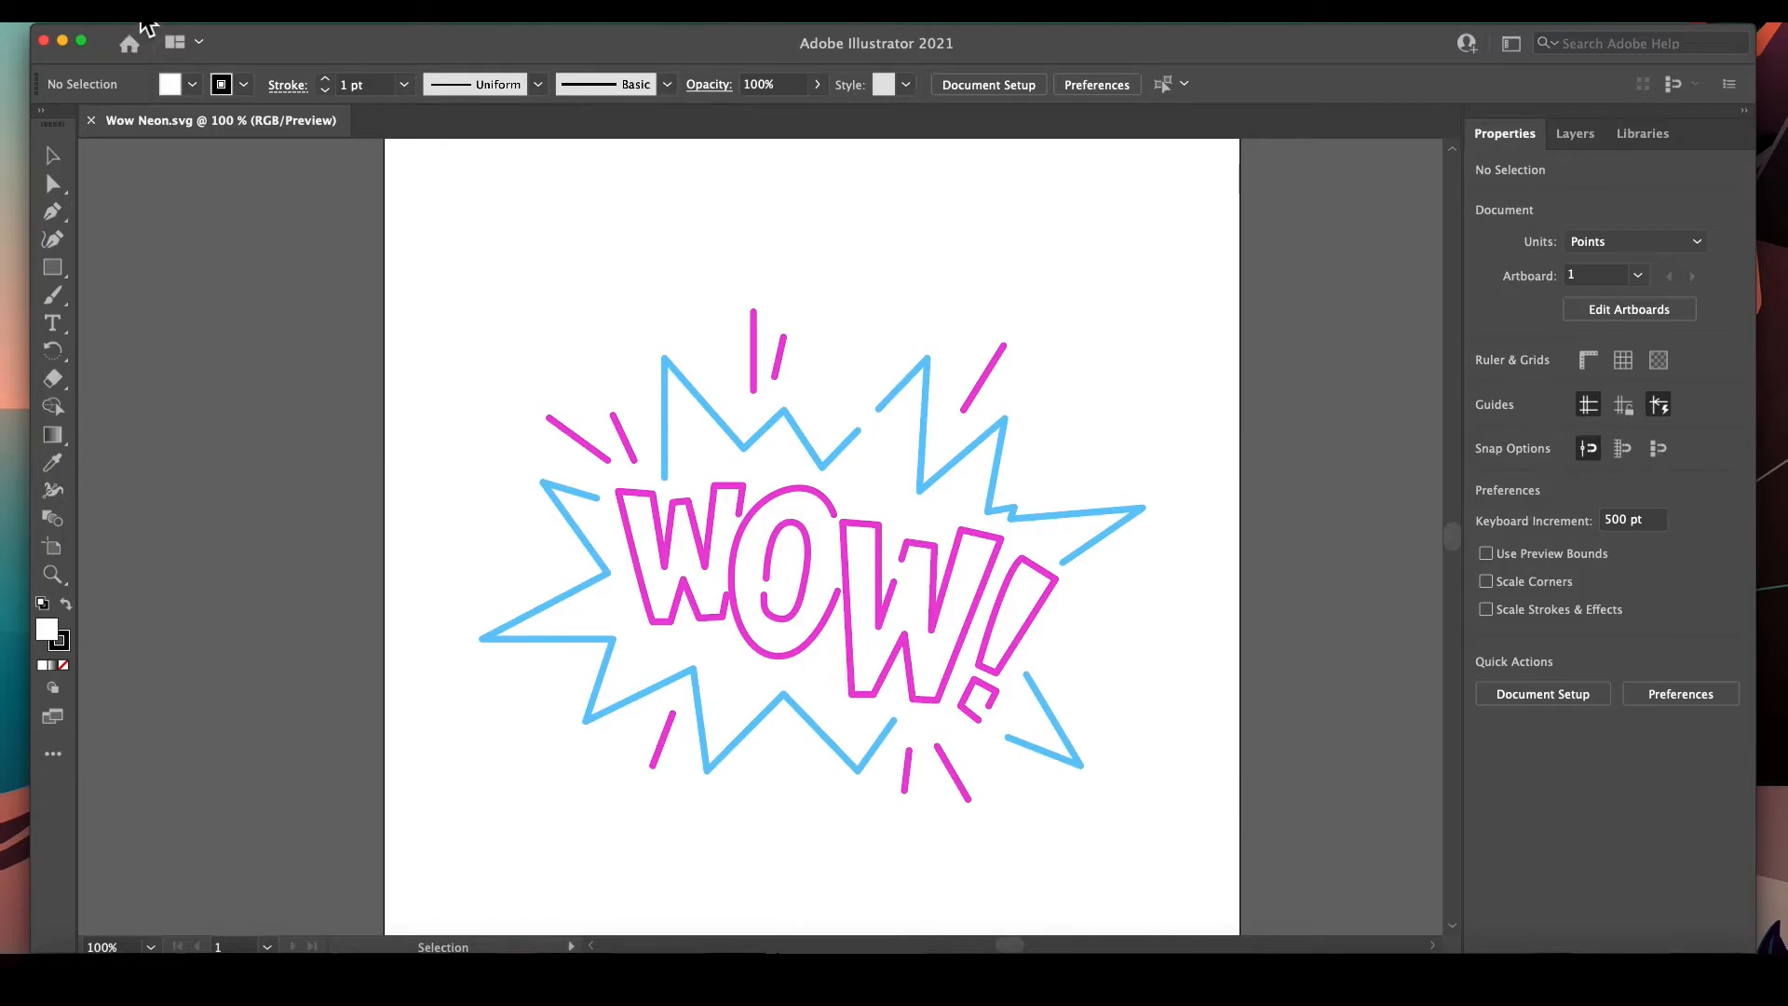
Export the artwork as Wow Neon Color.svg to the Desktop, reaching the SVG options
left_click(136, 28)
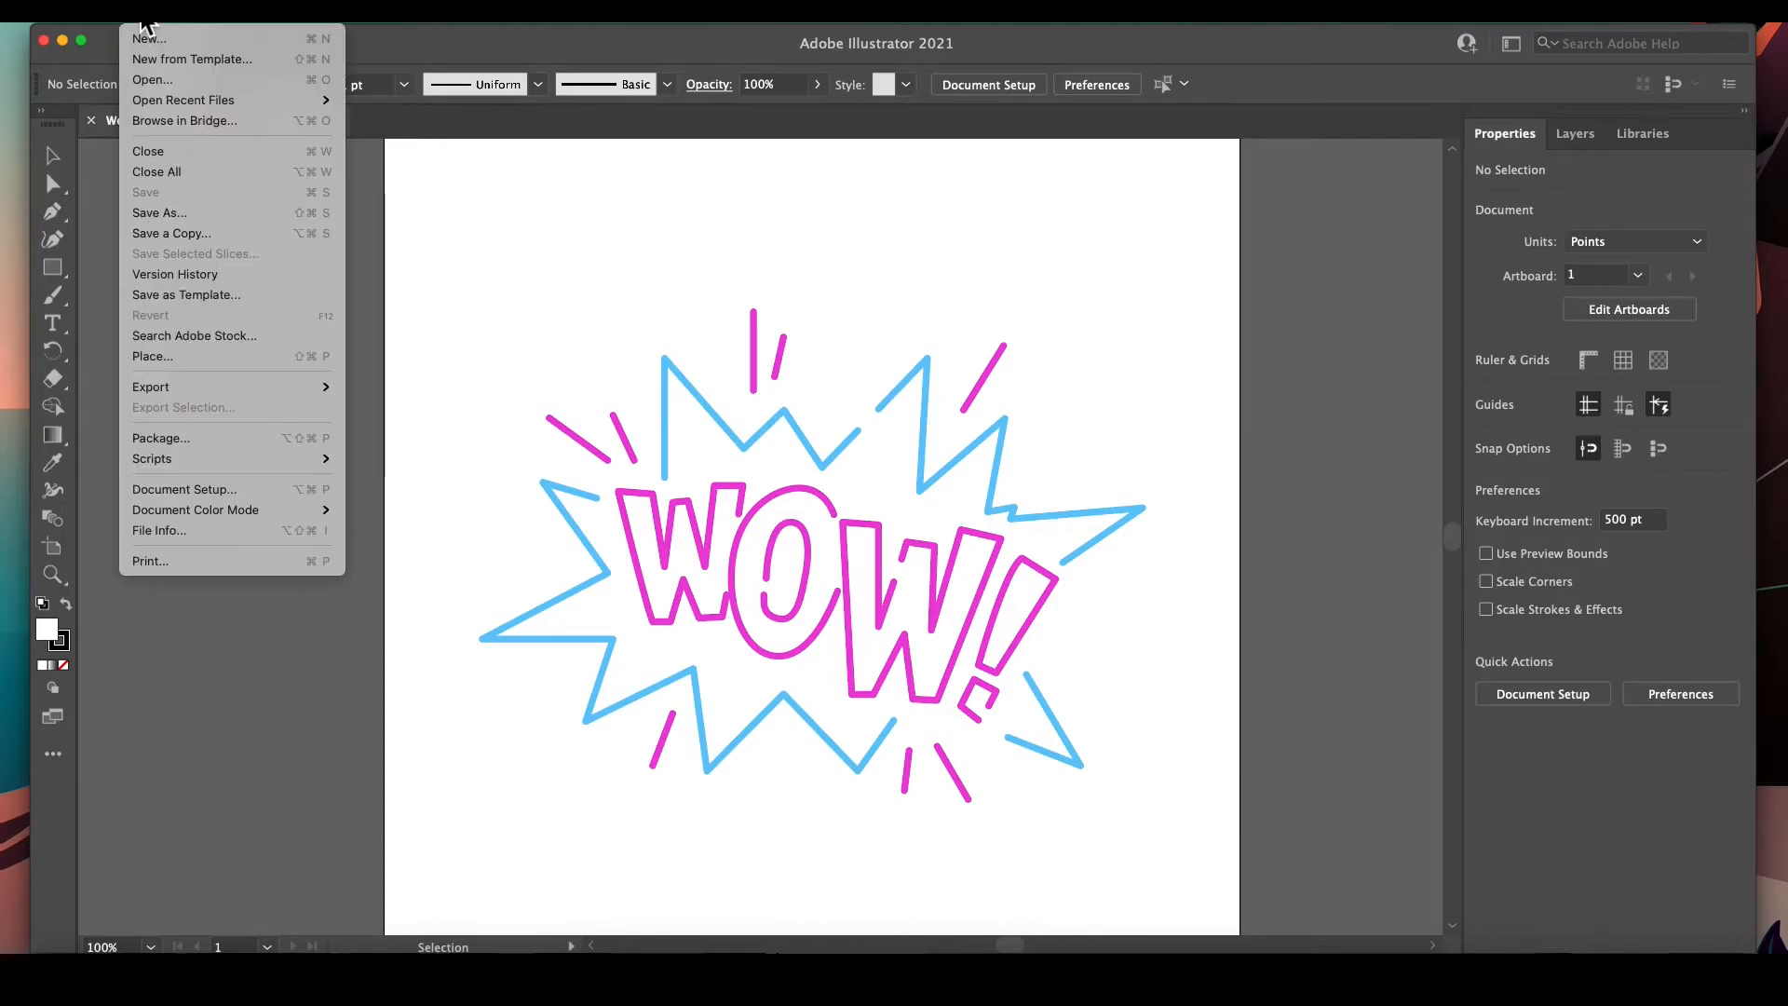
mouse_move(149, 388)
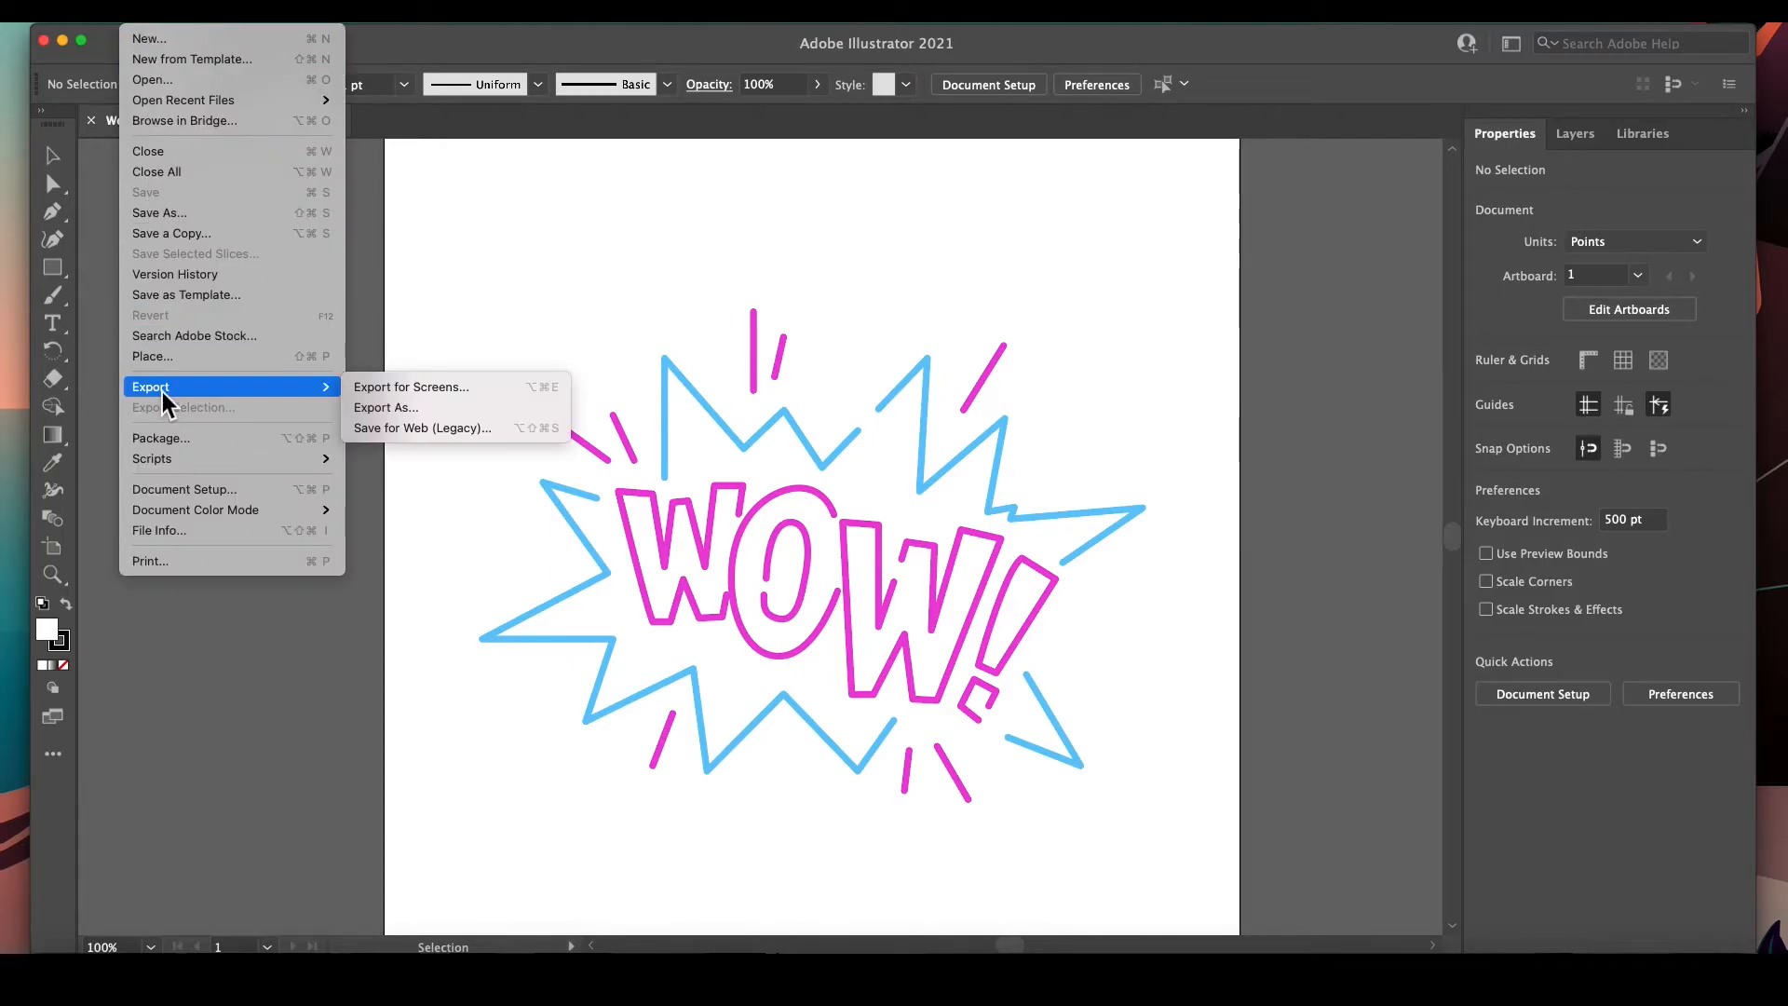
left_click(385, 408)
type("Wow Neon Color.svg")
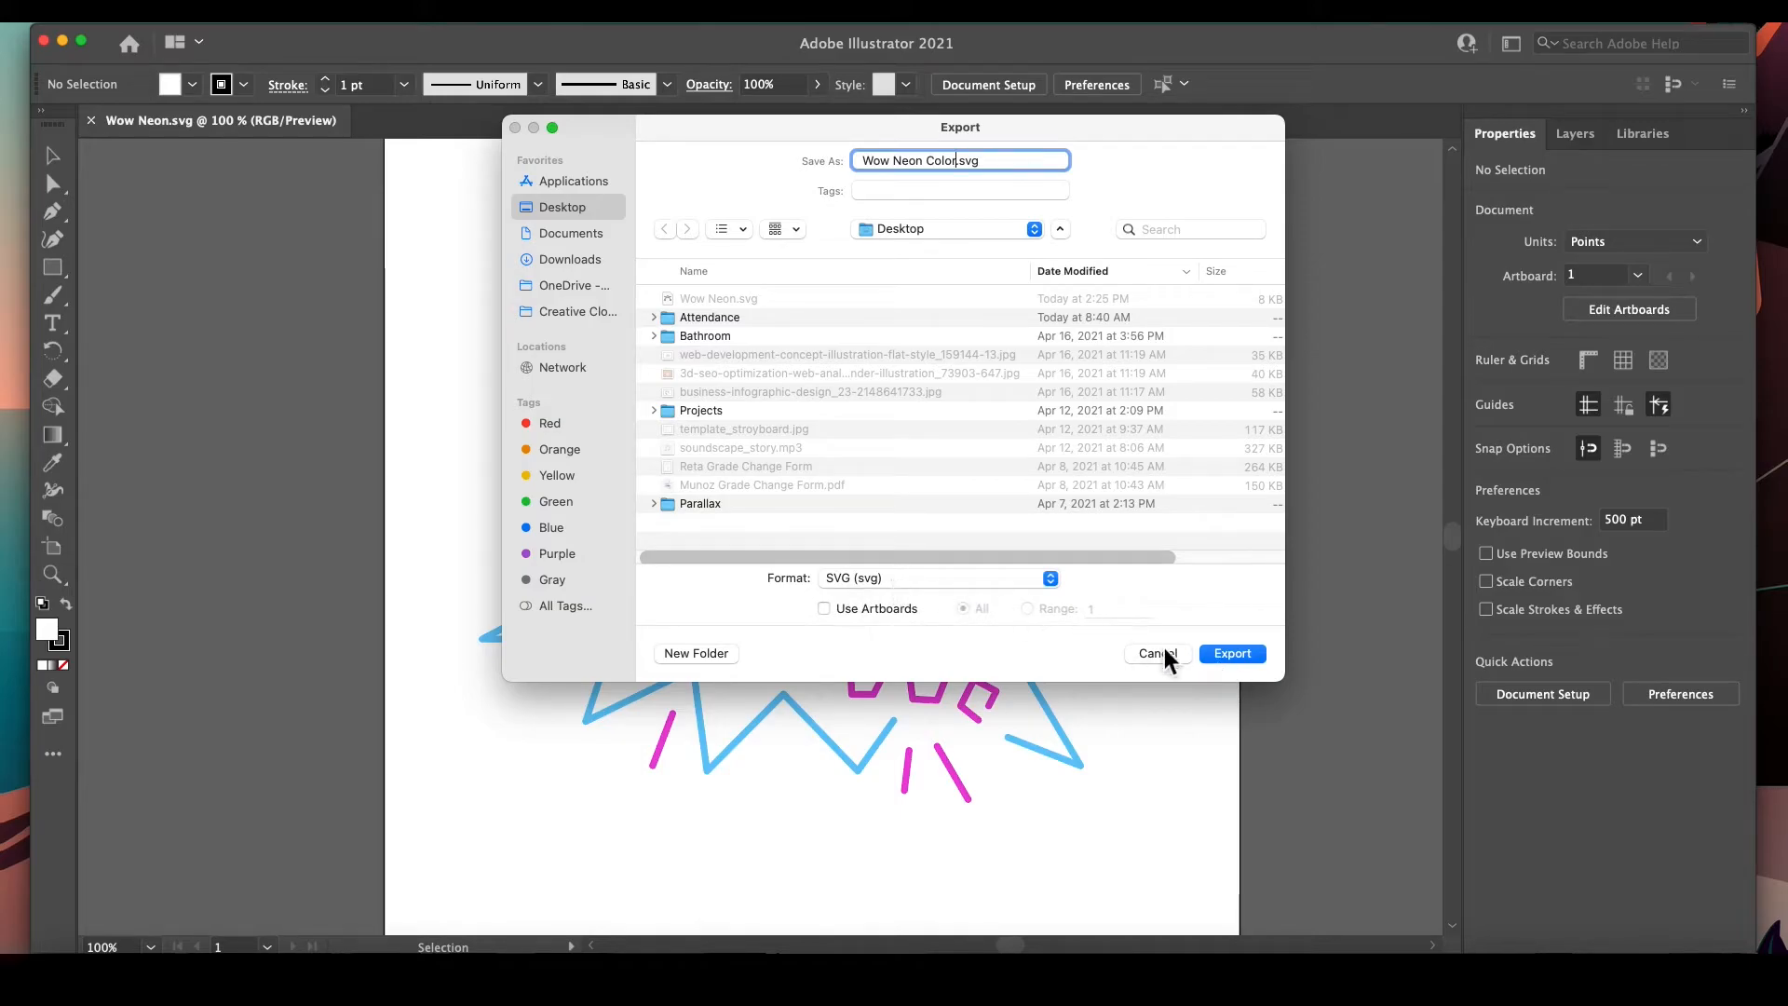
left_click(1231, 654)
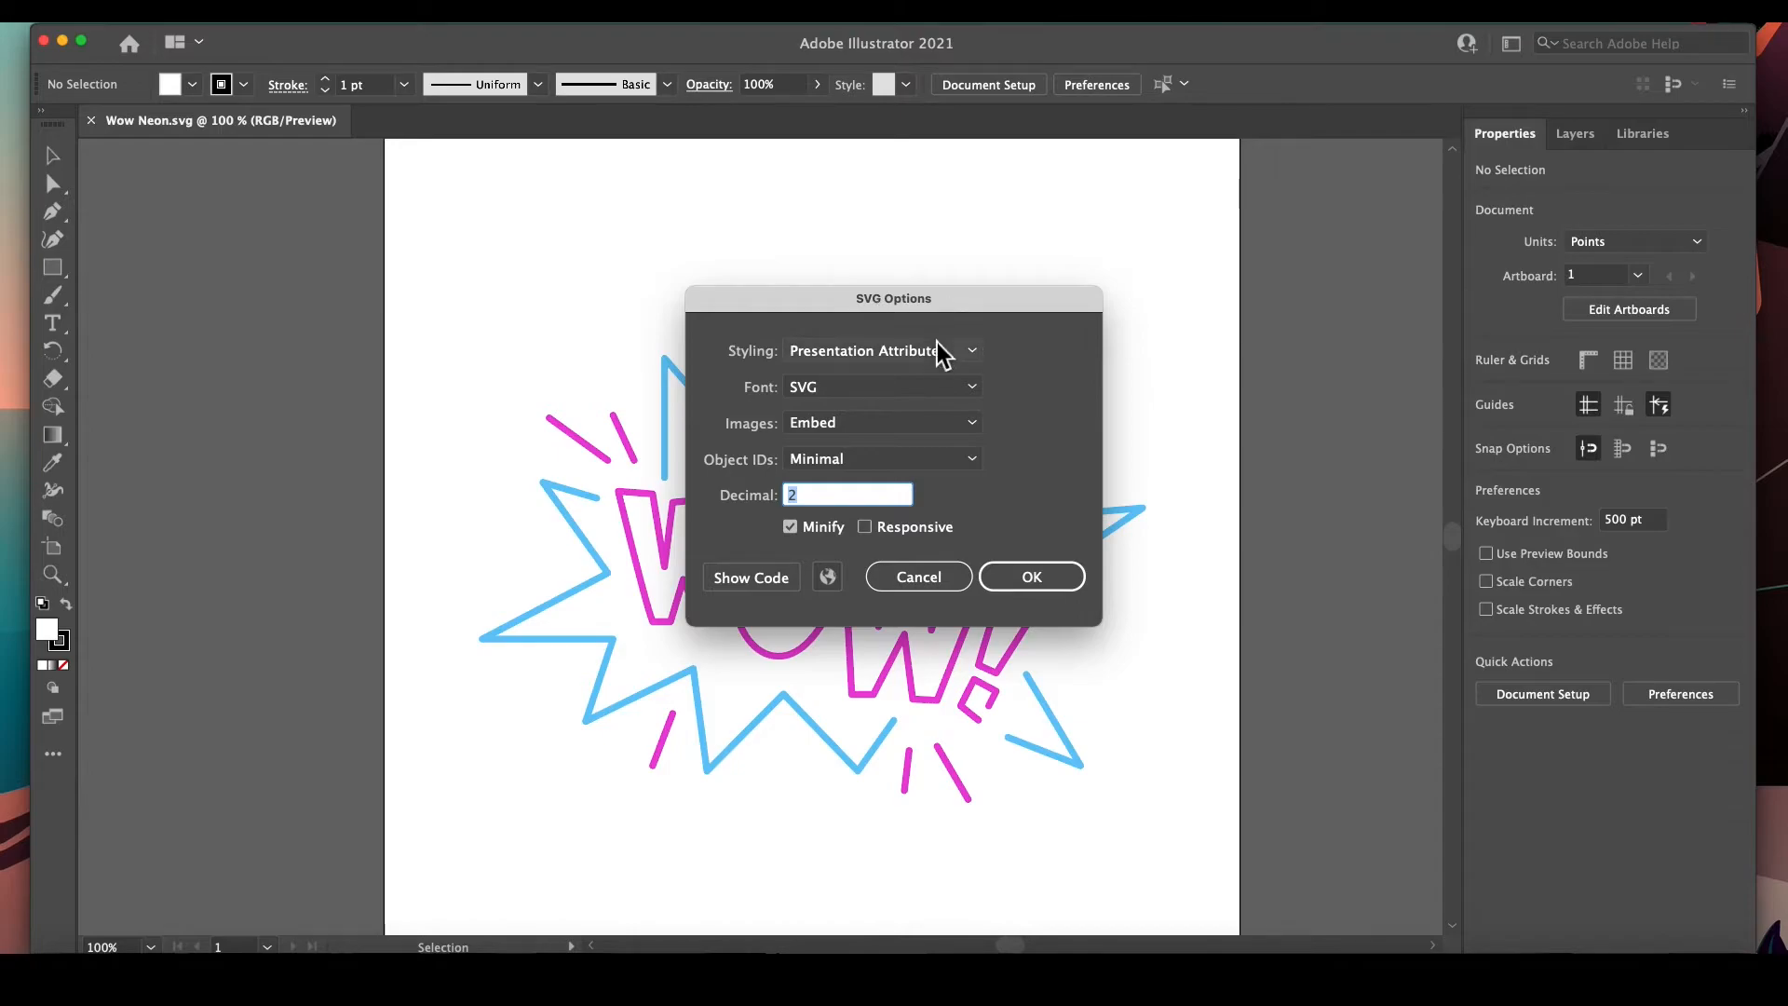
Set SVG styling to Presentation Attributes with images on Embed and confirm the export
left_click(881, 350)
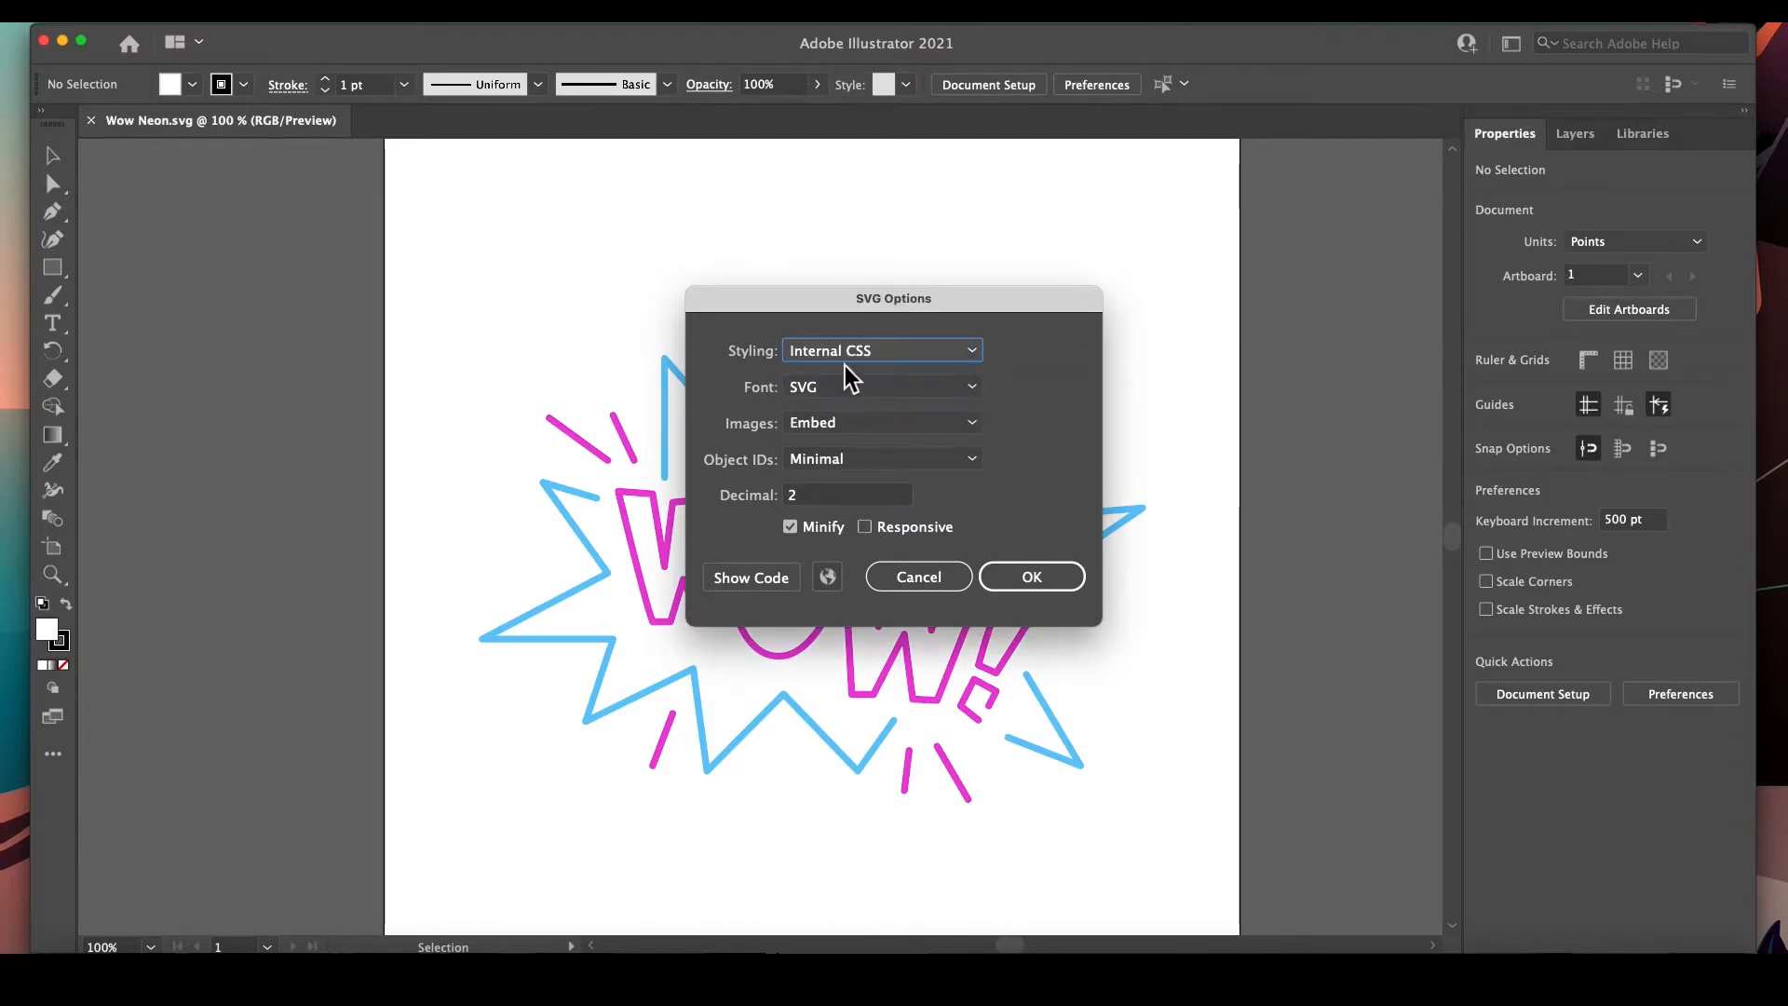
left_click(880, 351)
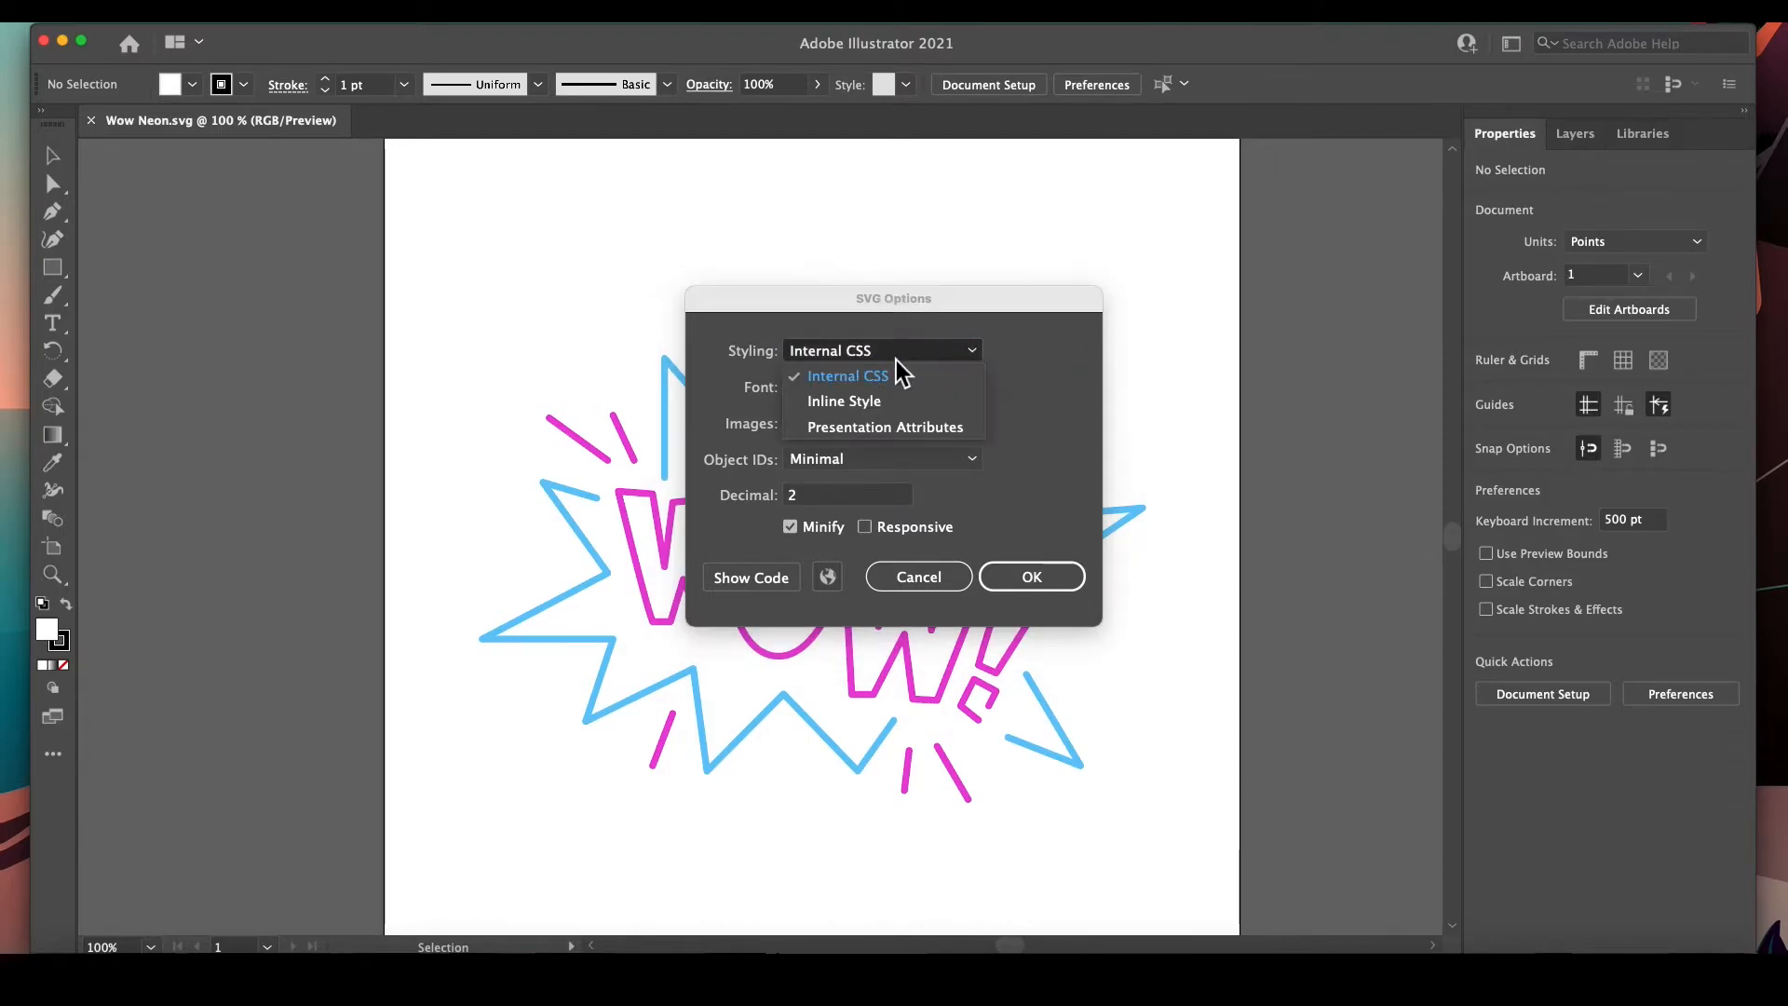
left_click(883, 426)
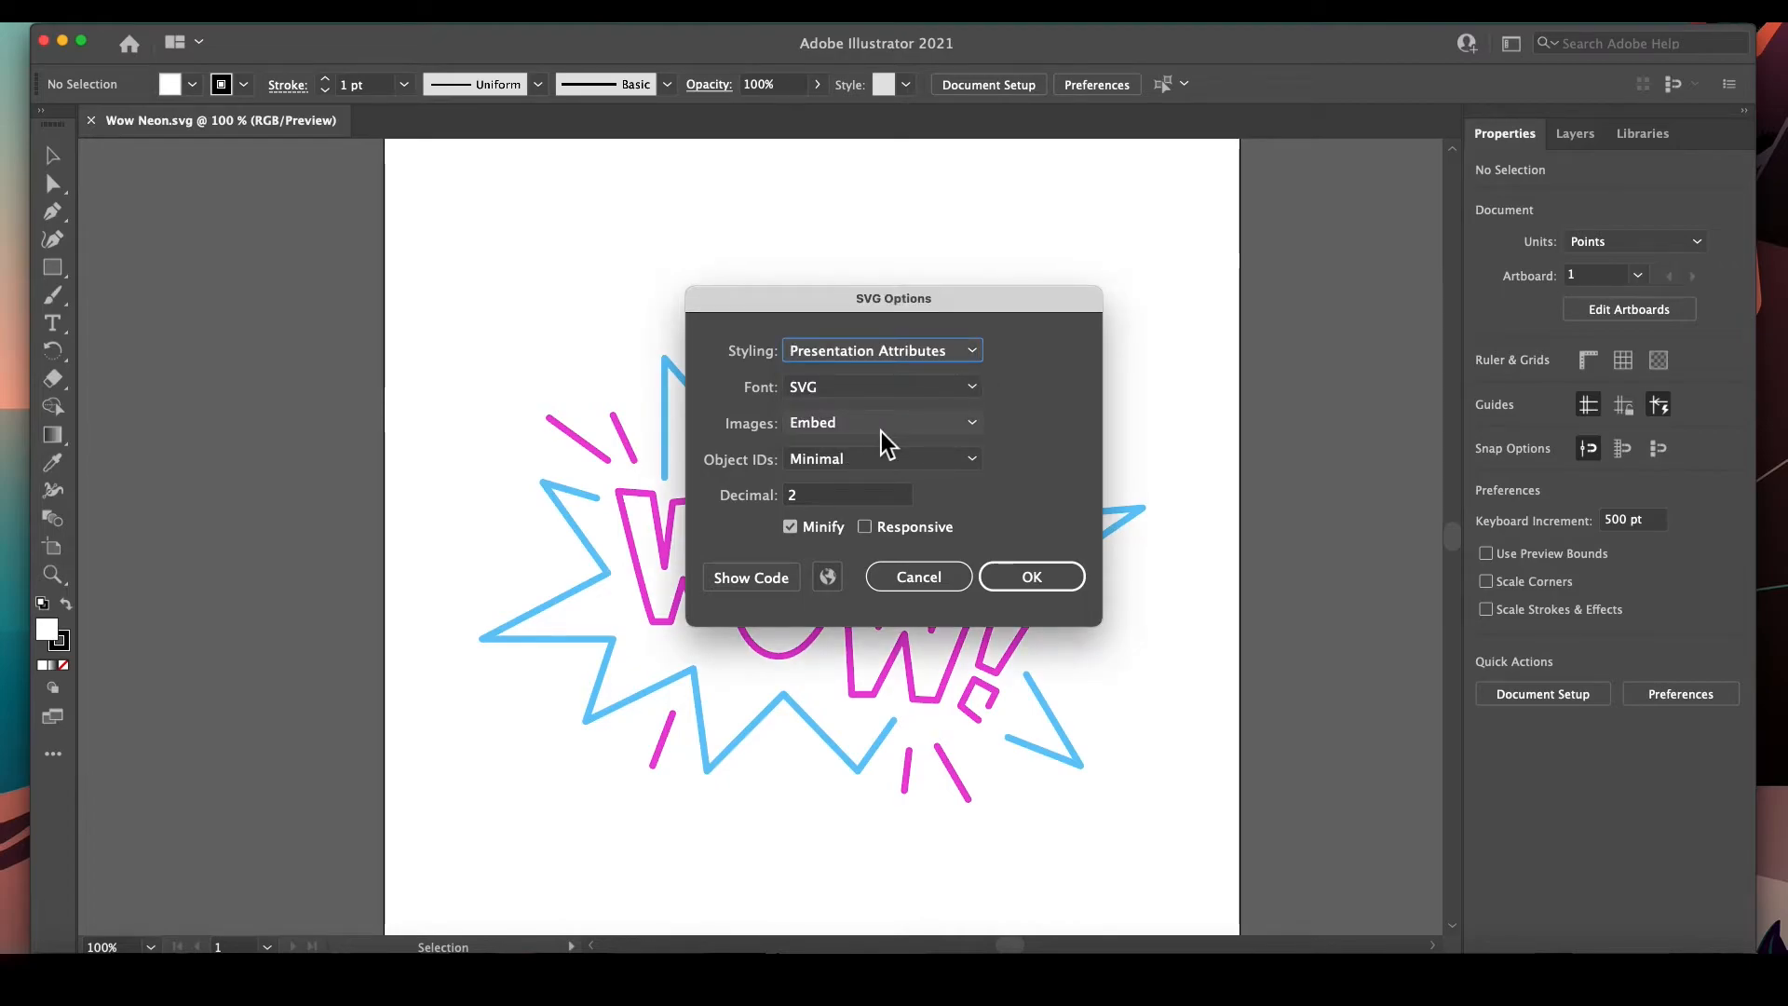
mouse_move(866, 436)
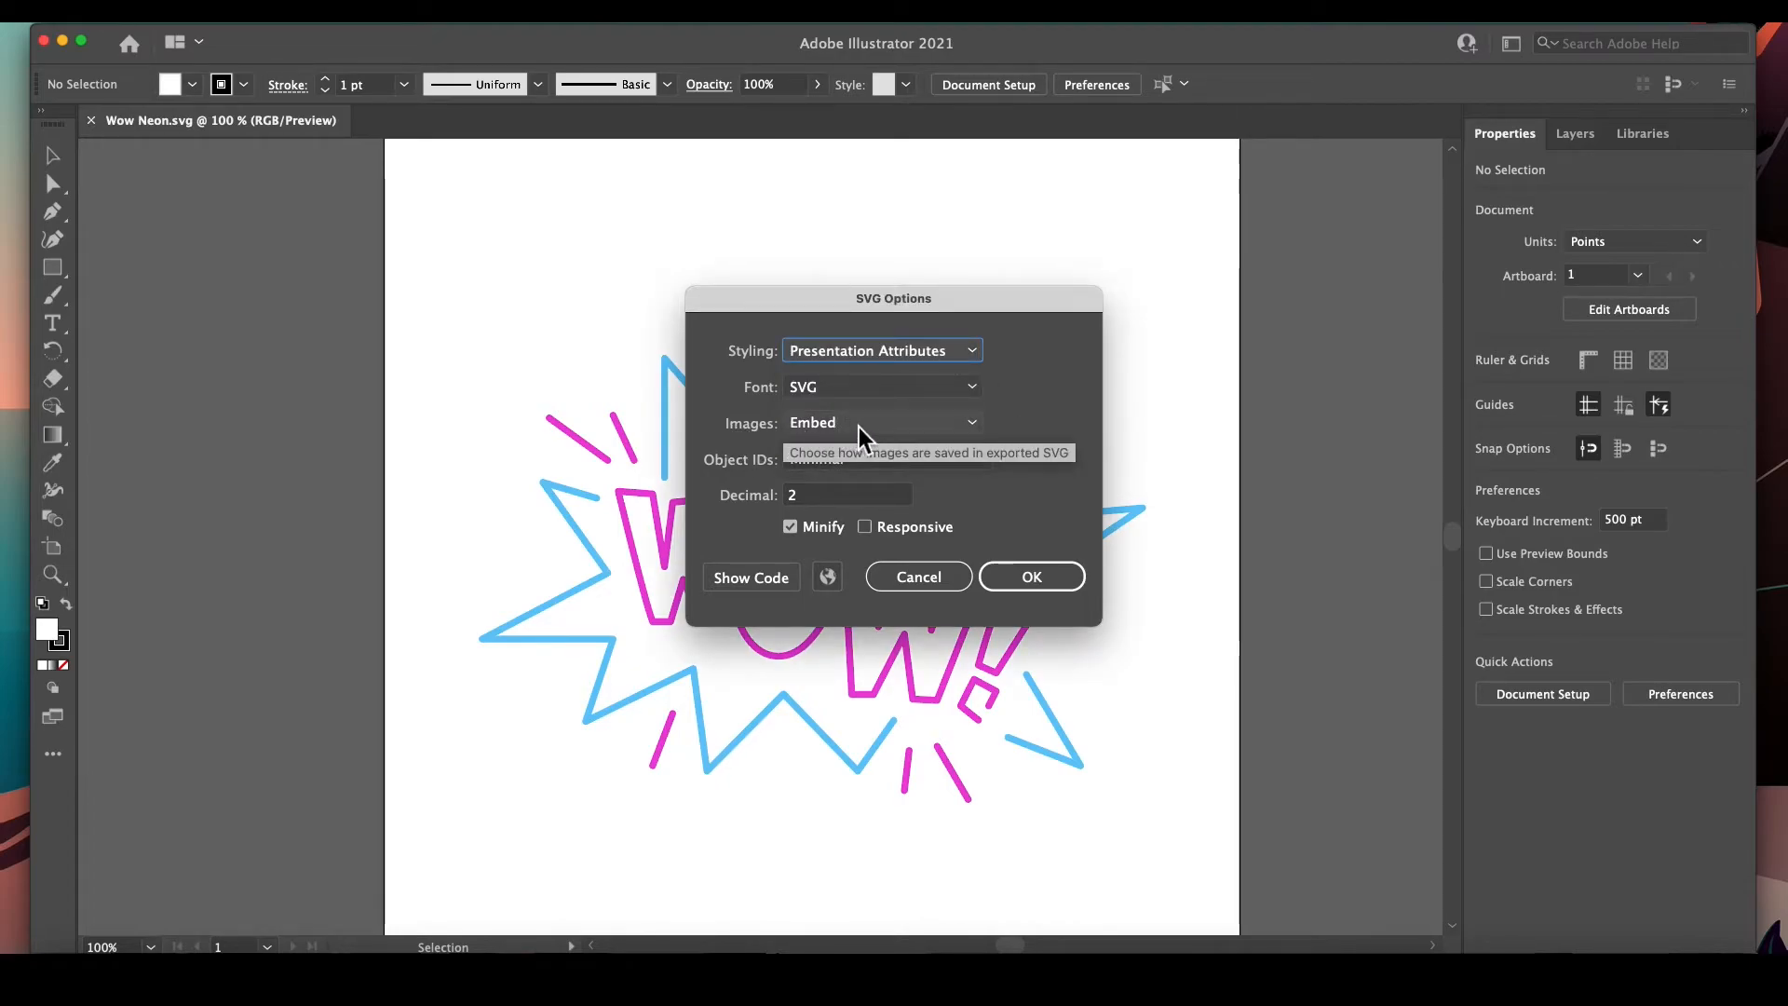
left_click(881, 423)
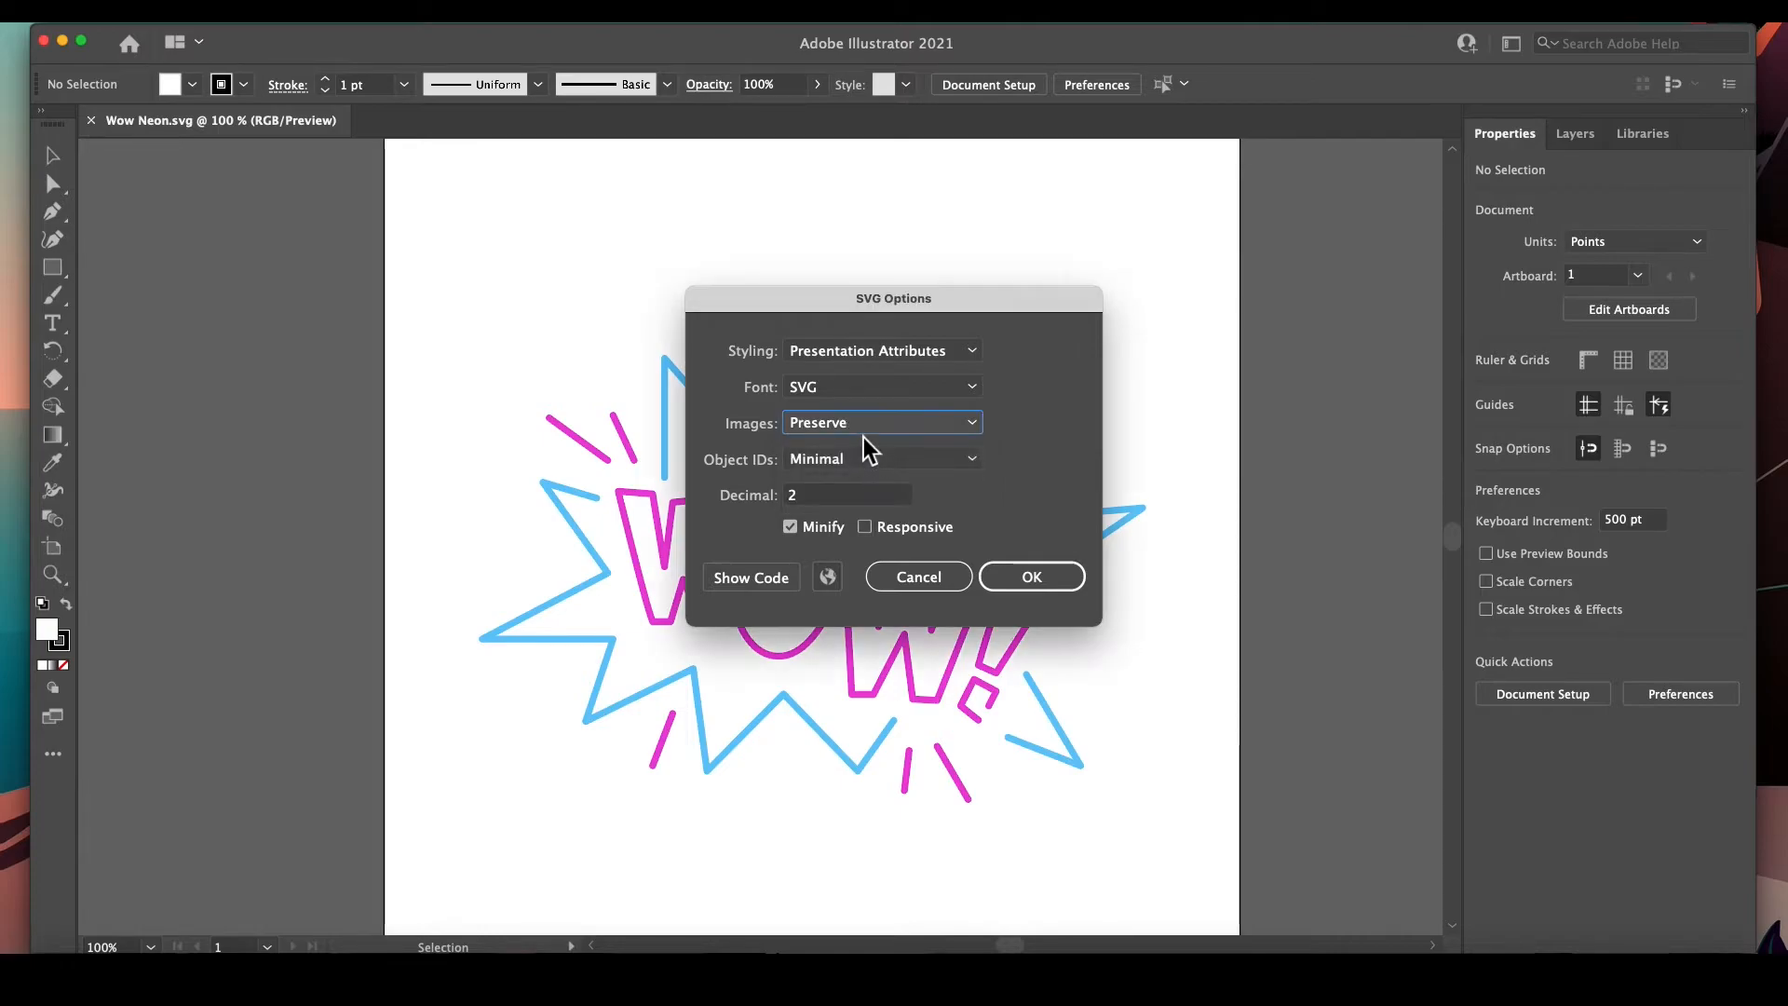
left_click(881, 423)
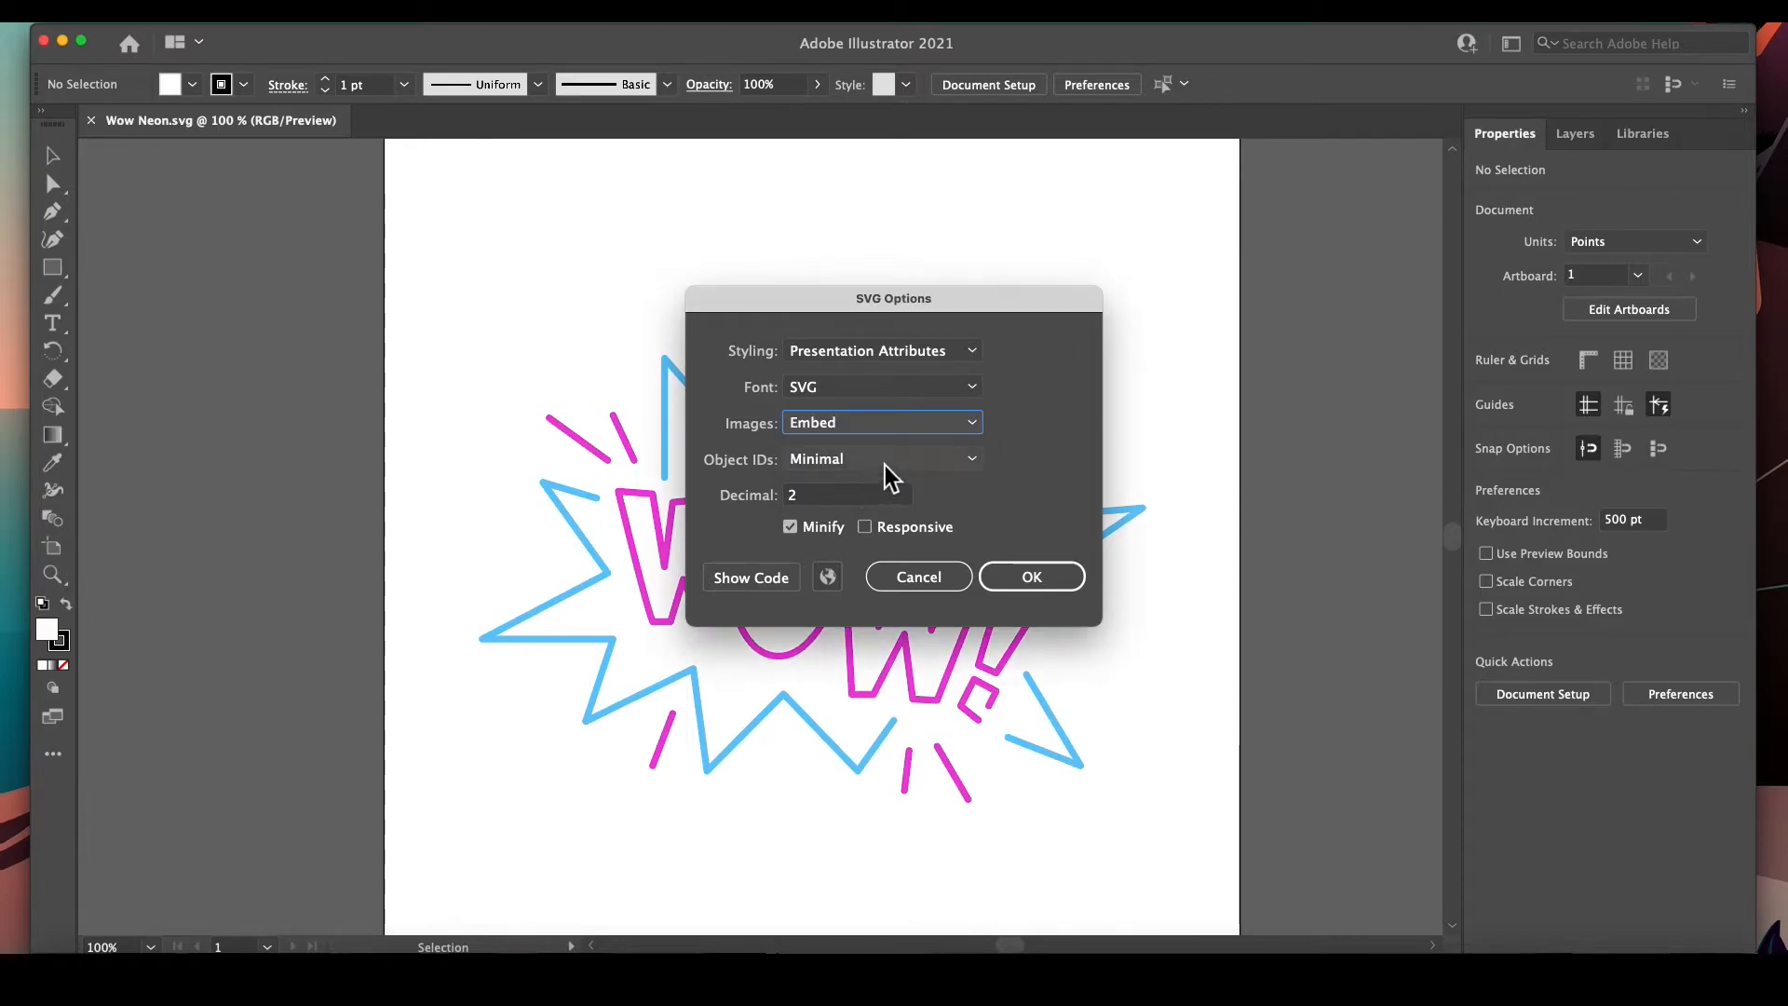
mouse_move(840, 488)
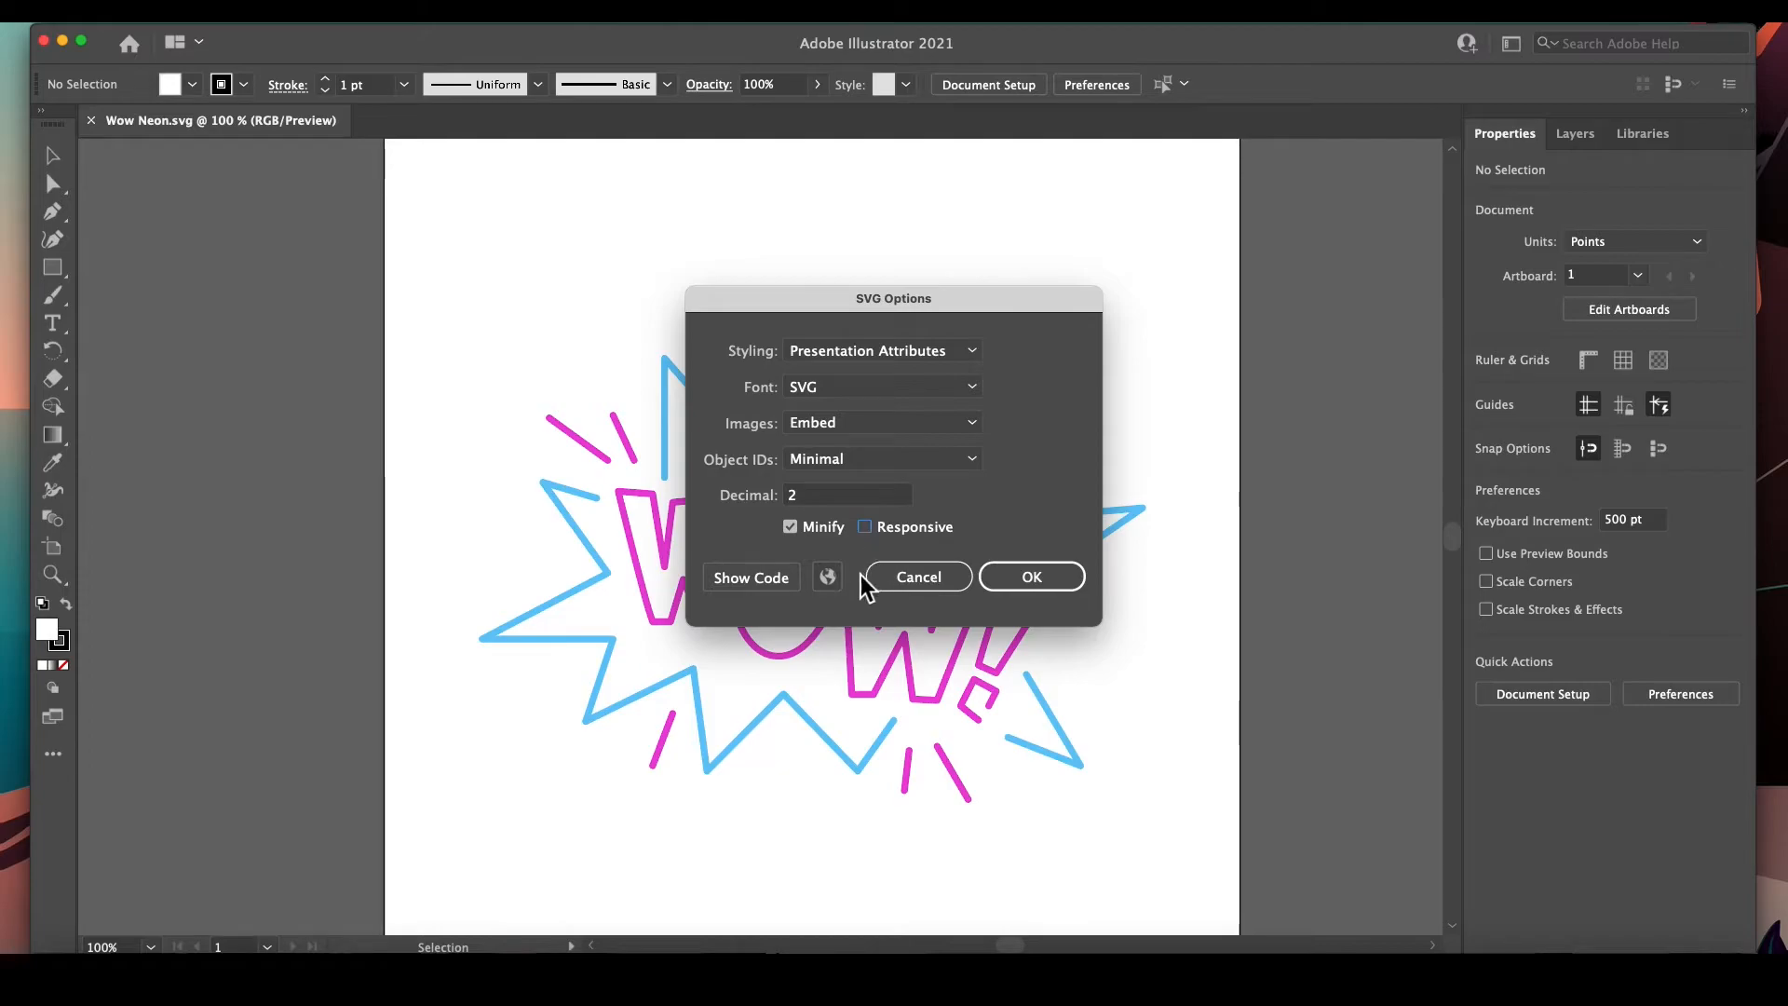
mouse_move(864, 536)
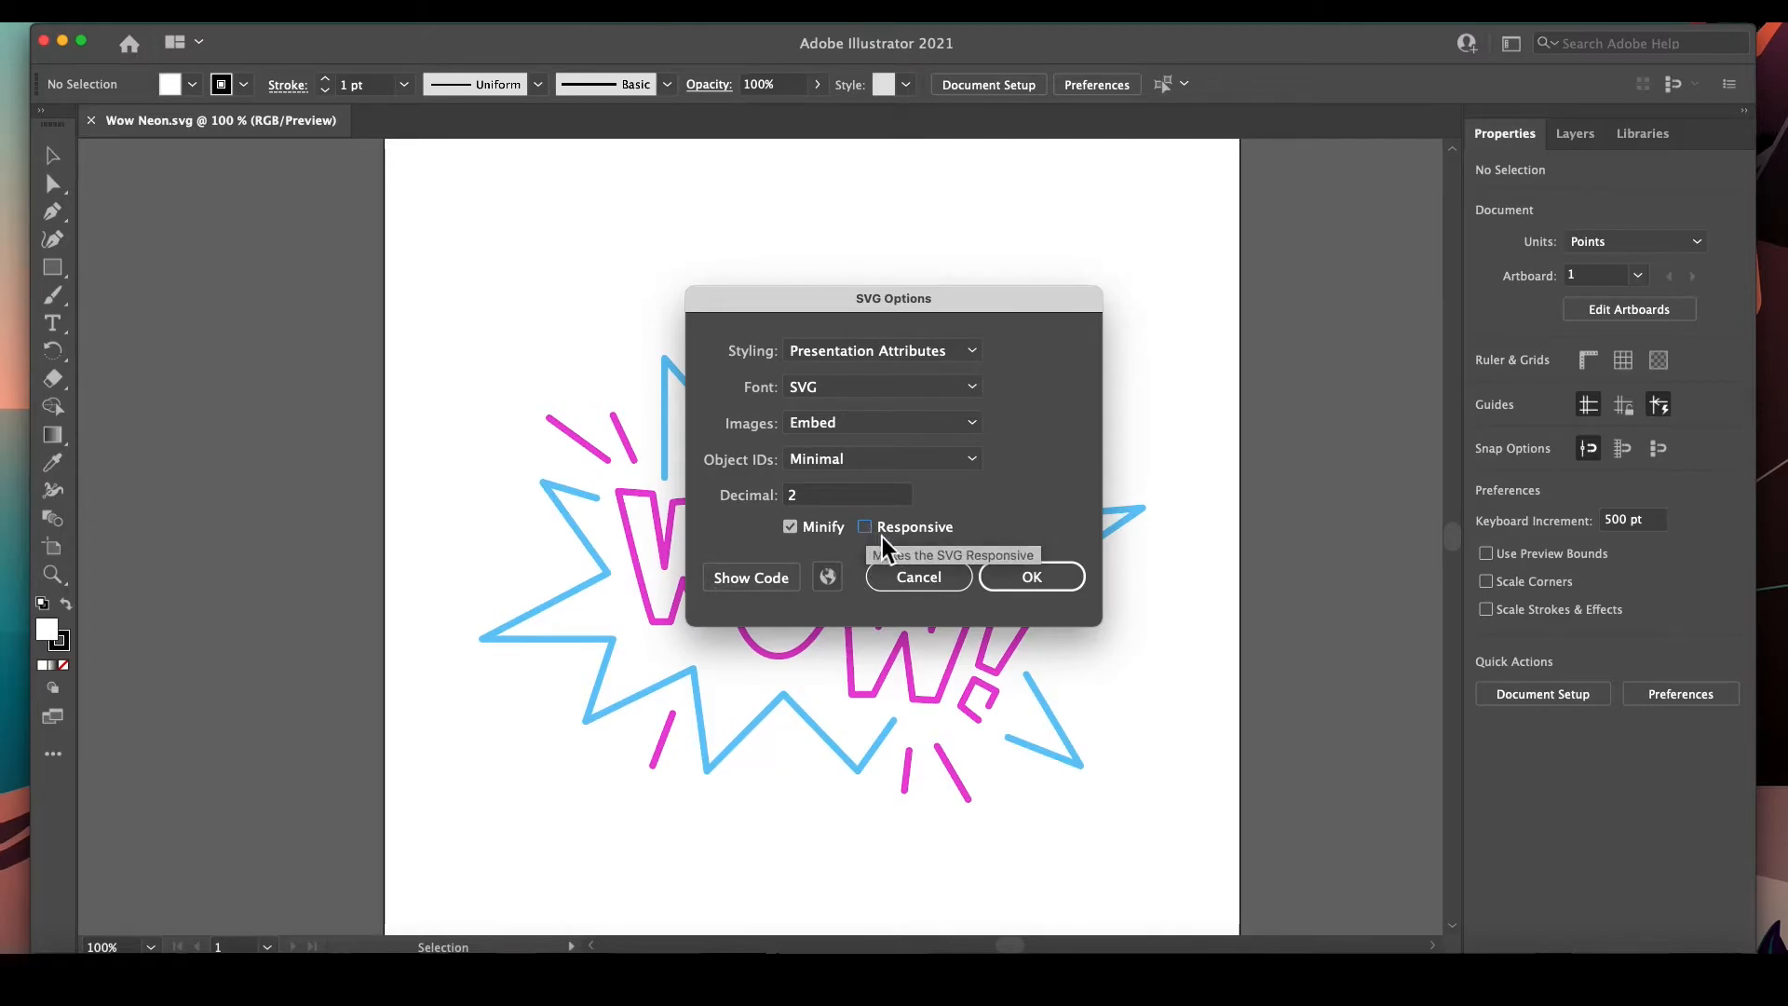
left_click(1030, 575)
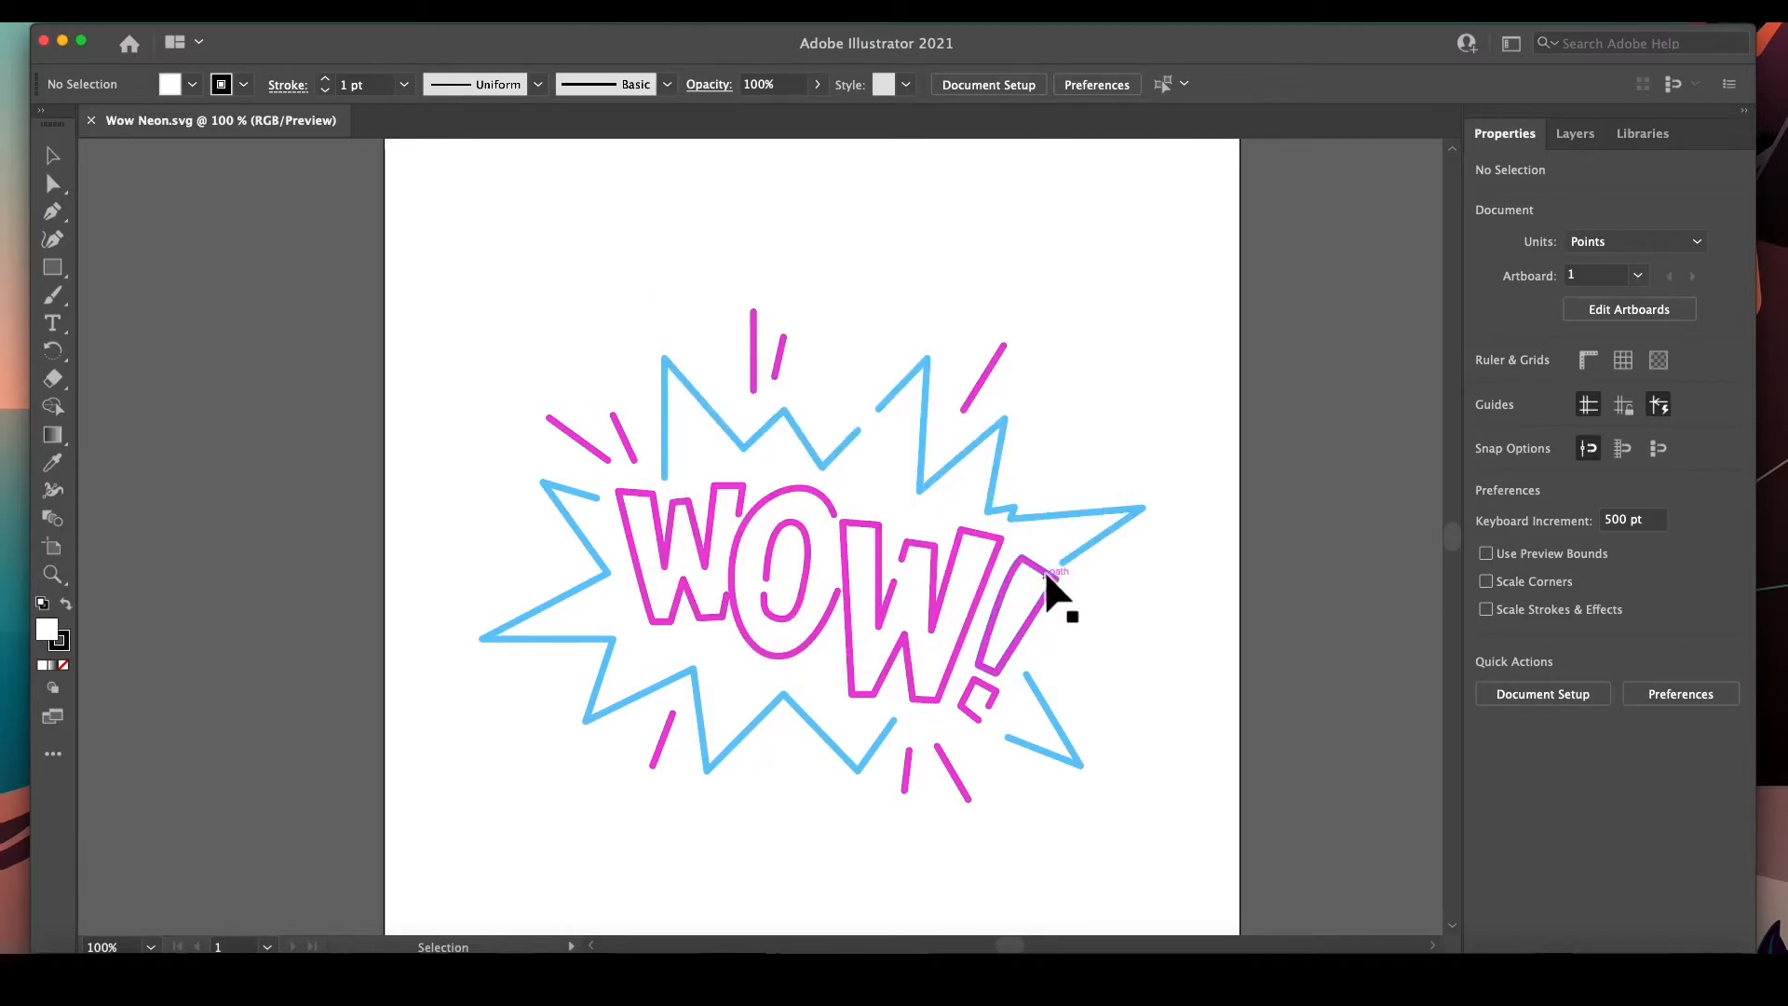
mouse_move(359, 901)
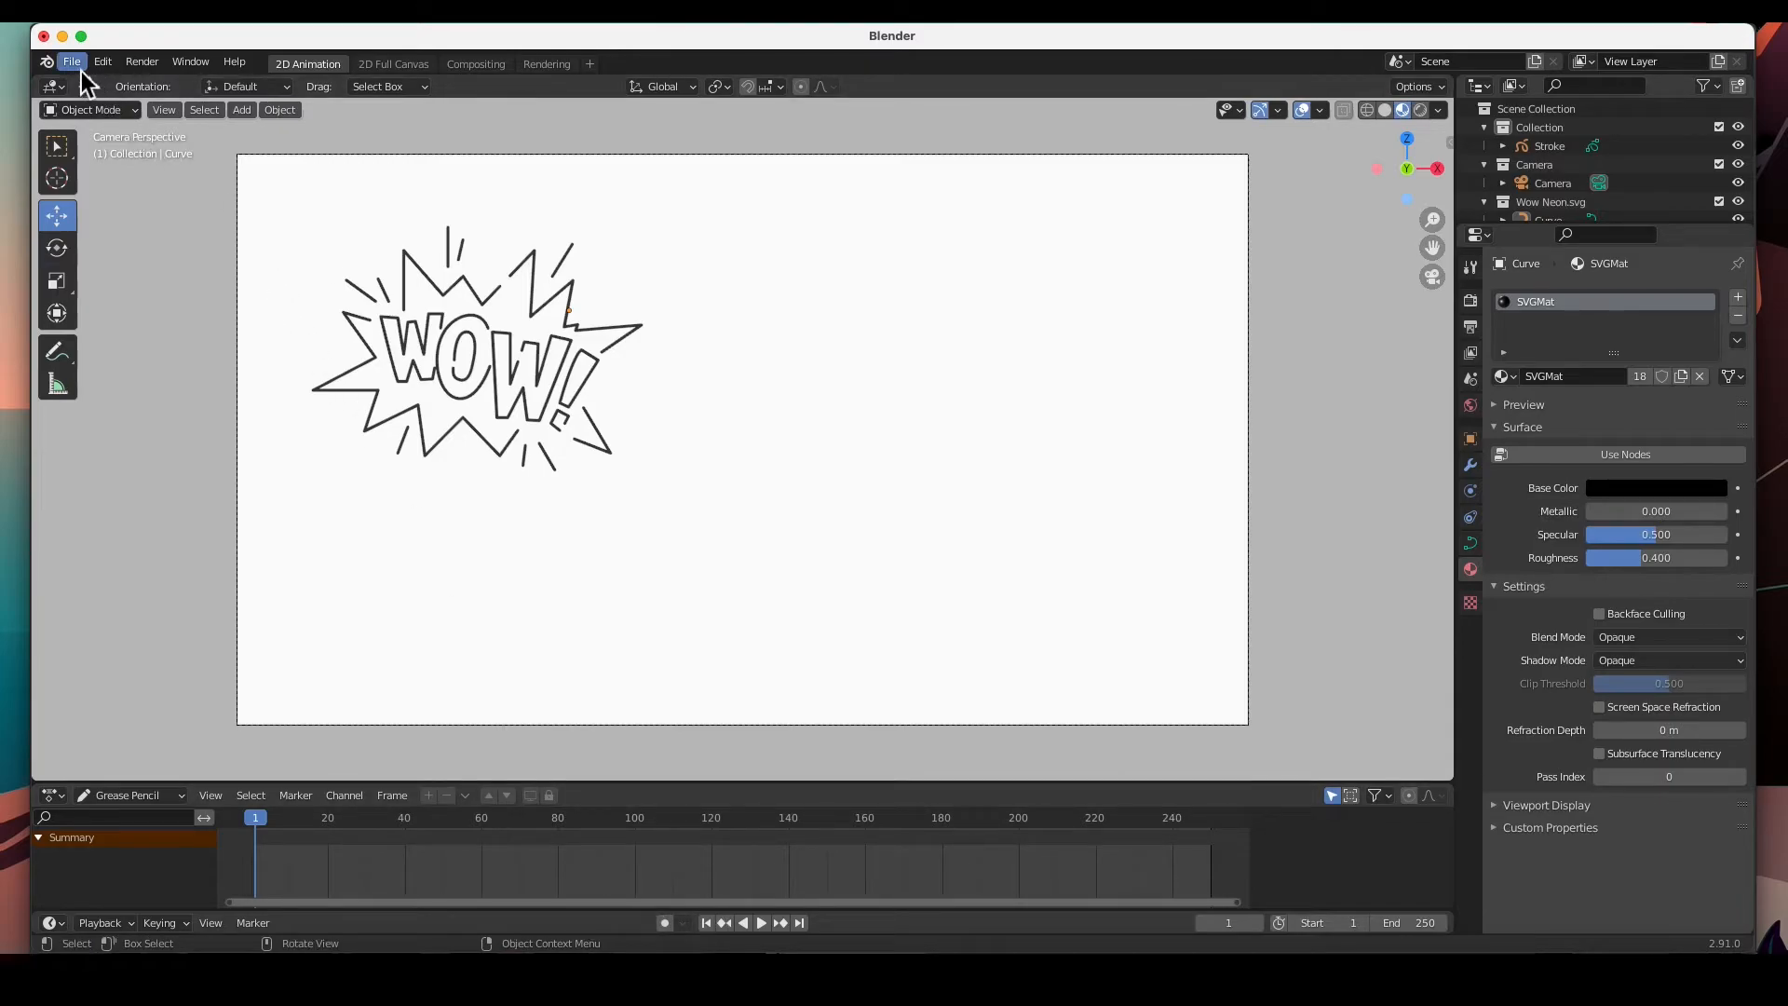
Import Wow Neon Color.svg into the scene and select its first curve, Curve.018
left_click(71, 60)
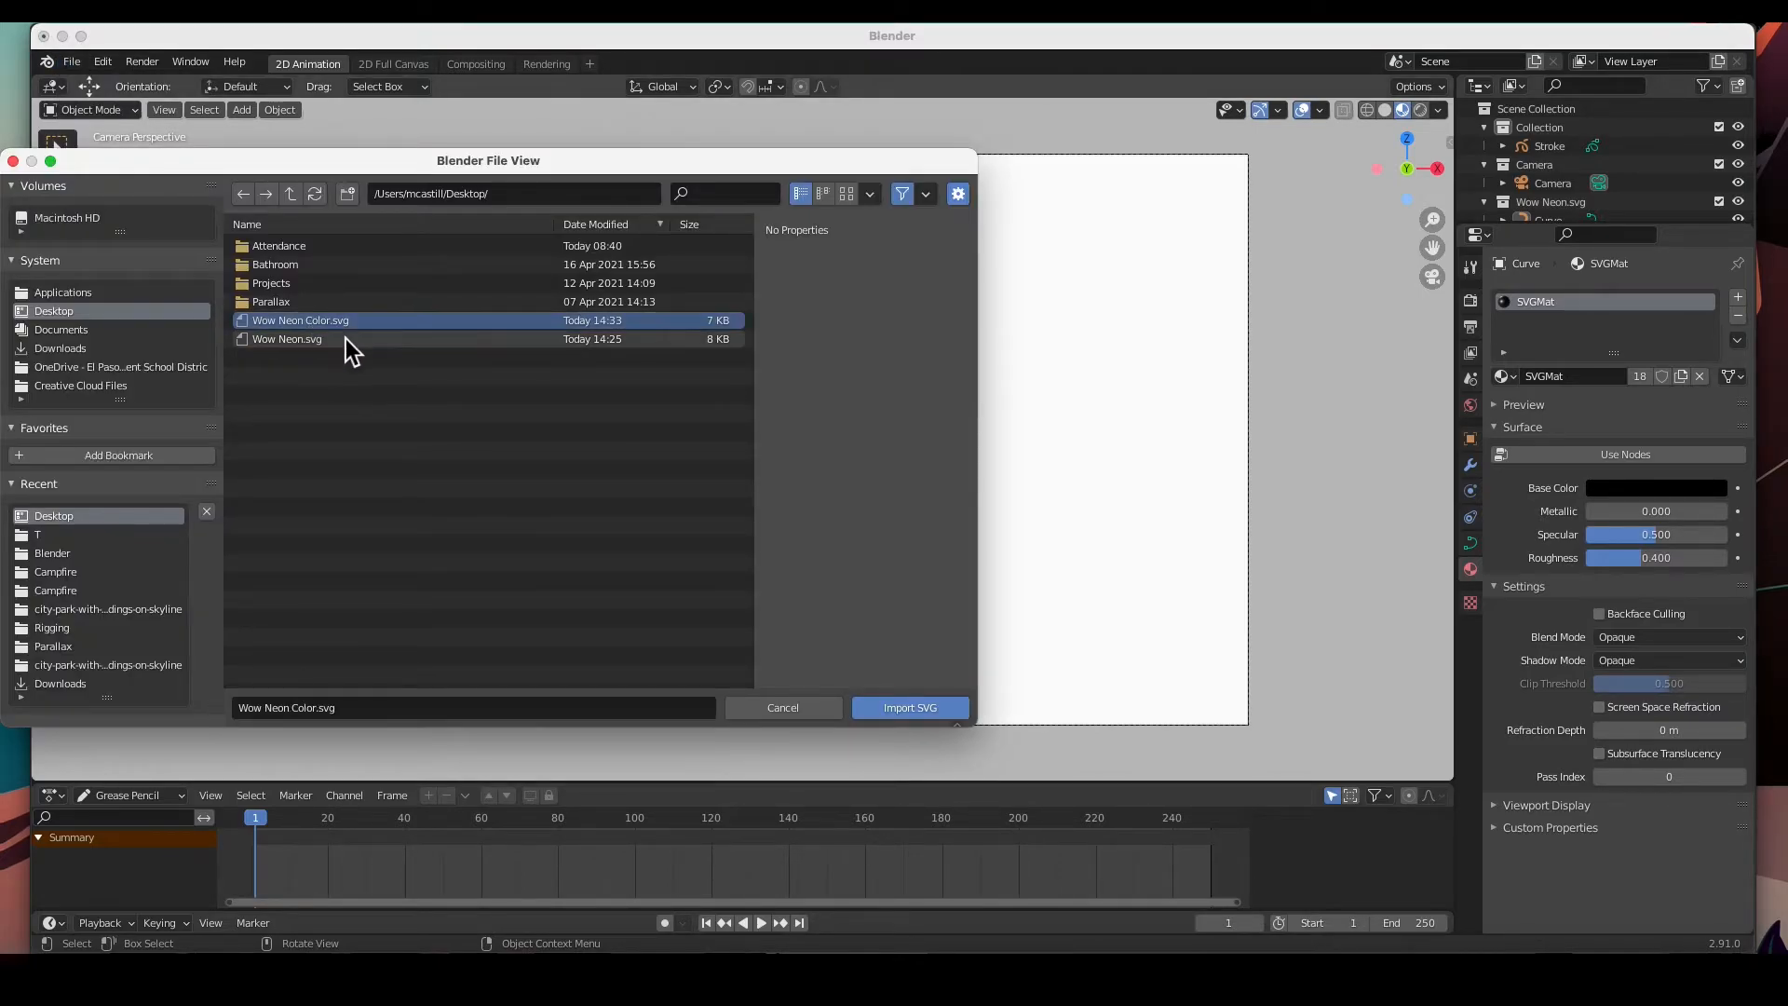
left_click(909, 708)
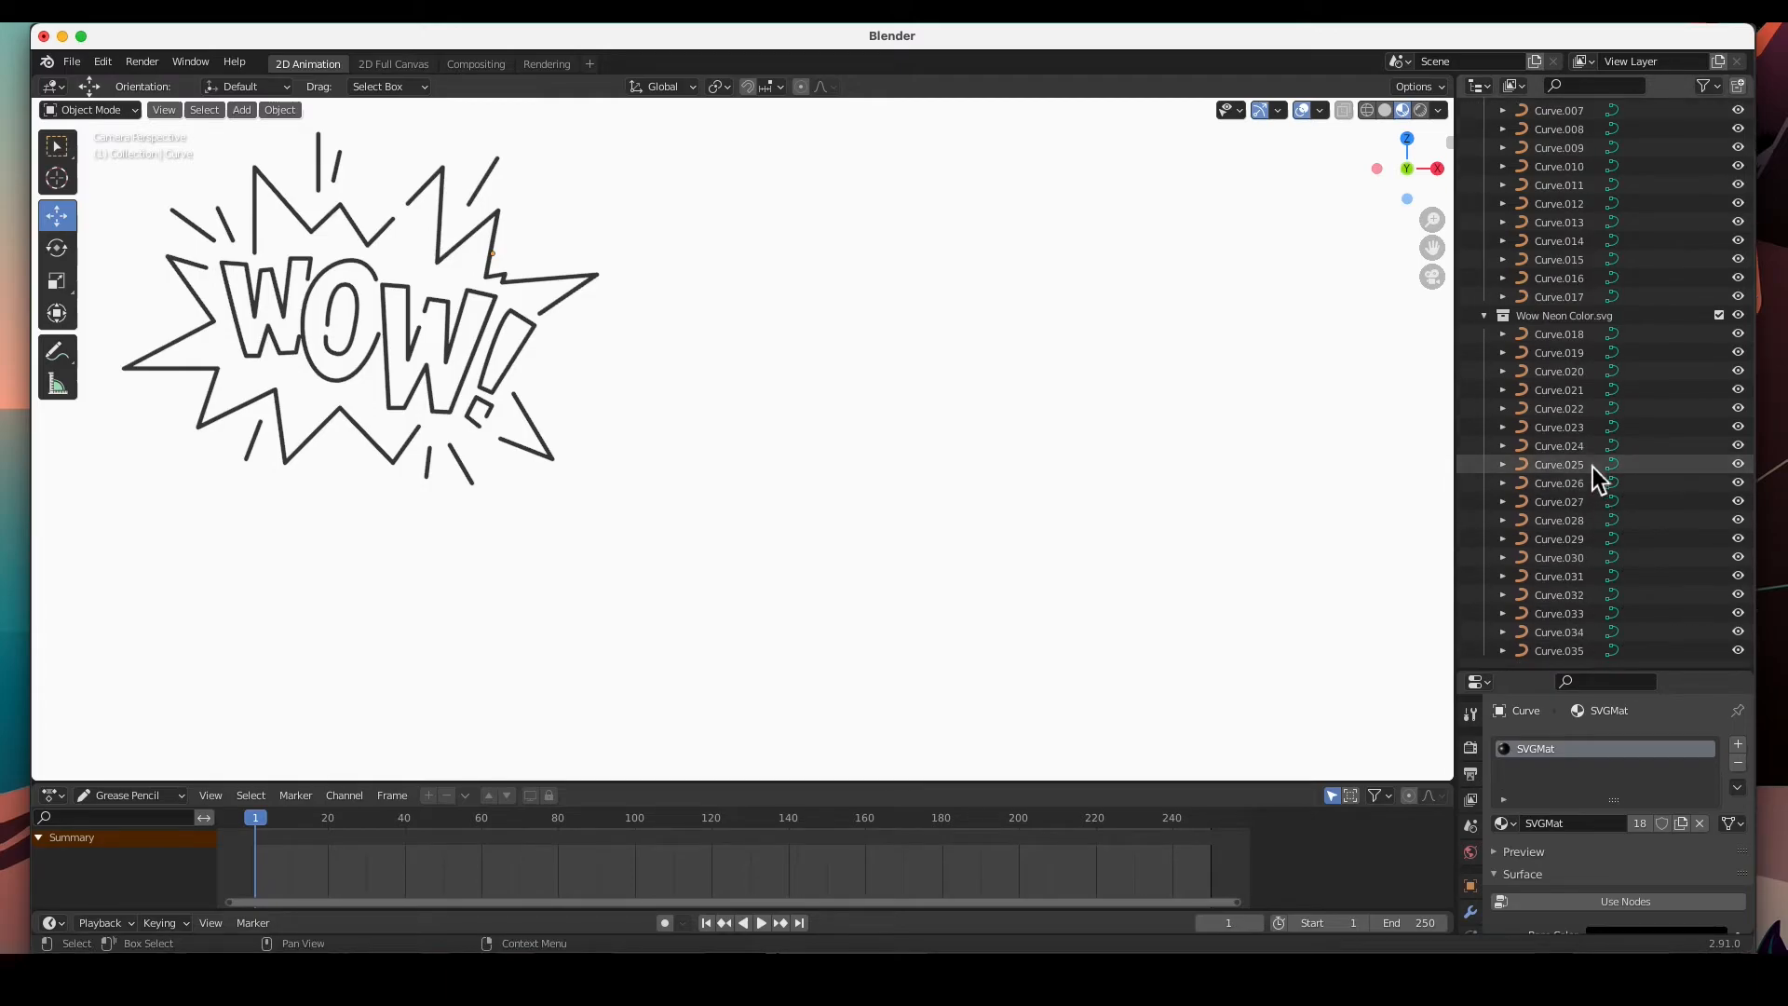
left_click(1558, 334)
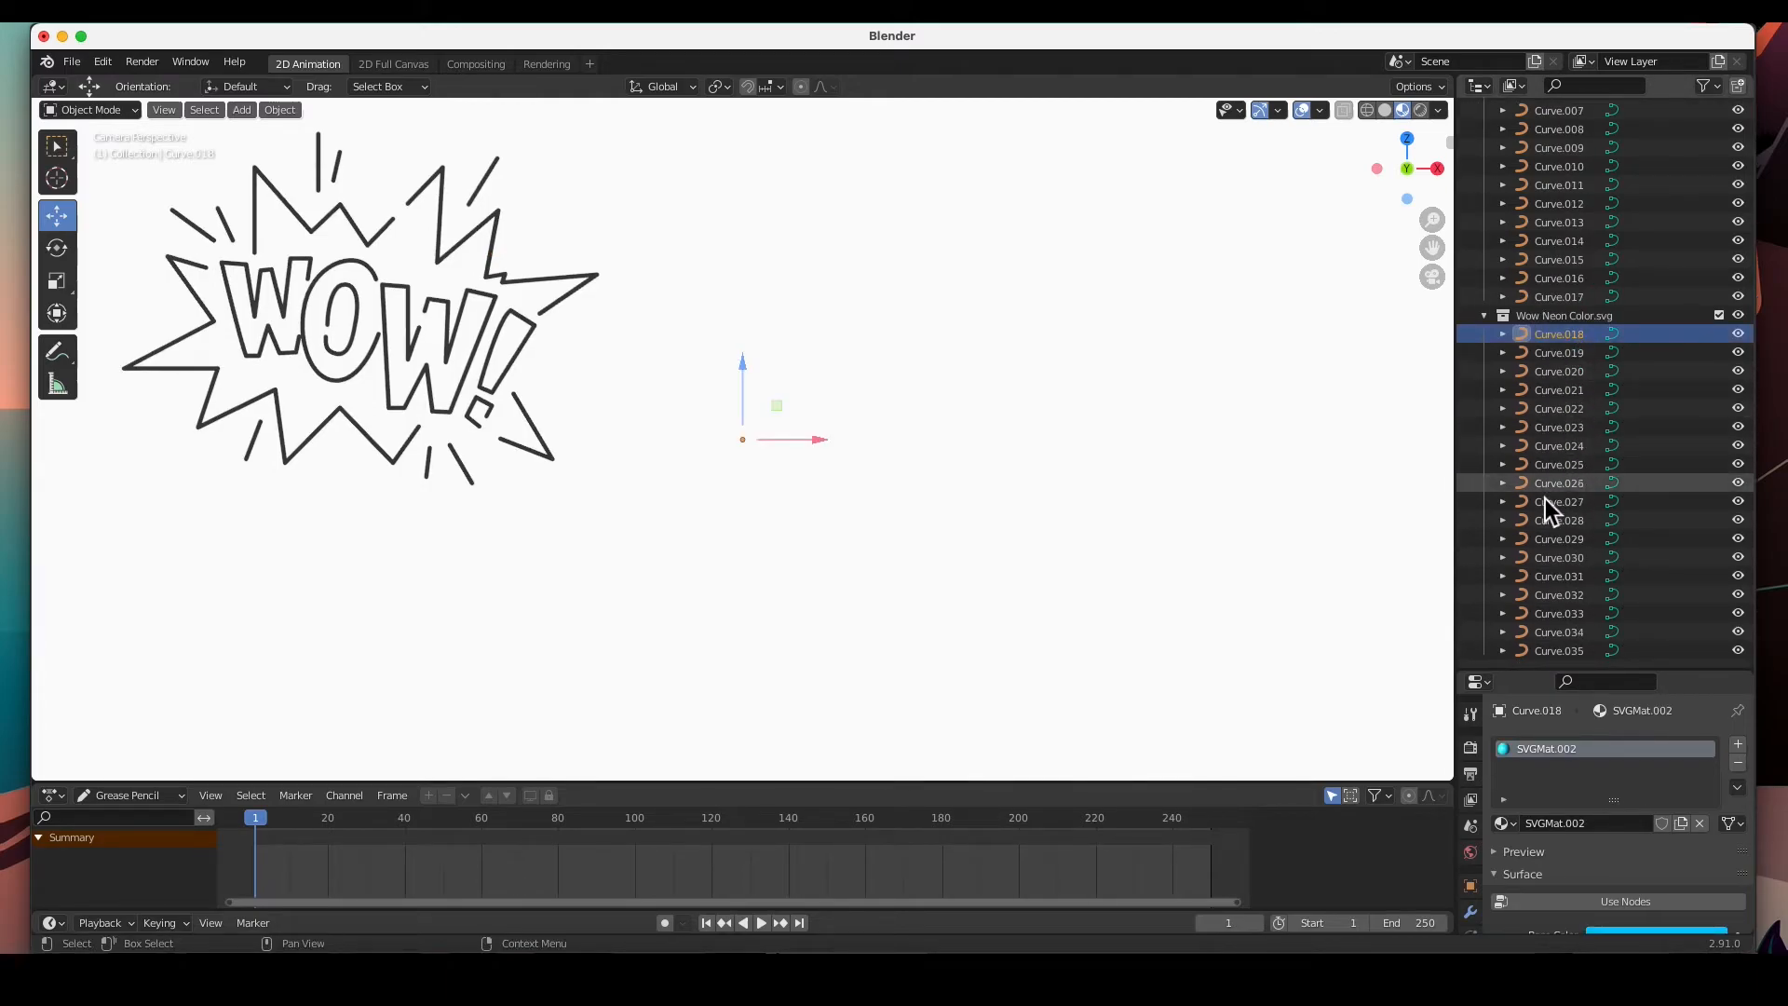
Select Curve.018 through Curve.035 and switch to scaling them up
left_click(1559, 631)
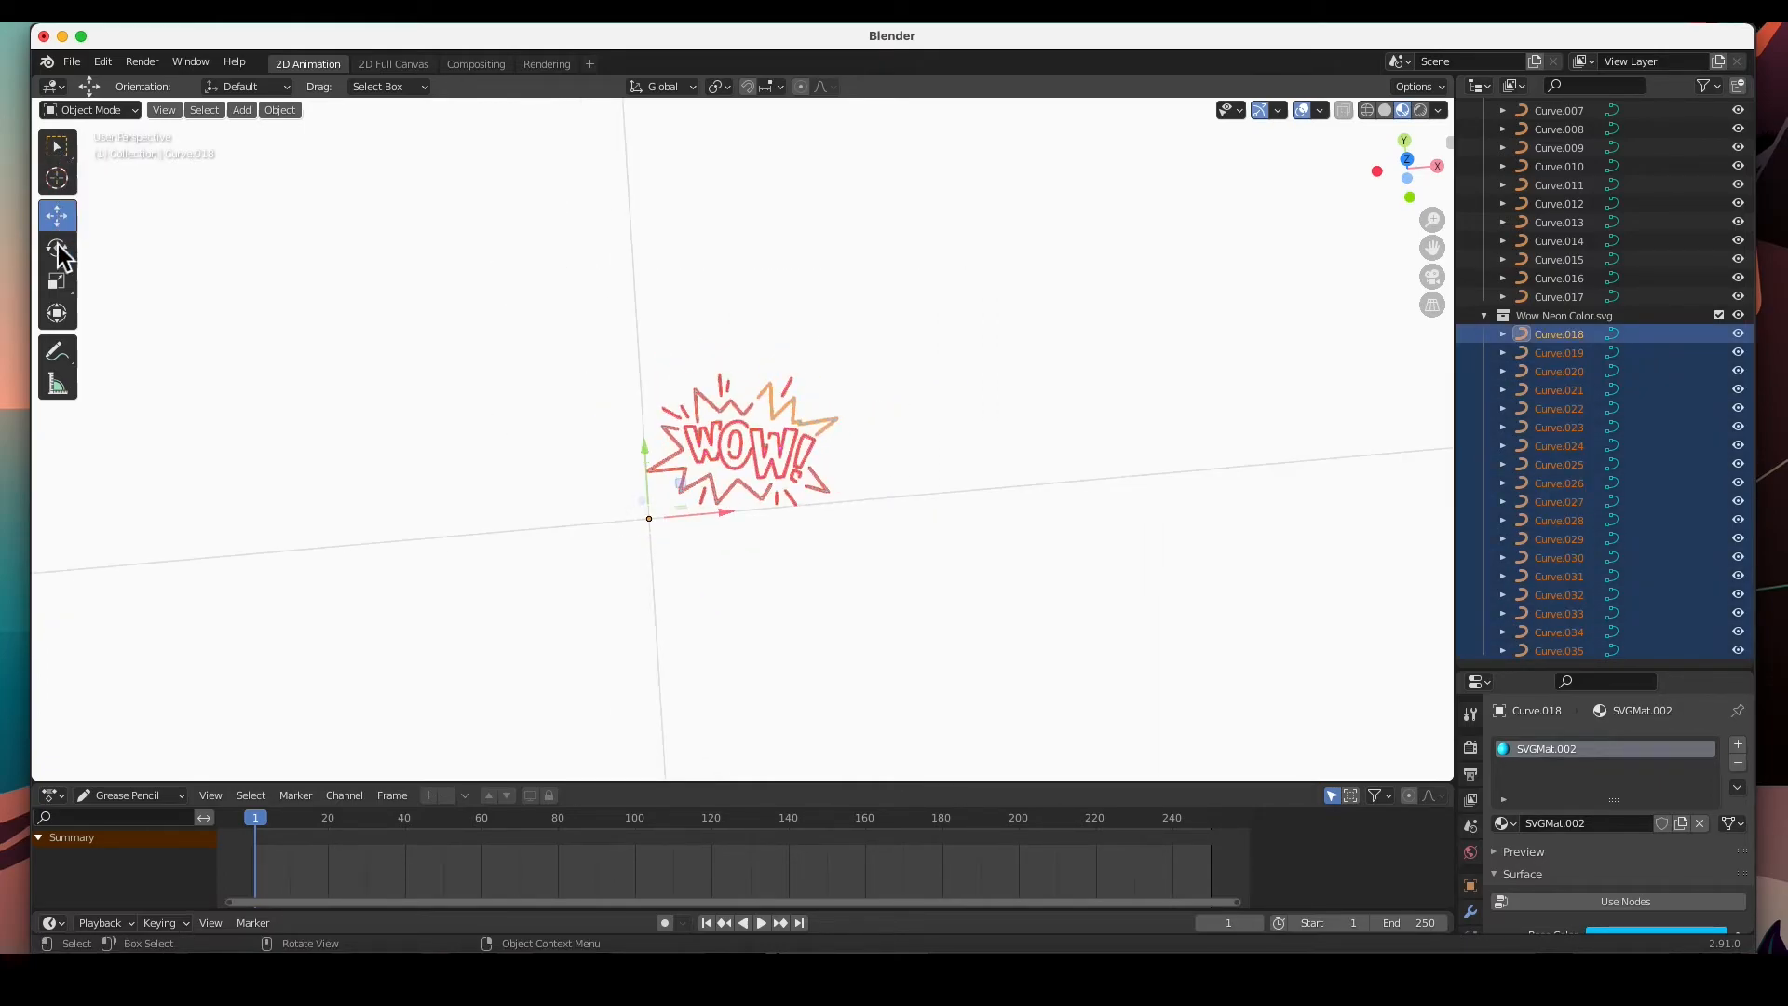
left_click(57, 248)
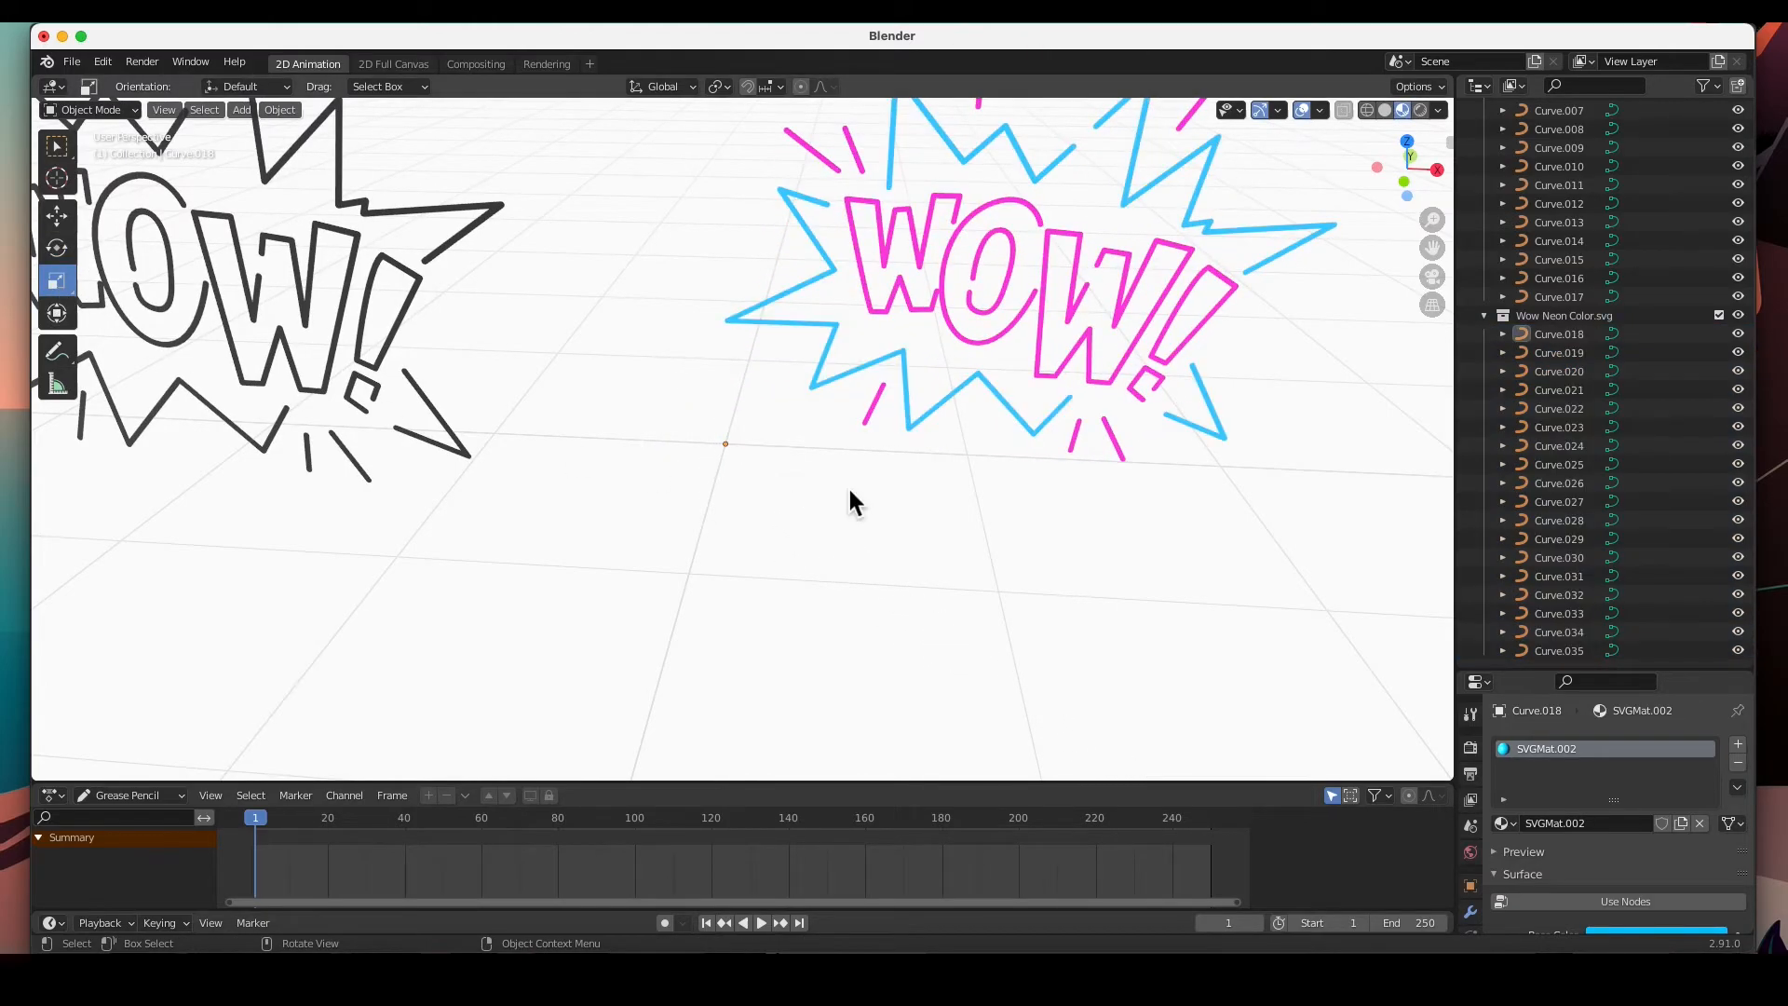
Switch the viewport to the camera view of the two WOW graphics
key("KP_0")
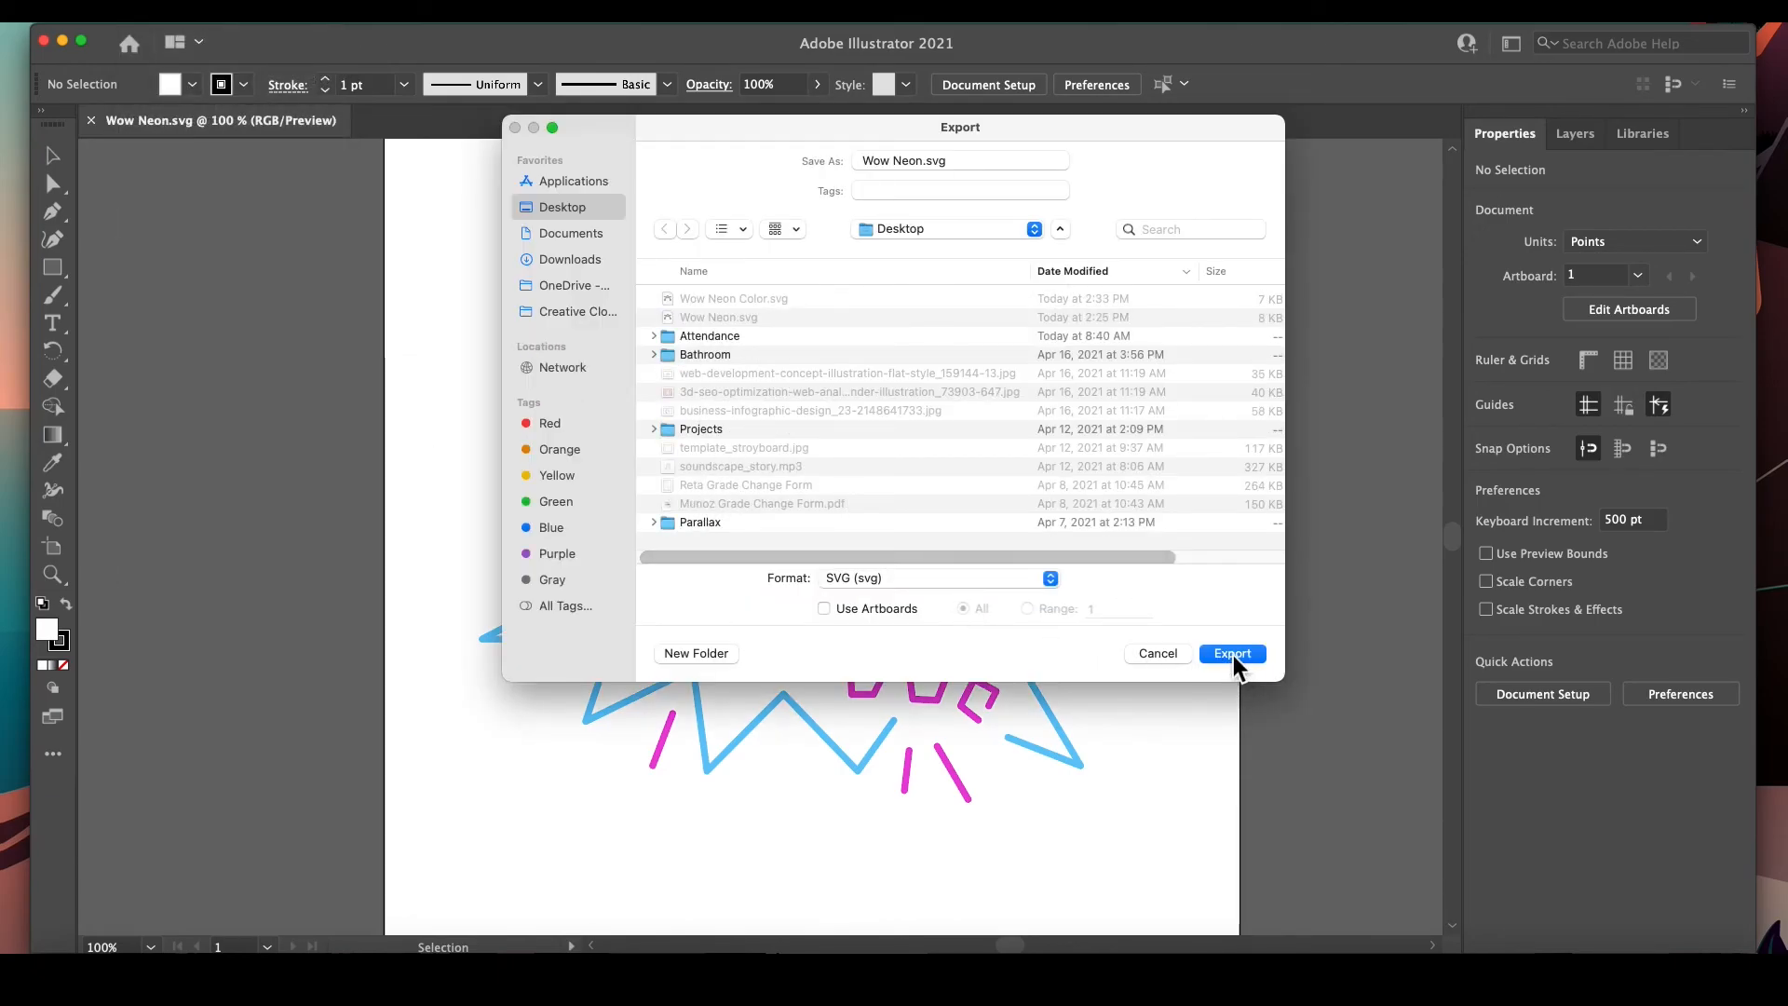
Export the SVG with Presentation Attributes styling and Minimal object IDs confirmed in SVG Options
left_click(1231, 654)
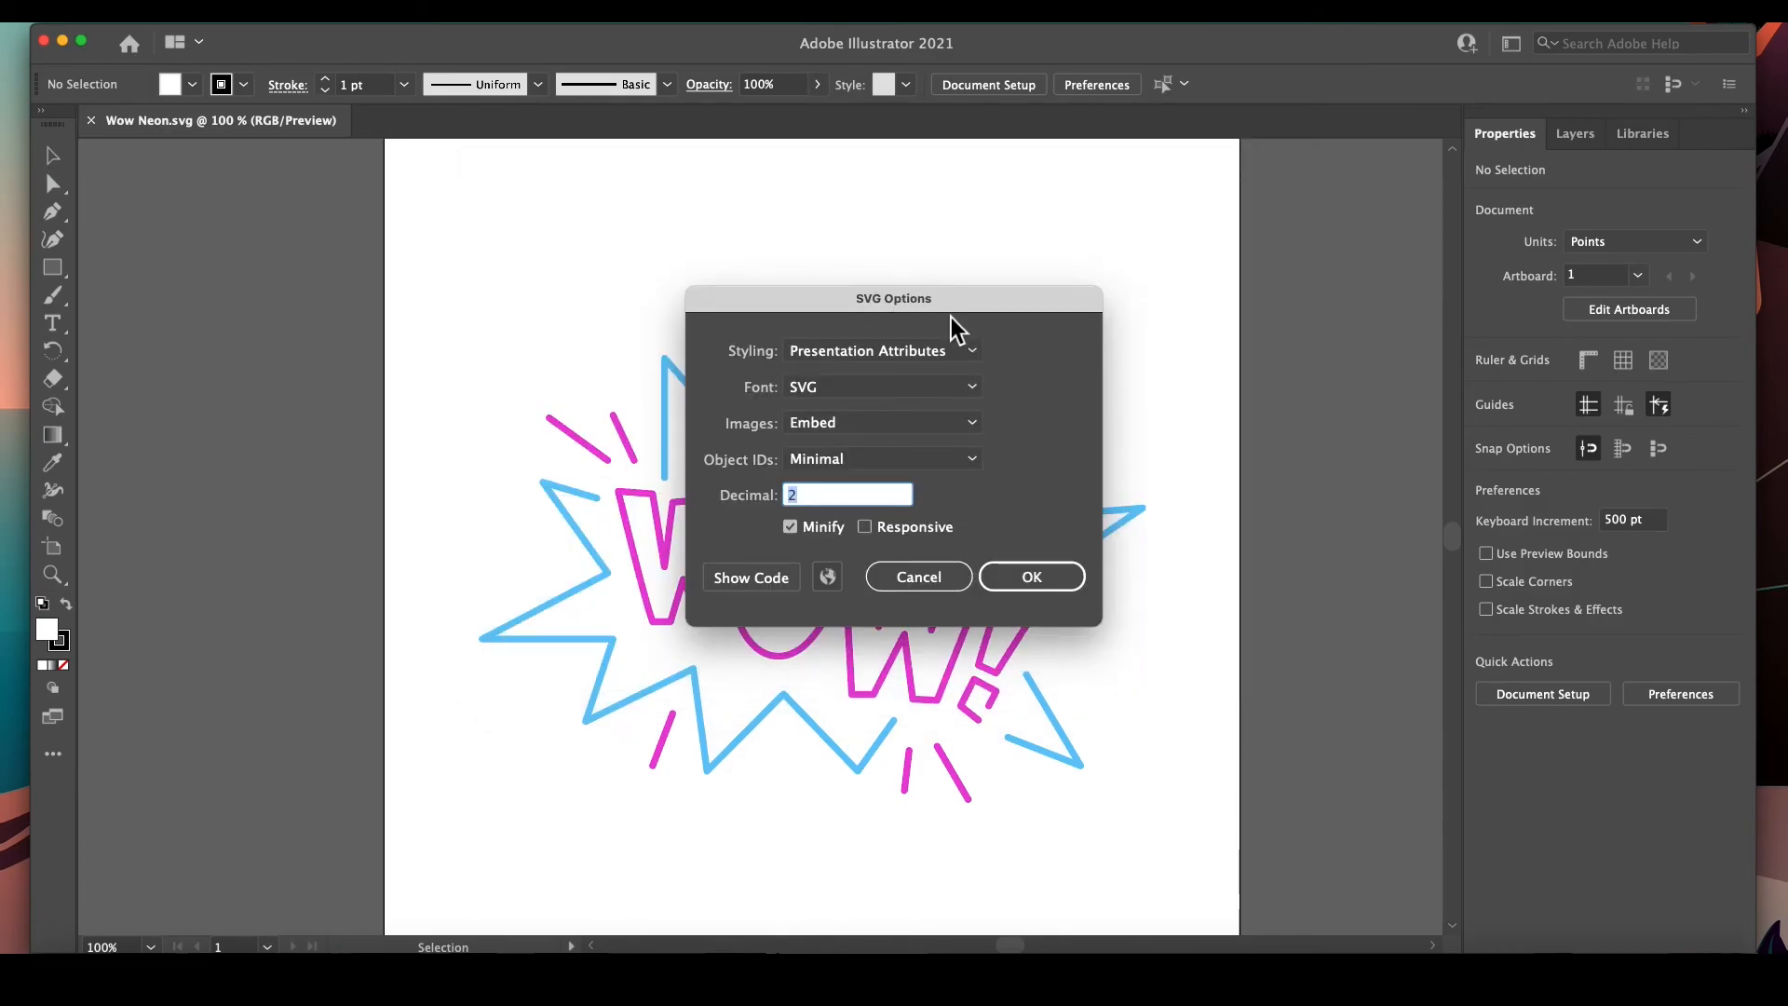
left_click(881, 351)
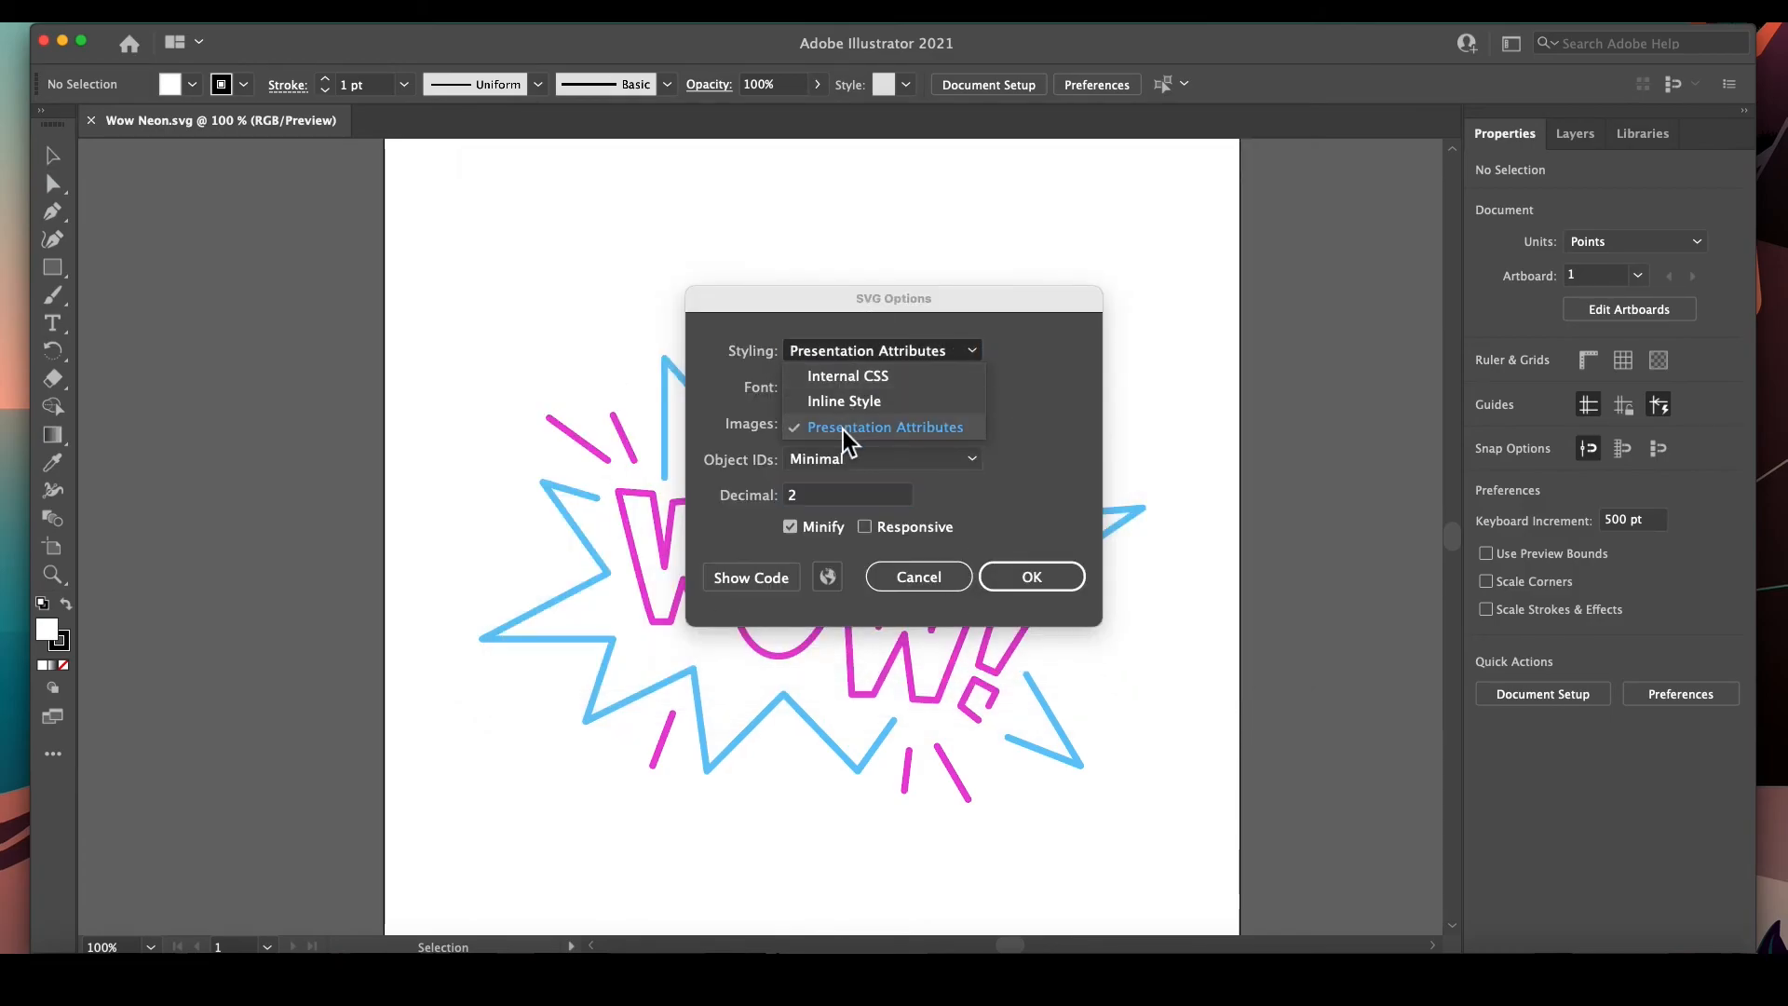
left_click(887, 426)
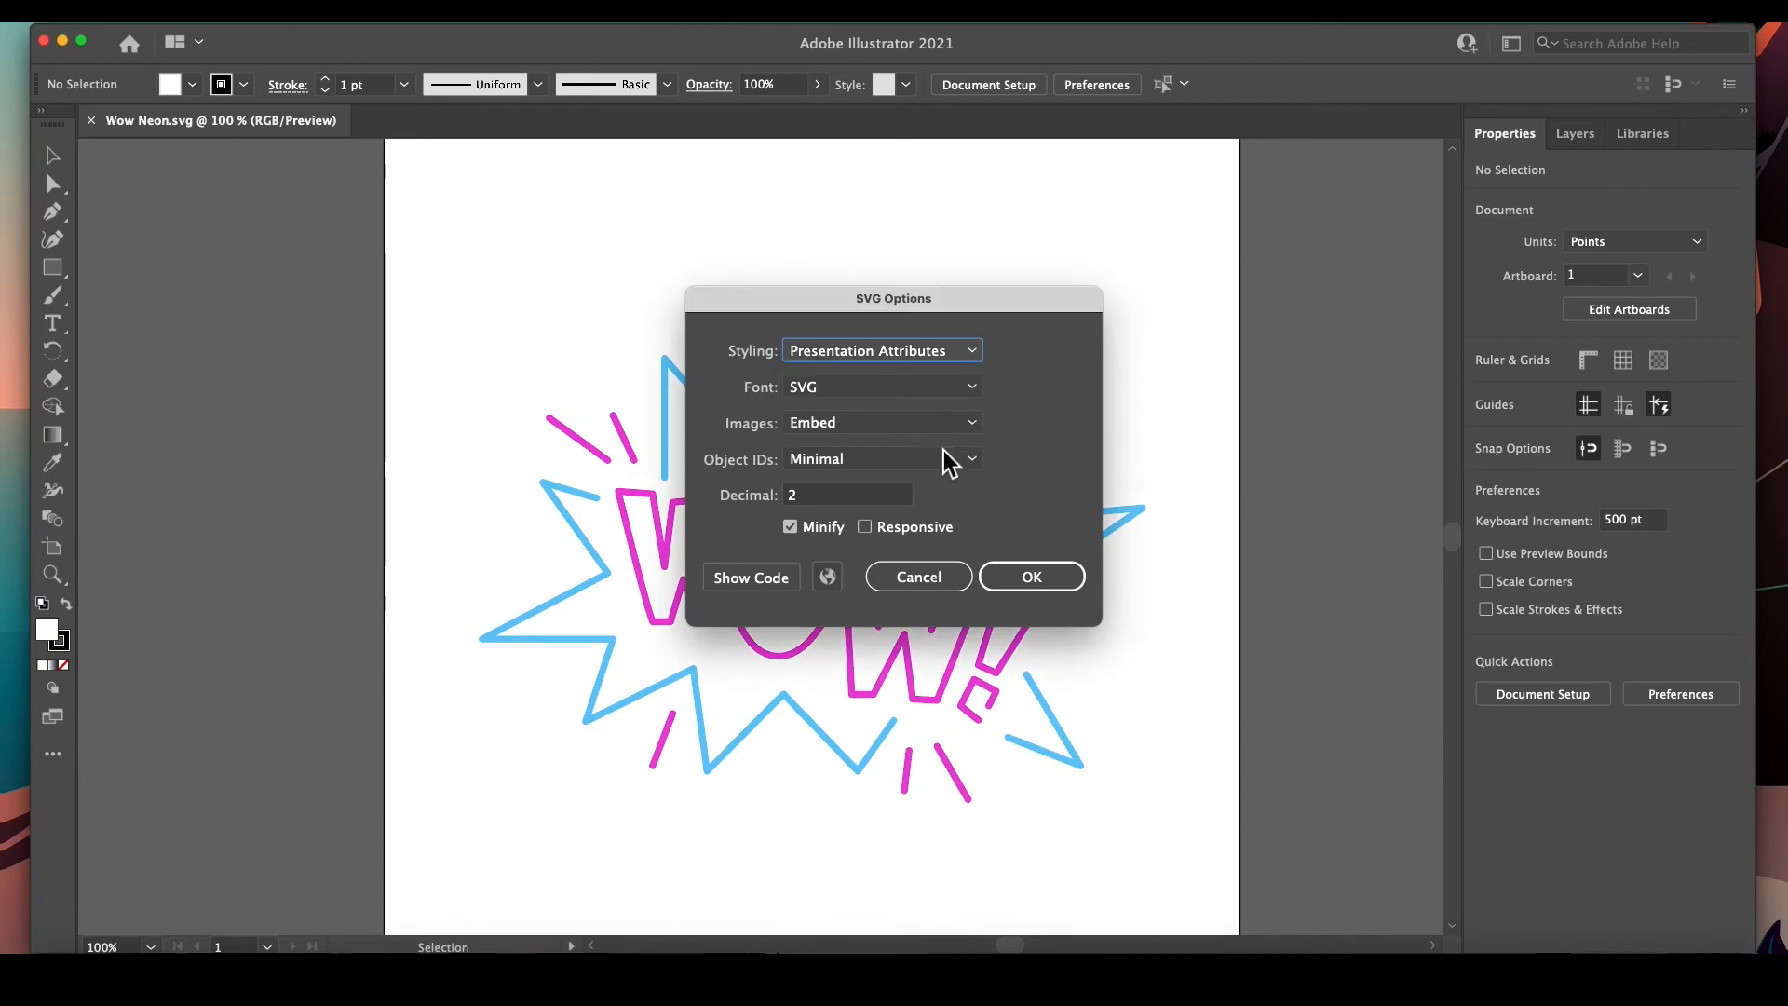
mouse_move(844, 436)
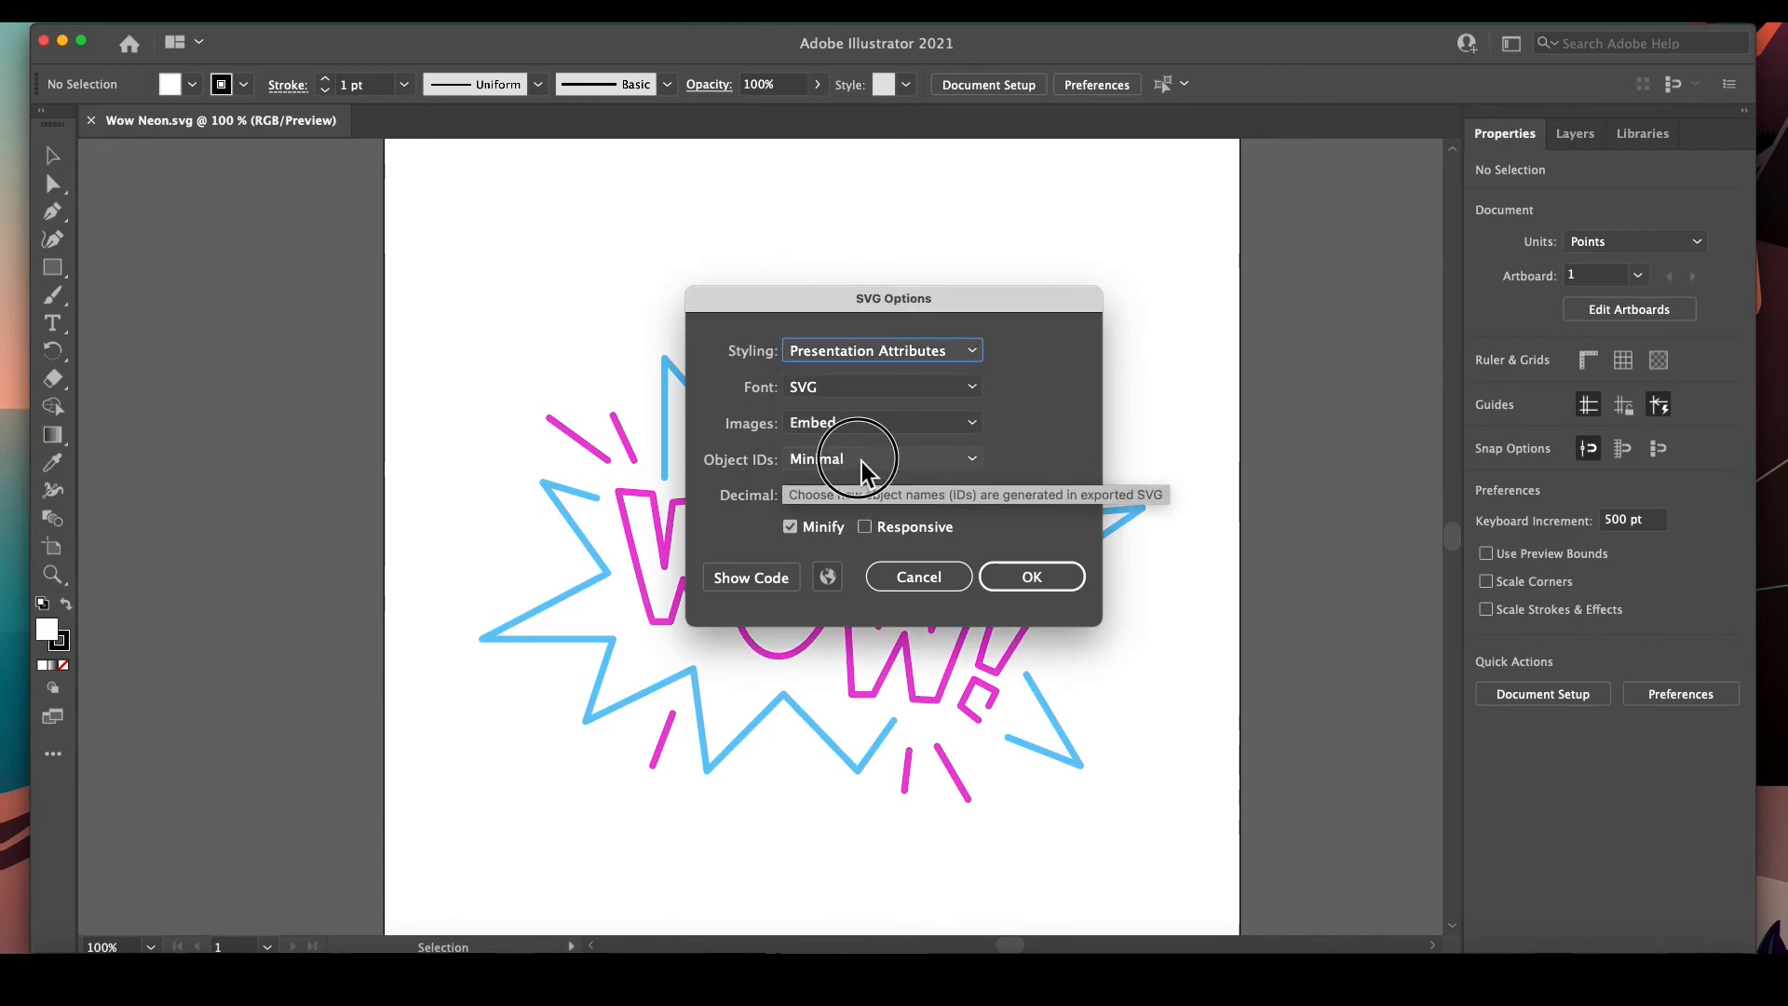
left_click(879, 458)
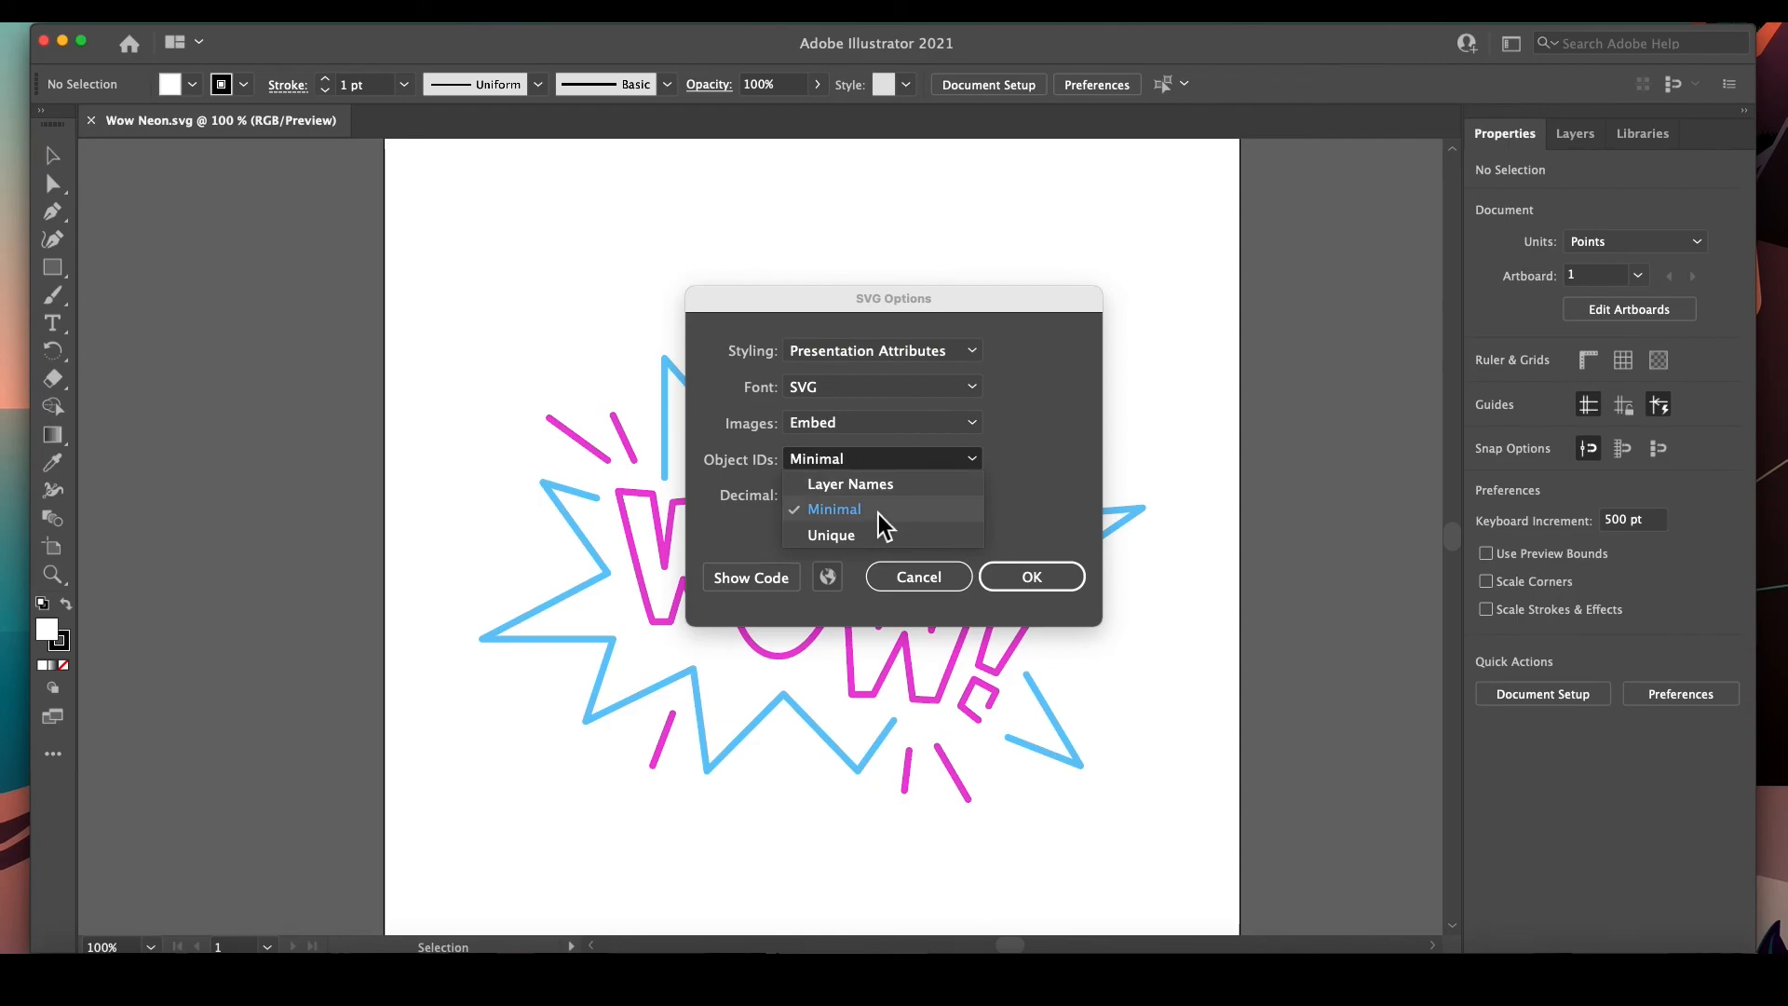
left_click(834, 508)
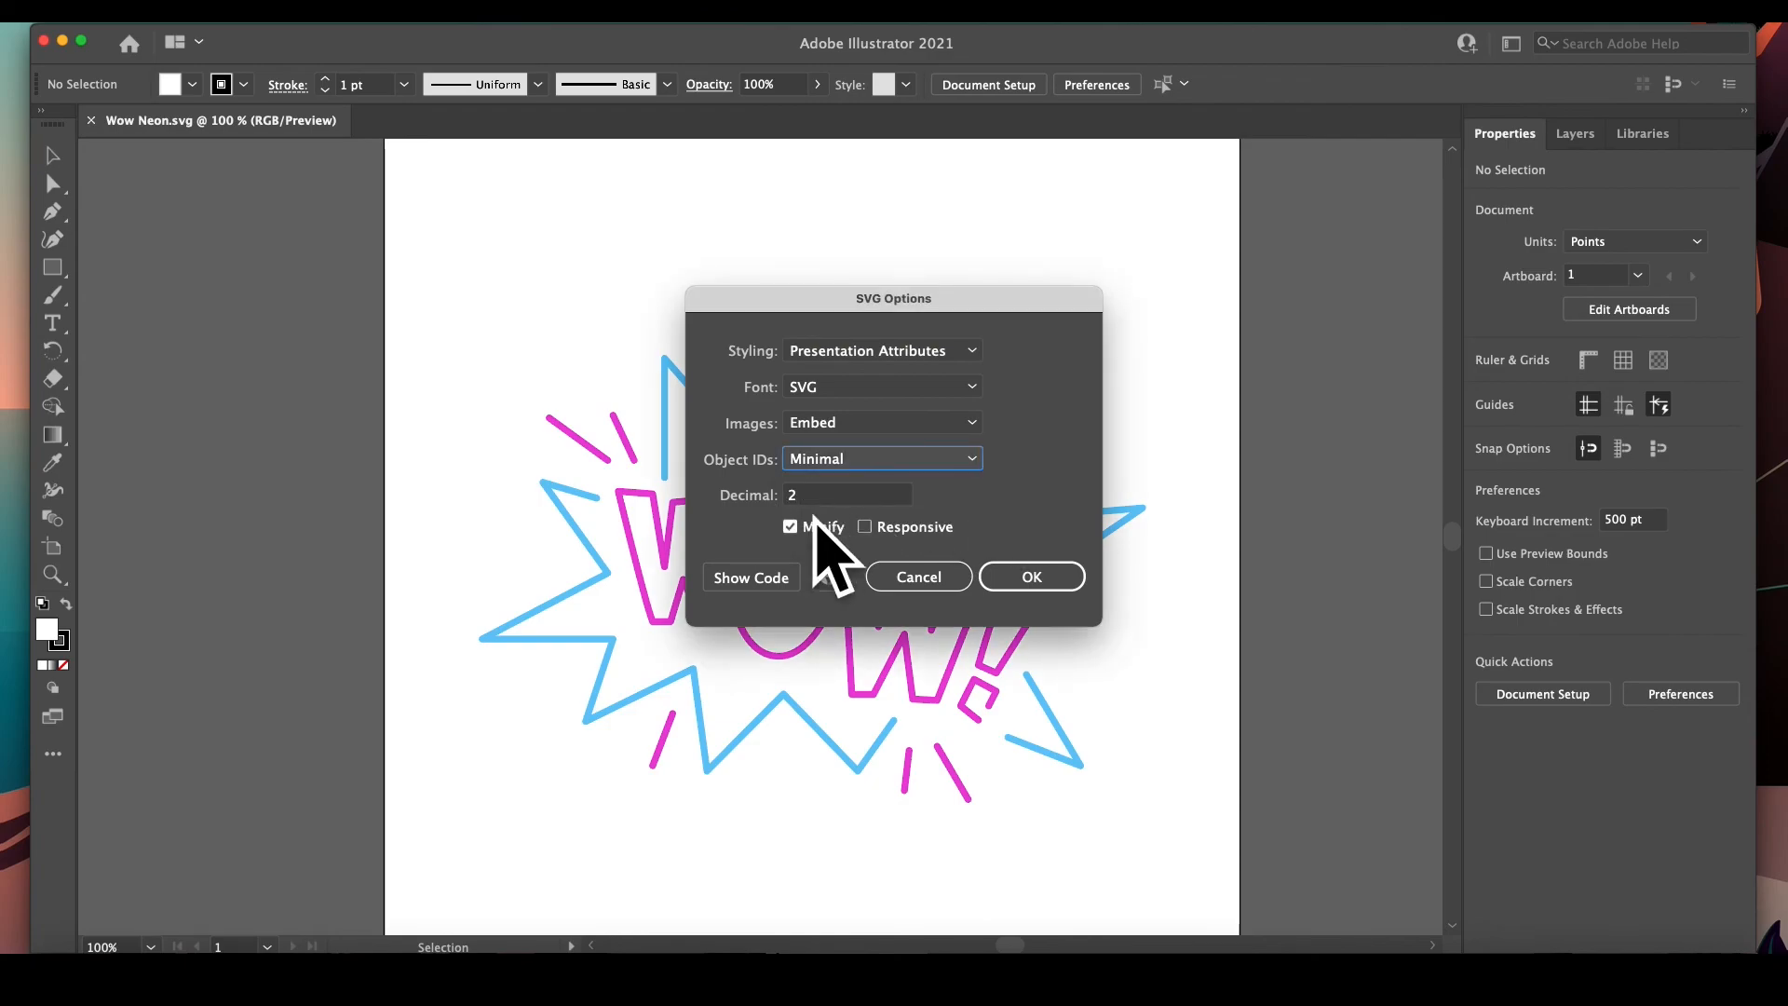
left_click(1028, 575)
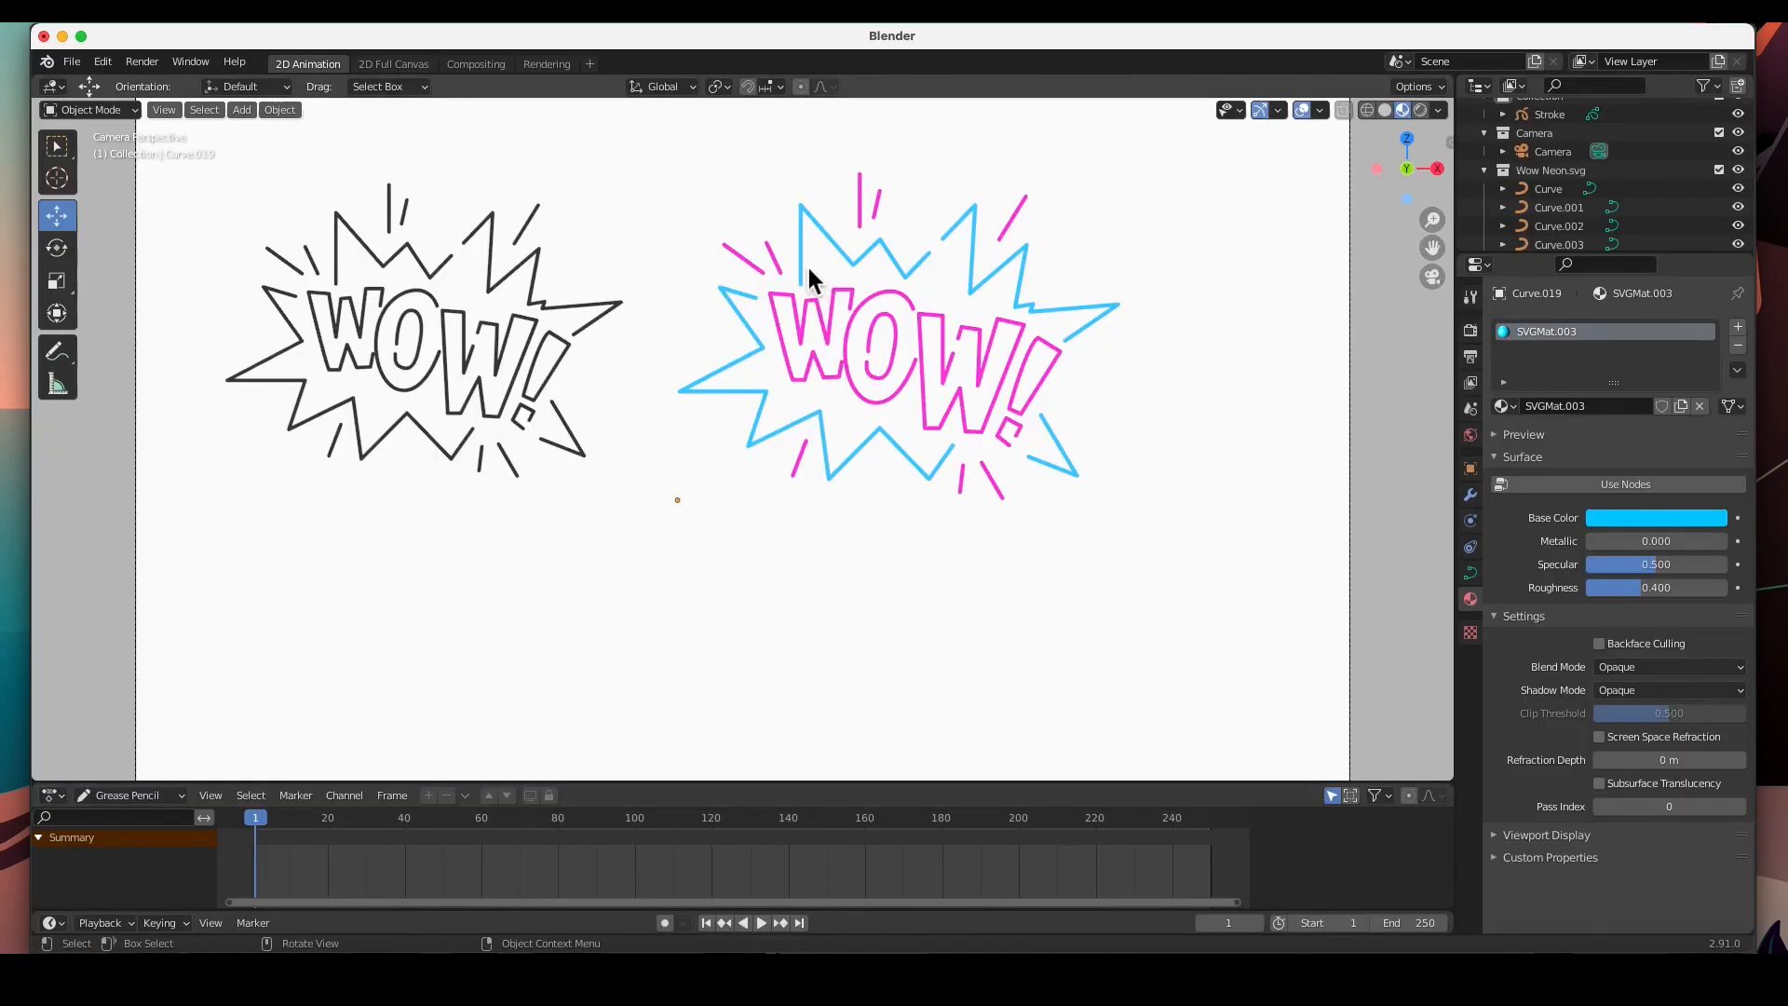
Back in Blender, select a piece of the colourful starburst
left_click(860, 241)
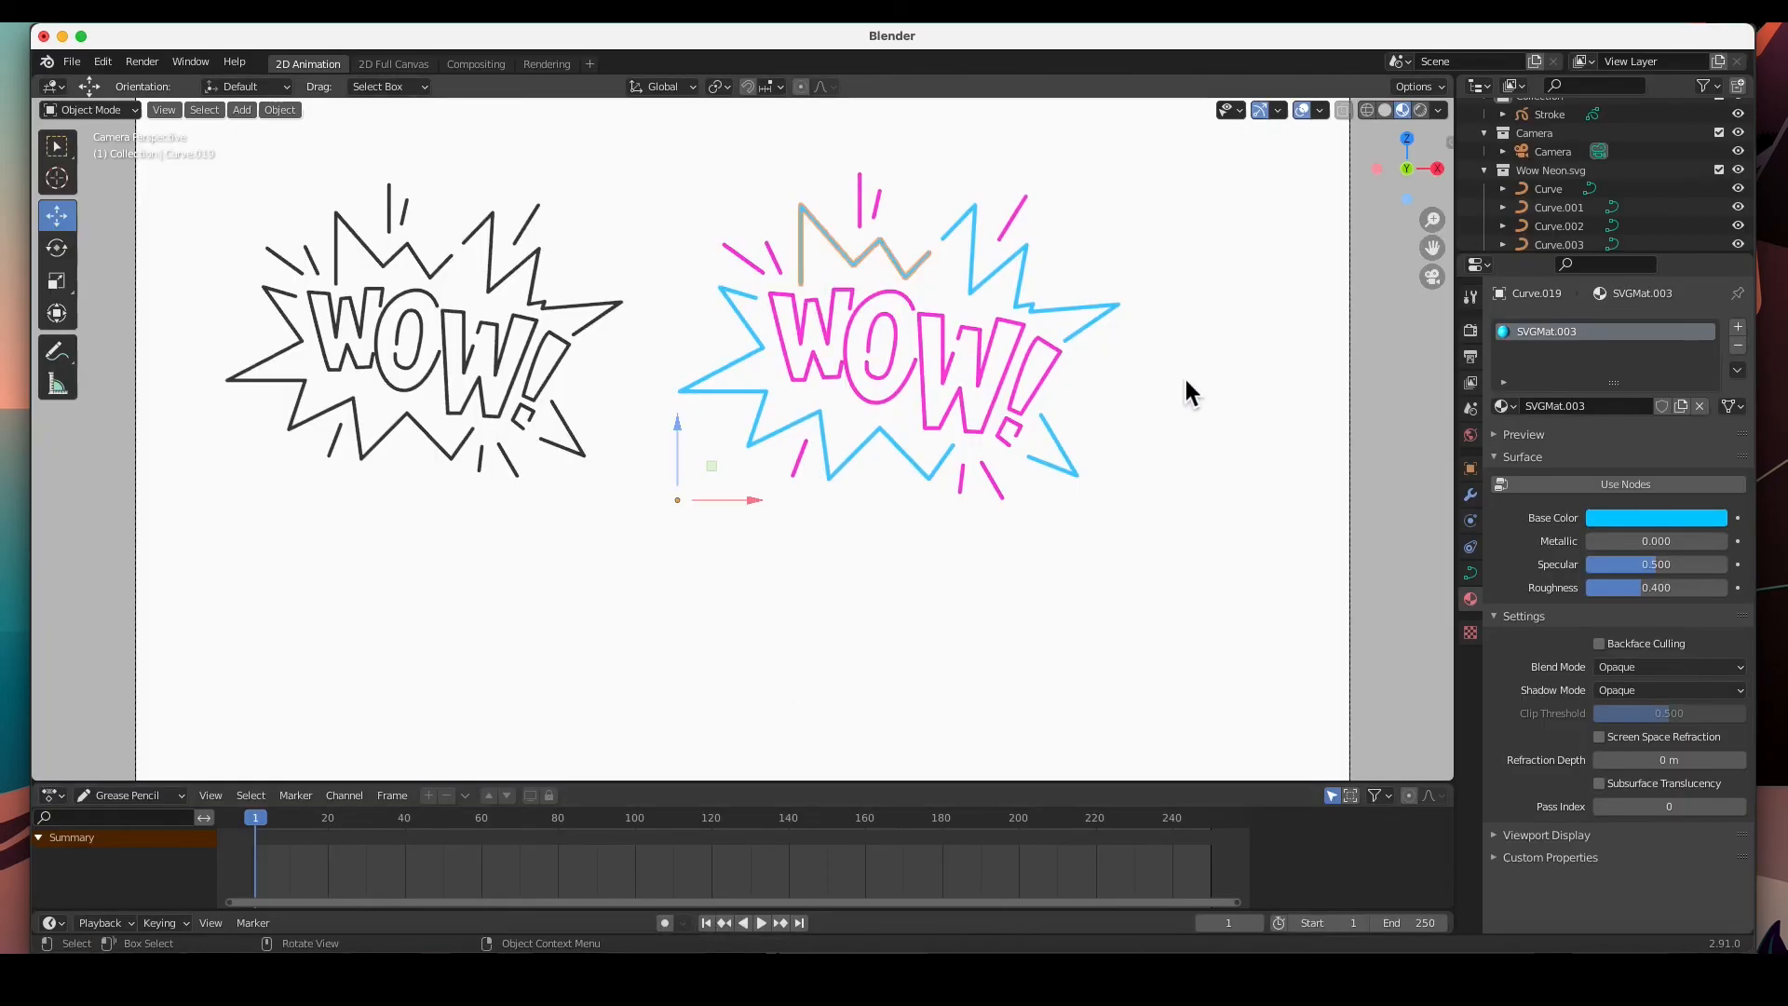